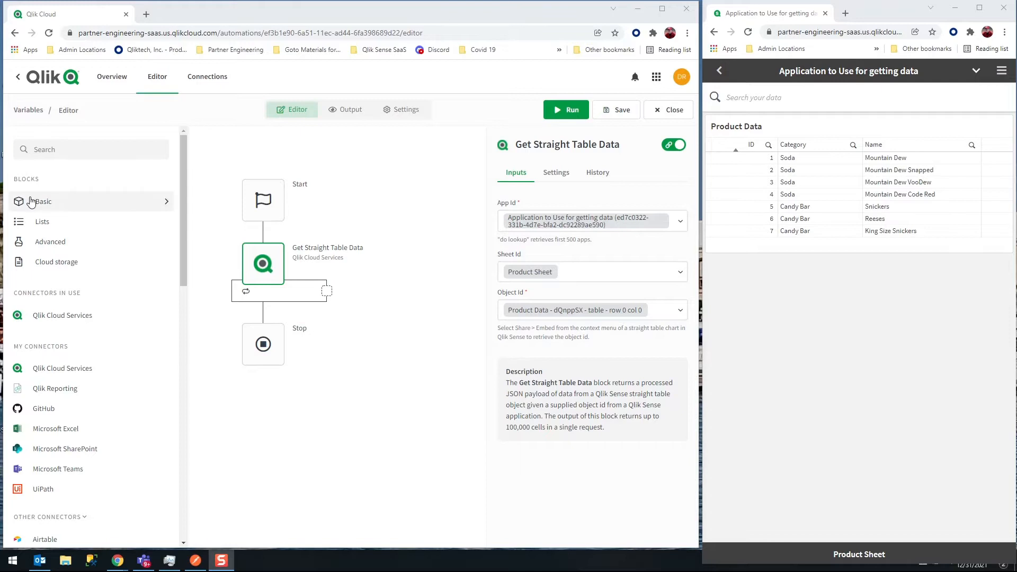
Expand the Basic block list in the left Blocks panel.
left_click(41, 201)
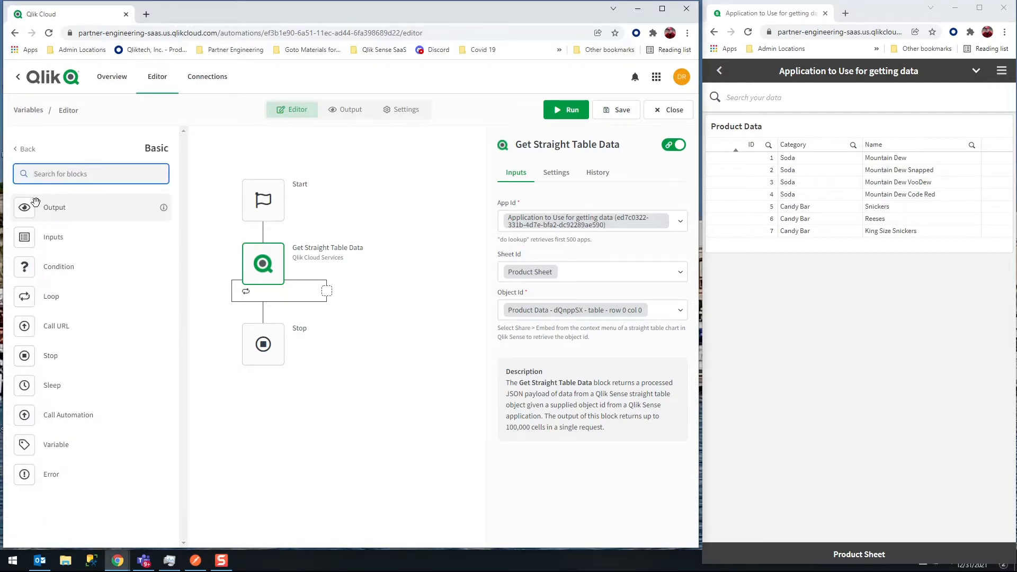
mouse_move(56, 444)
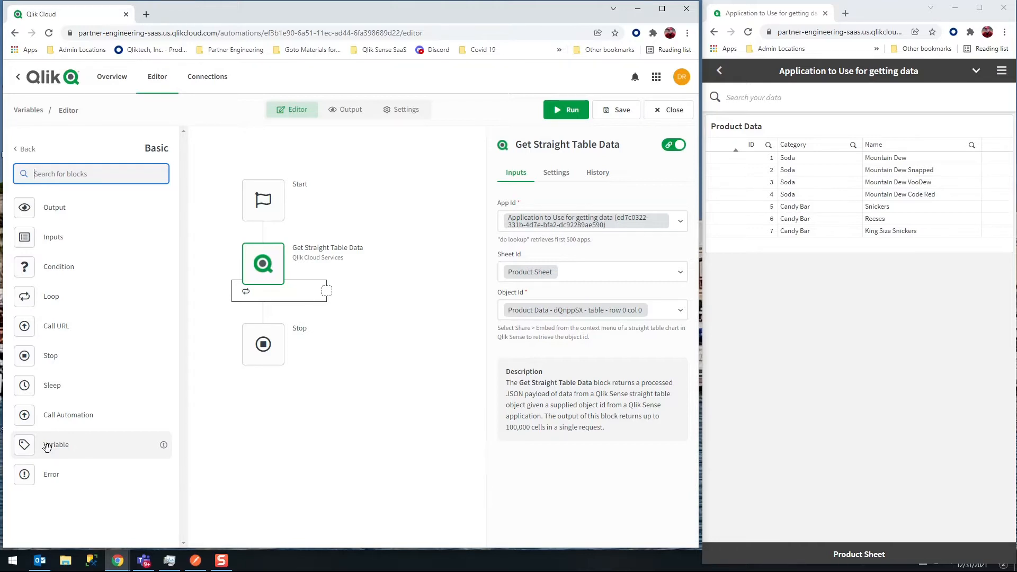
mouse_move(824, 119)
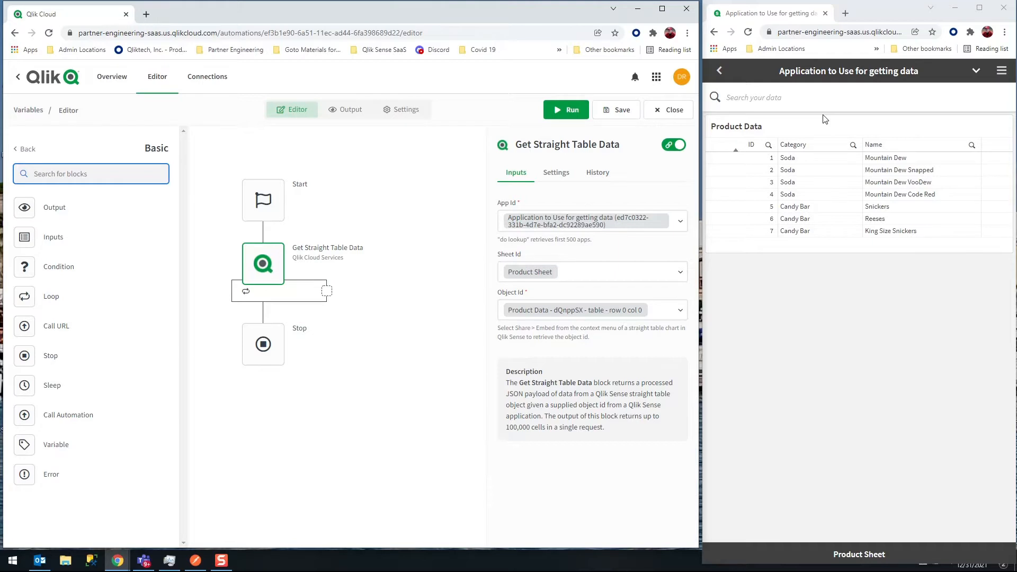
mouse_move(796, 174)
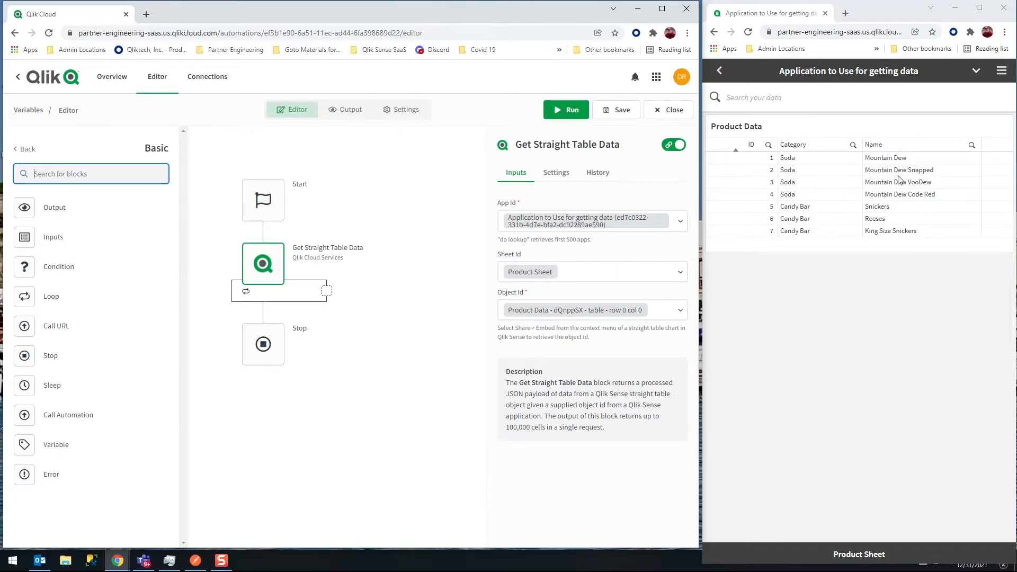
mouse_move(935, 204)
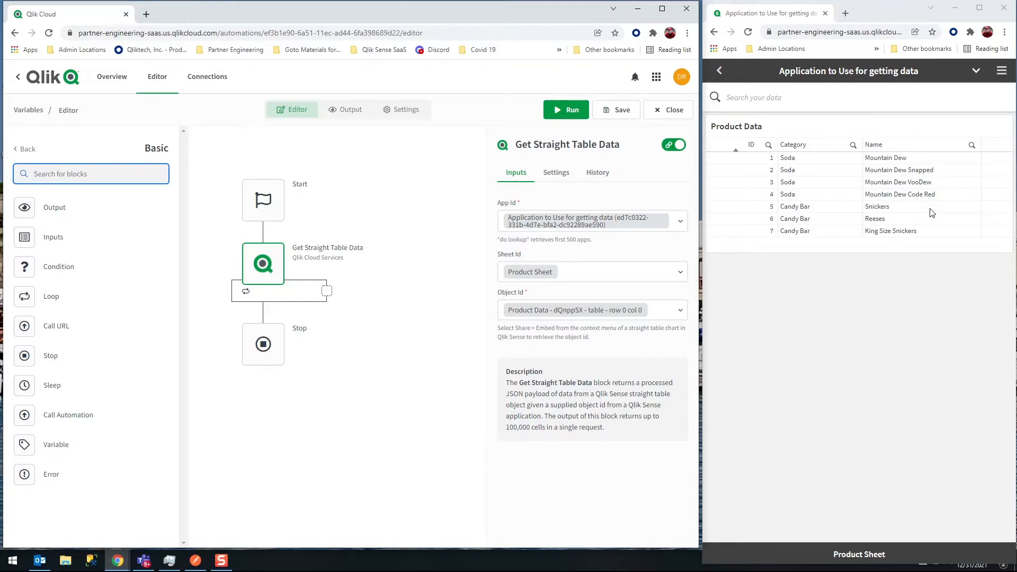
mouse_move(325, 293)
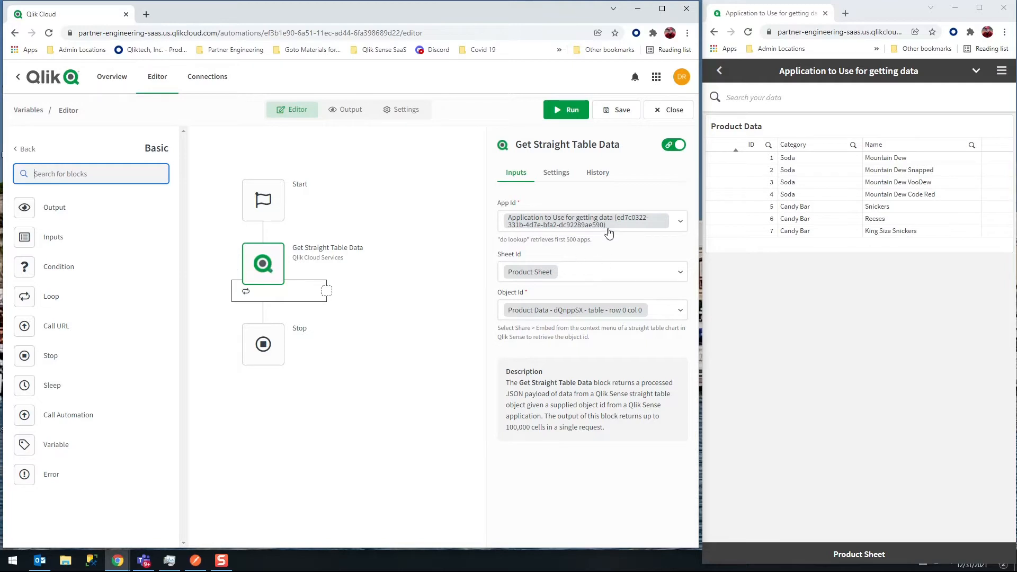
mouse_move(627, 272)
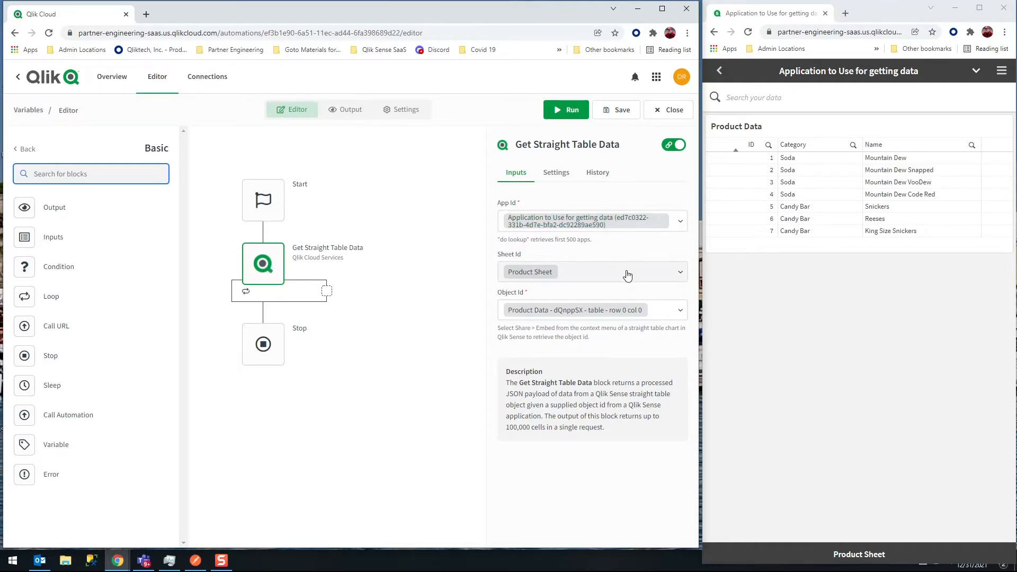
mouse_move(655, 309)
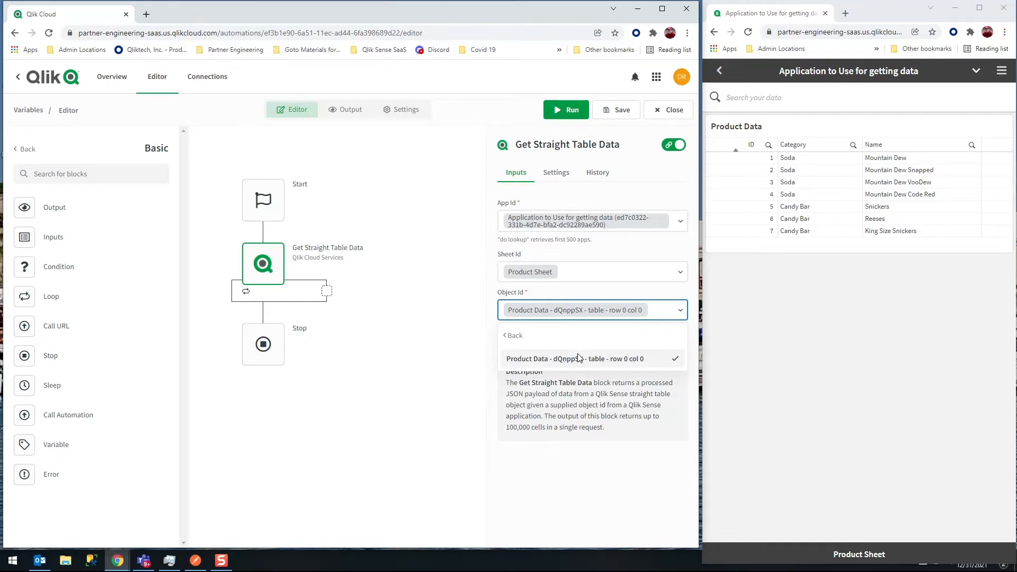
left_click(574, 360)
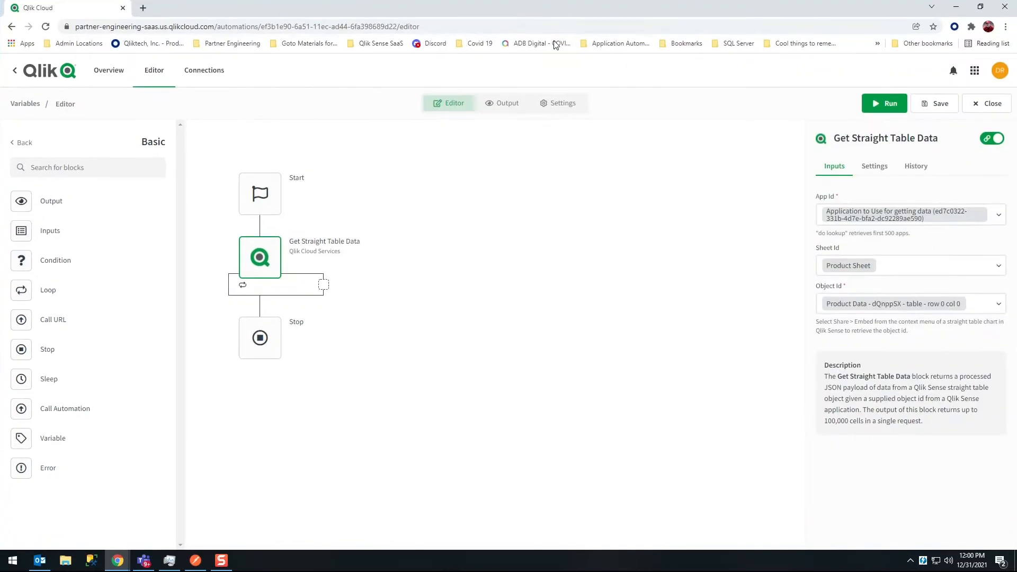
mouse_move(543, 157)
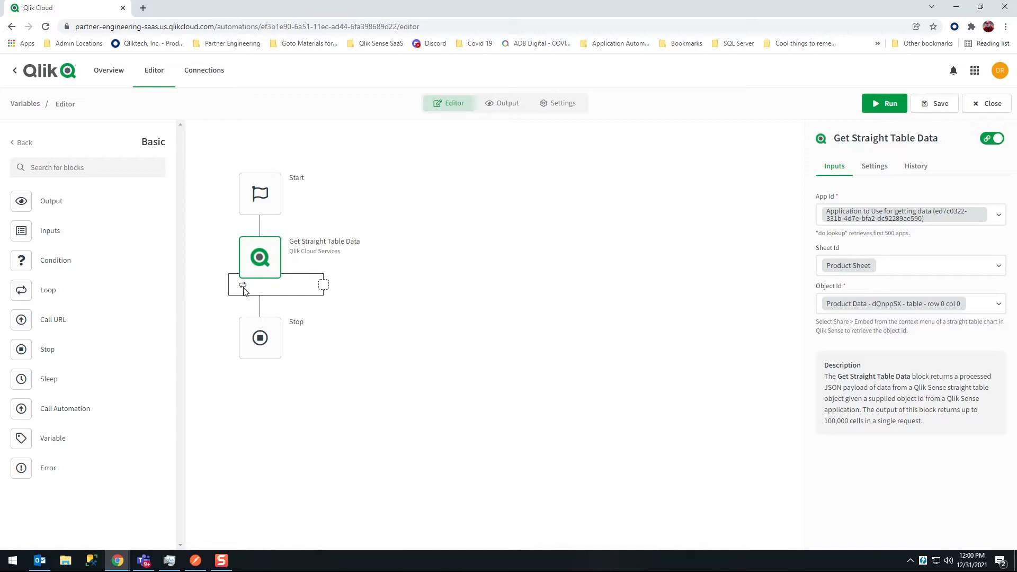
mouse_move(53, 437)
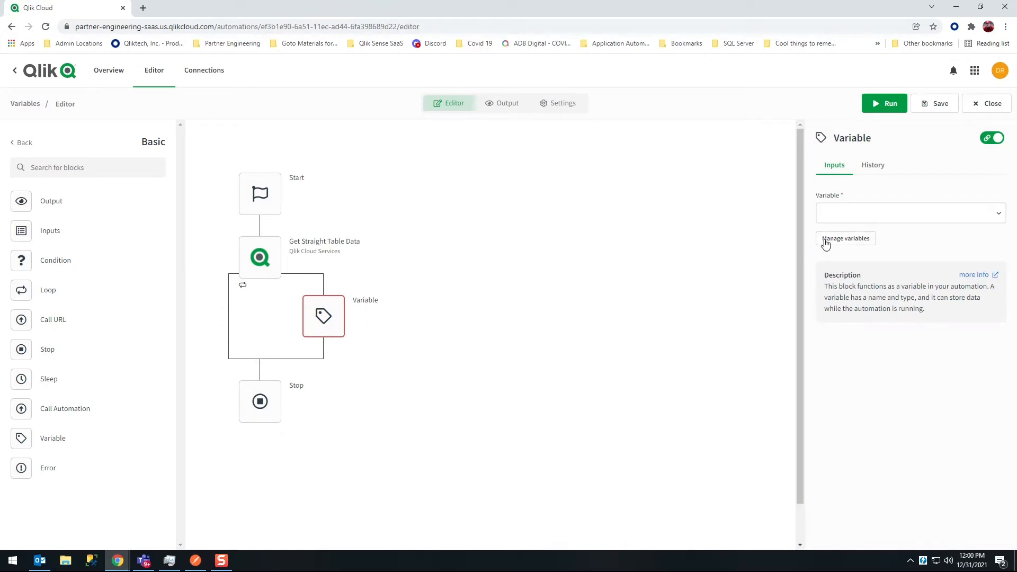
Bring up Manage variables for the new Variable block inside the loop.
left_click(845, 239)
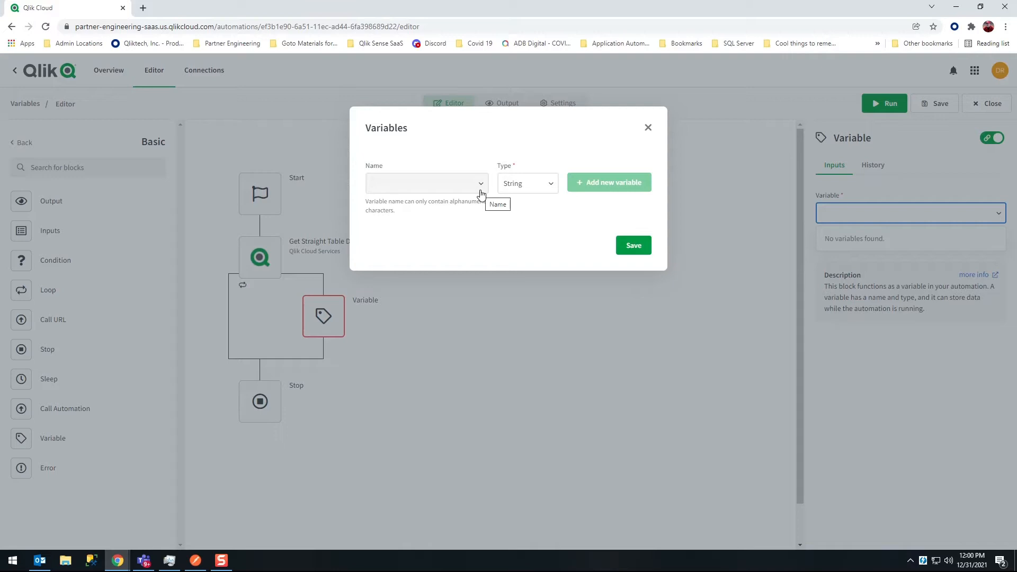
mouse_move(485, 195)
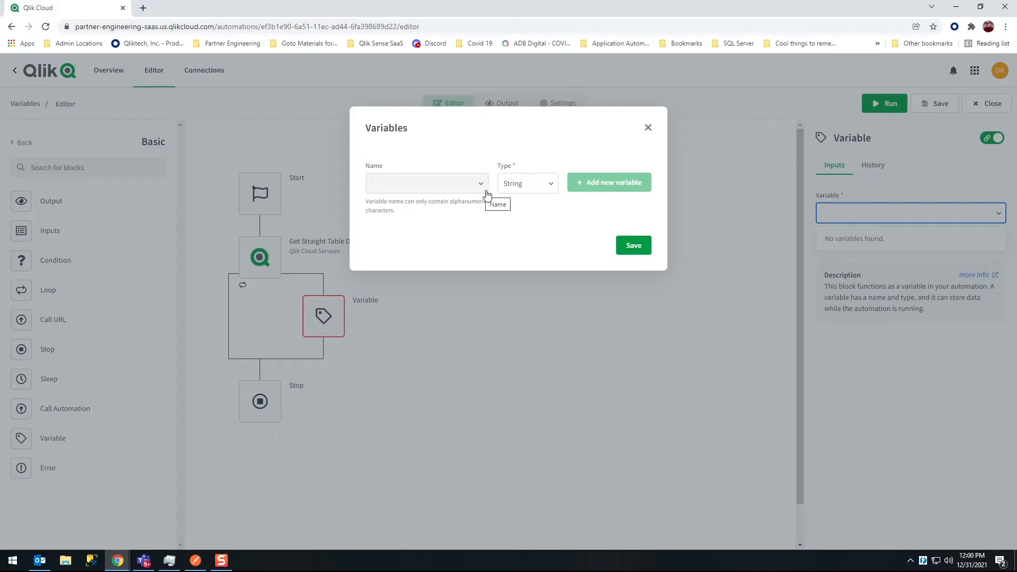
Add a new variable named Sodas of type List.
left_click(526, 183)
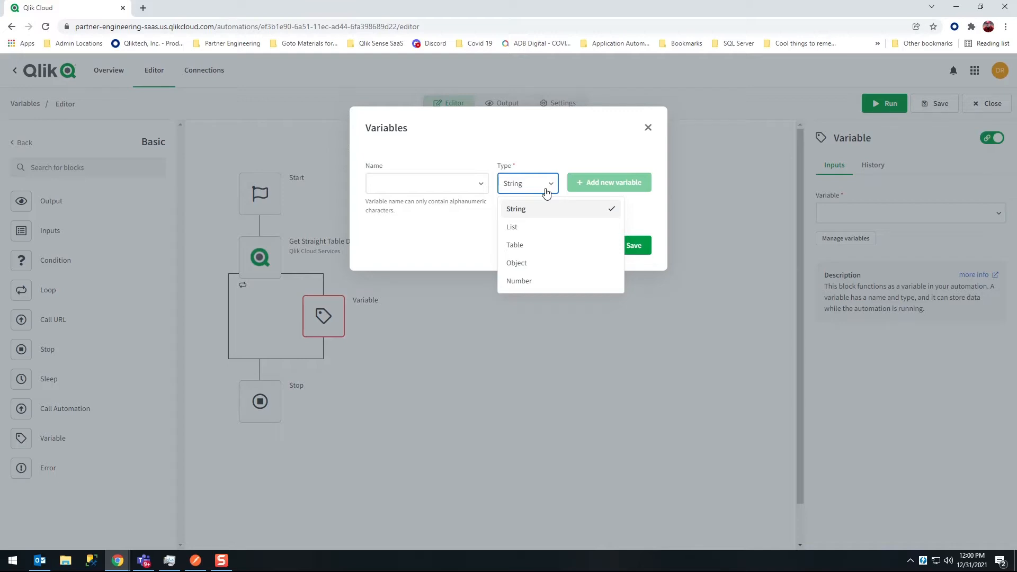
mouse_move(549, 217)
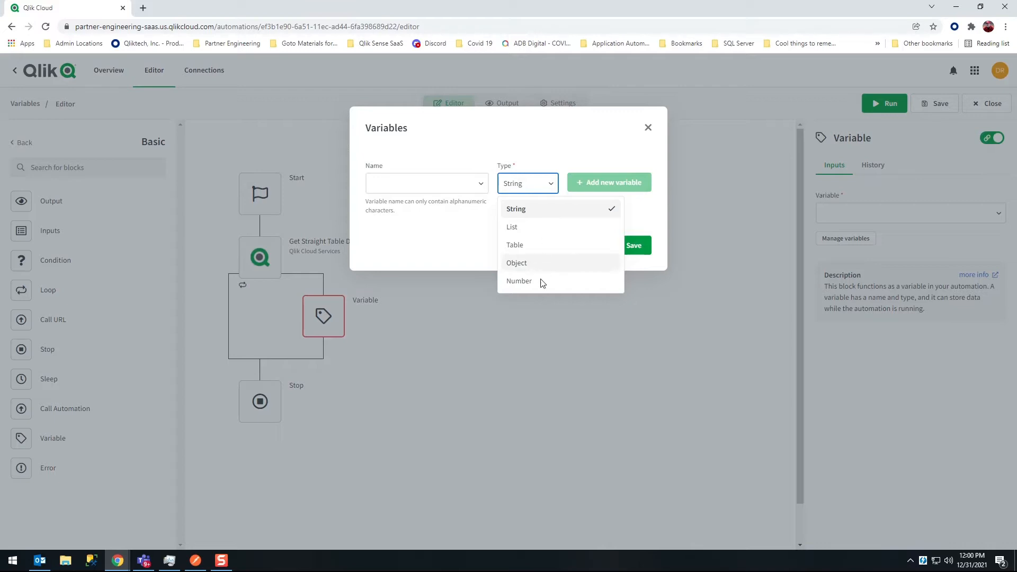
mouse_move(541, 281)
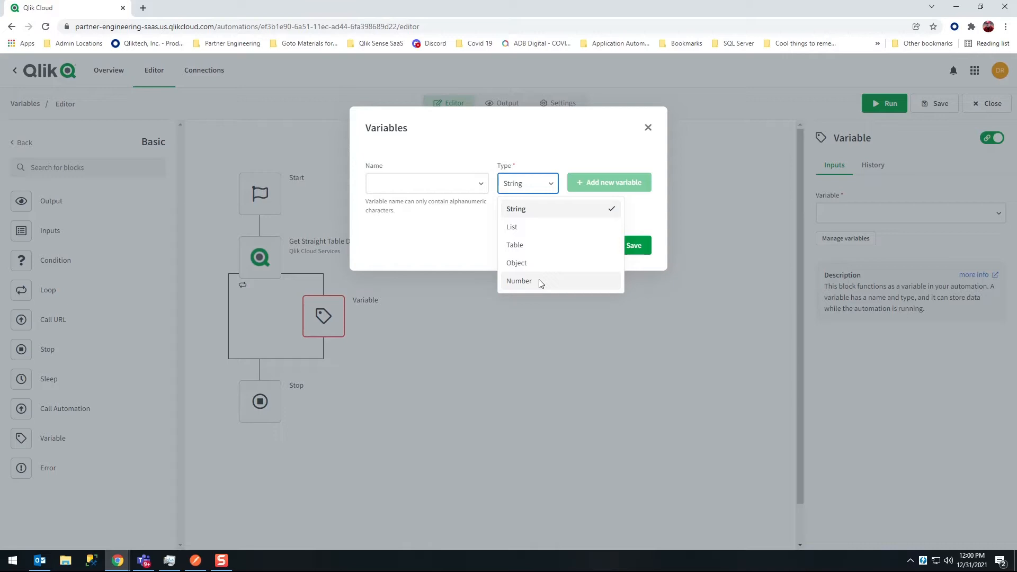
mouse_move(529, 232)
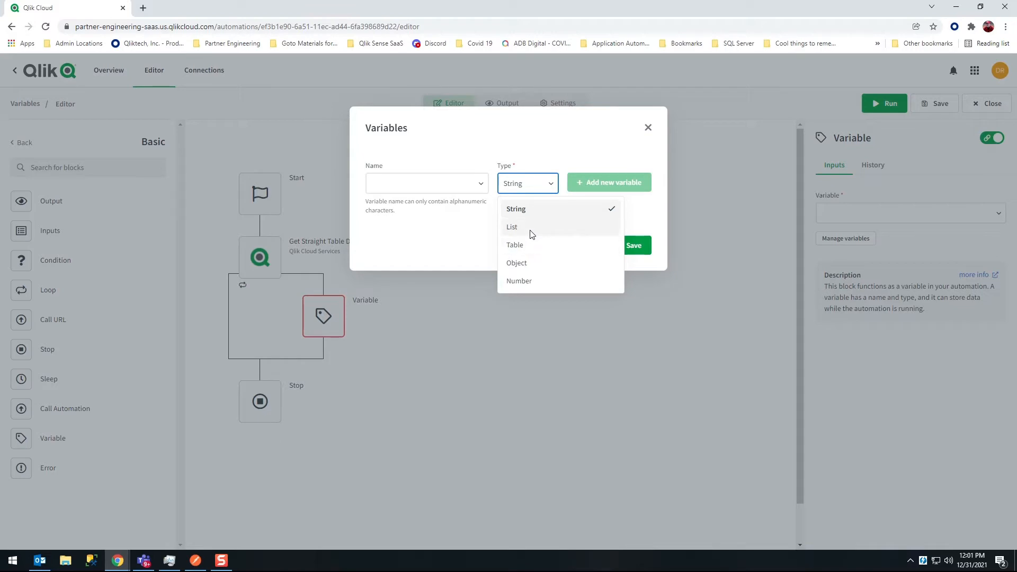
left_click(511, 226)
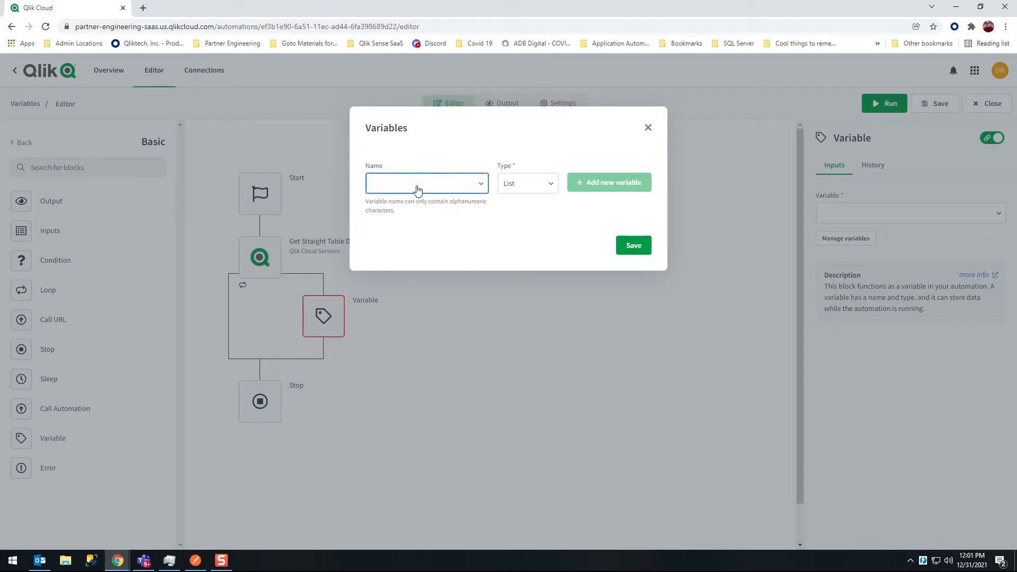
type("Sodas")
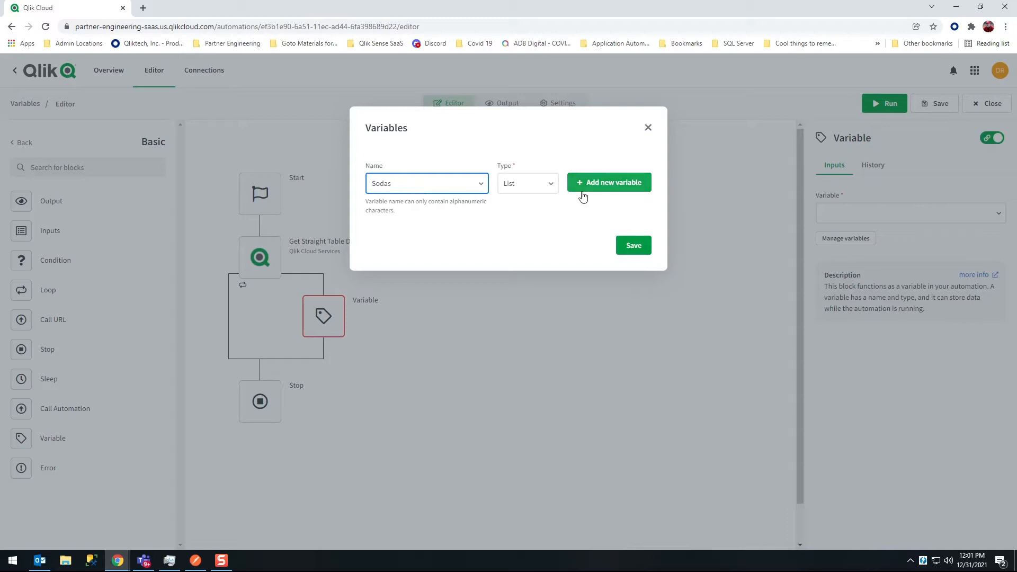
left_click(609, 182)
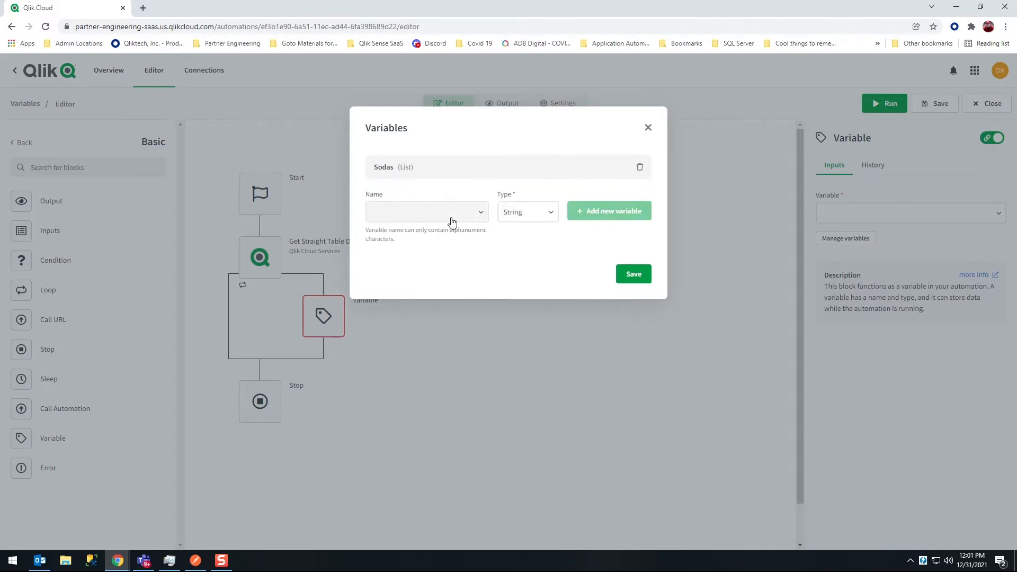
Add a Products variable of type Table and save both variables.
type("F")
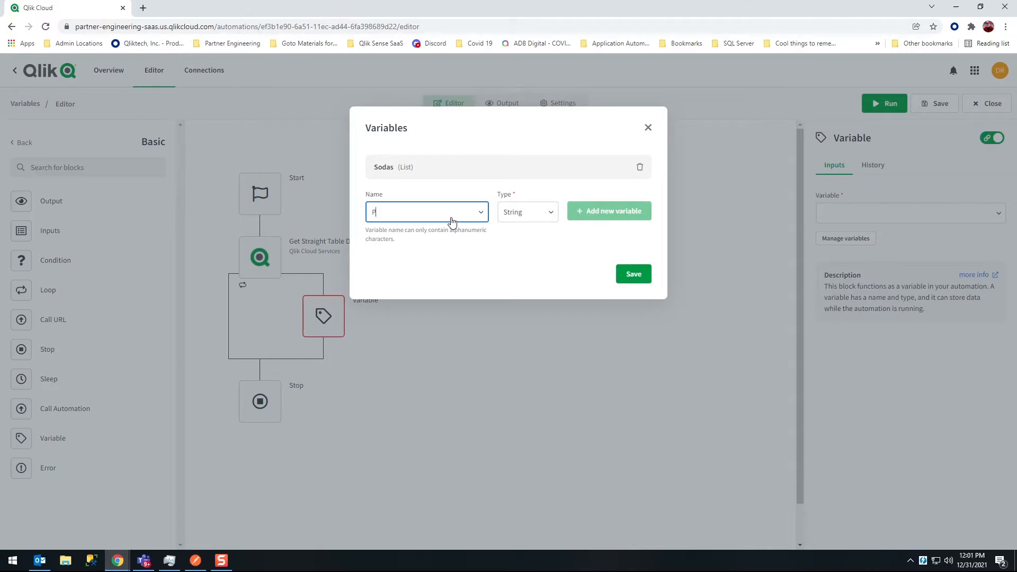
type("roducts")
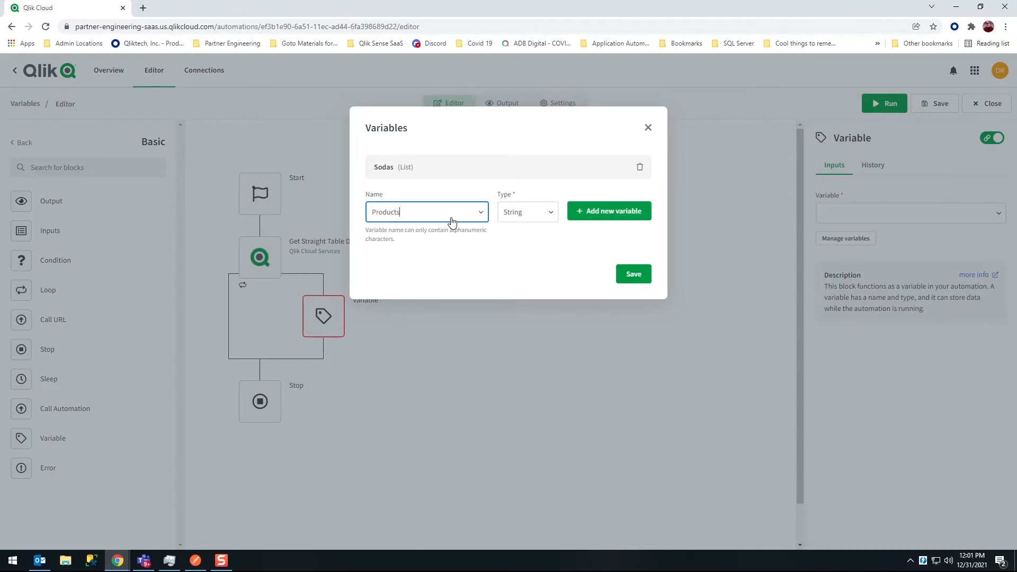
left_click(526, 212)
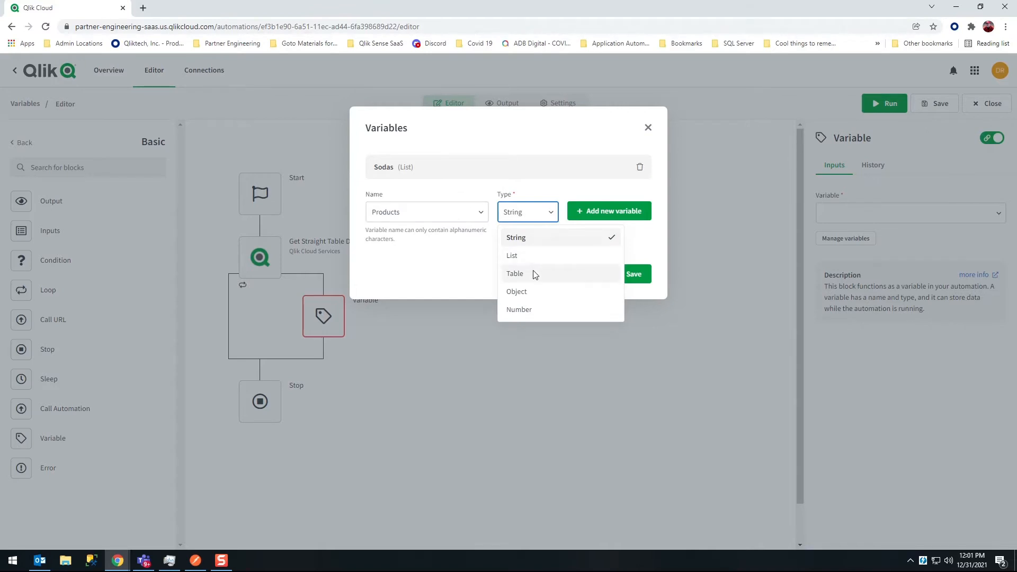
left_click(515, 273)
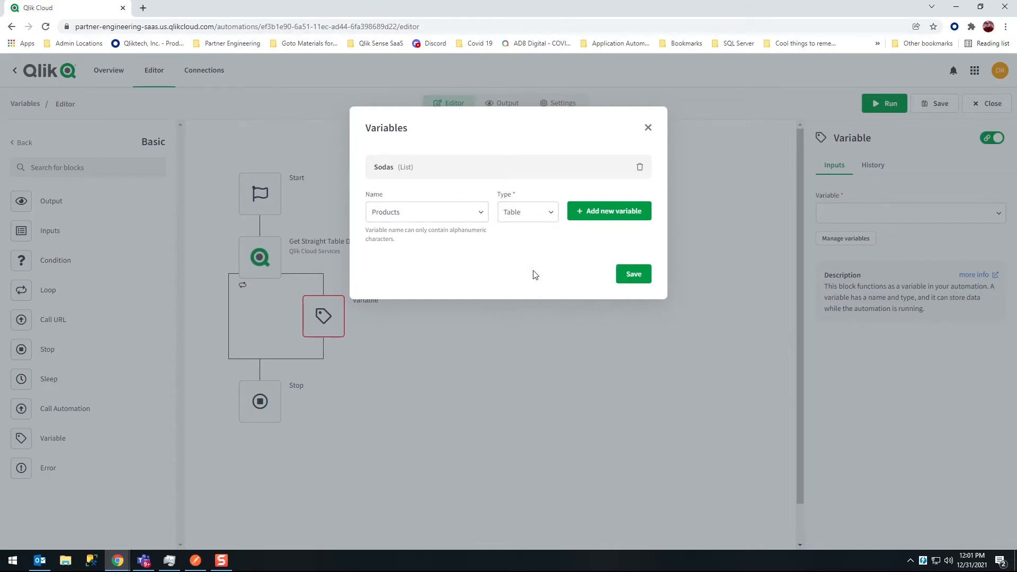
left_click(608, 211)
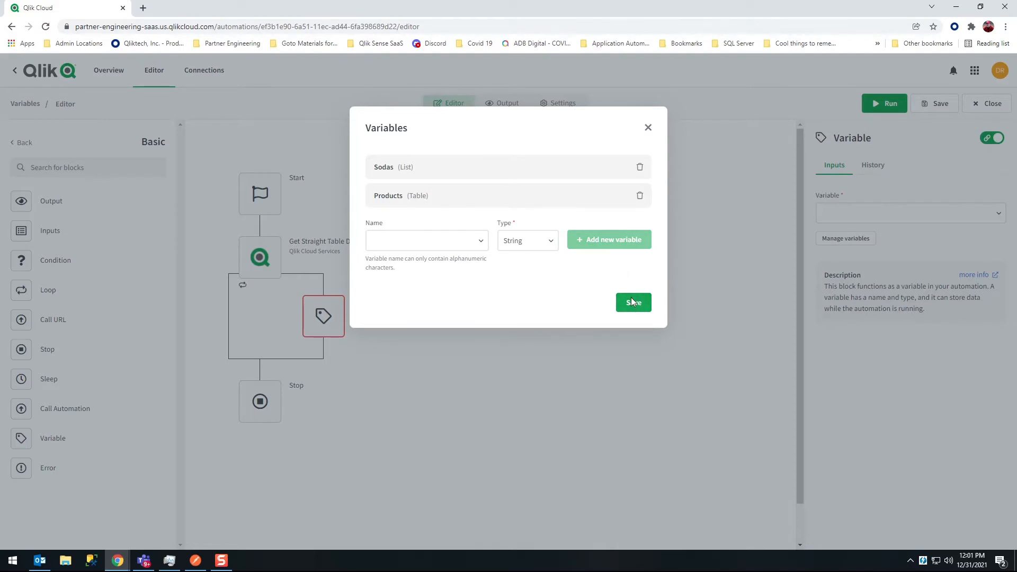
left_click(908, 213)
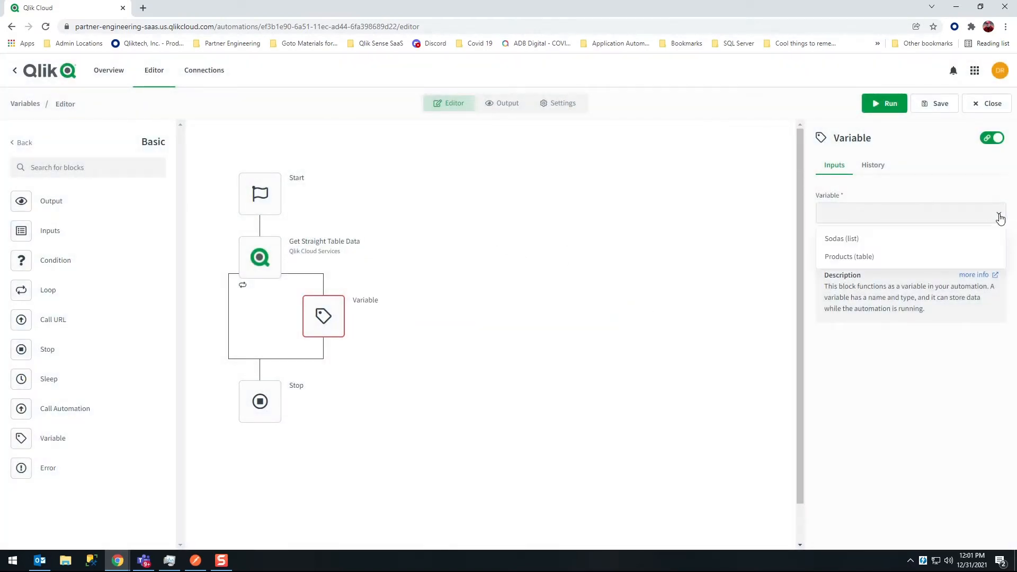
Assign Sodas to the Variable block and add an 'Add item to Sodas' operation.
left_click(842, 239)
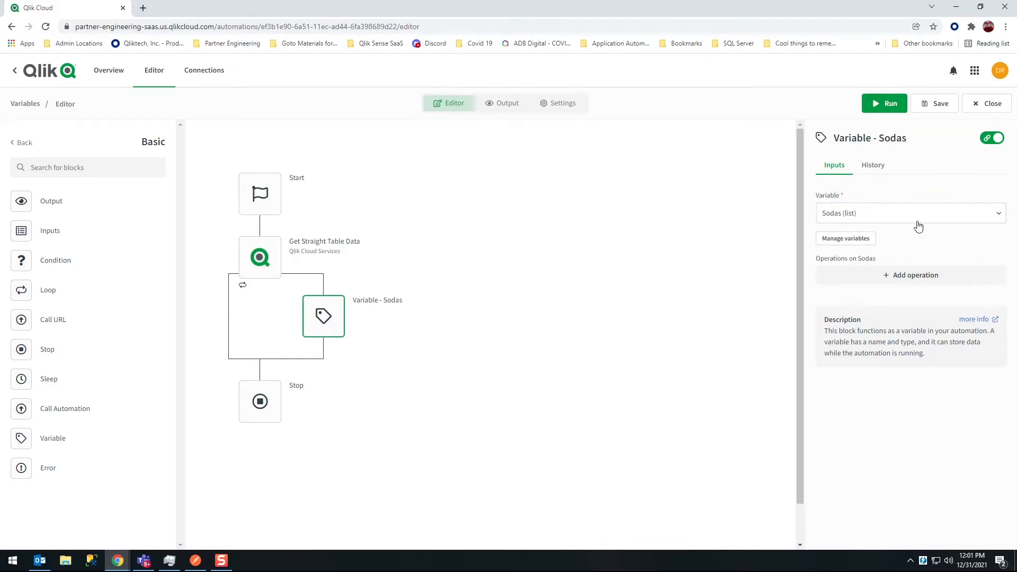
left_click(910, 276)
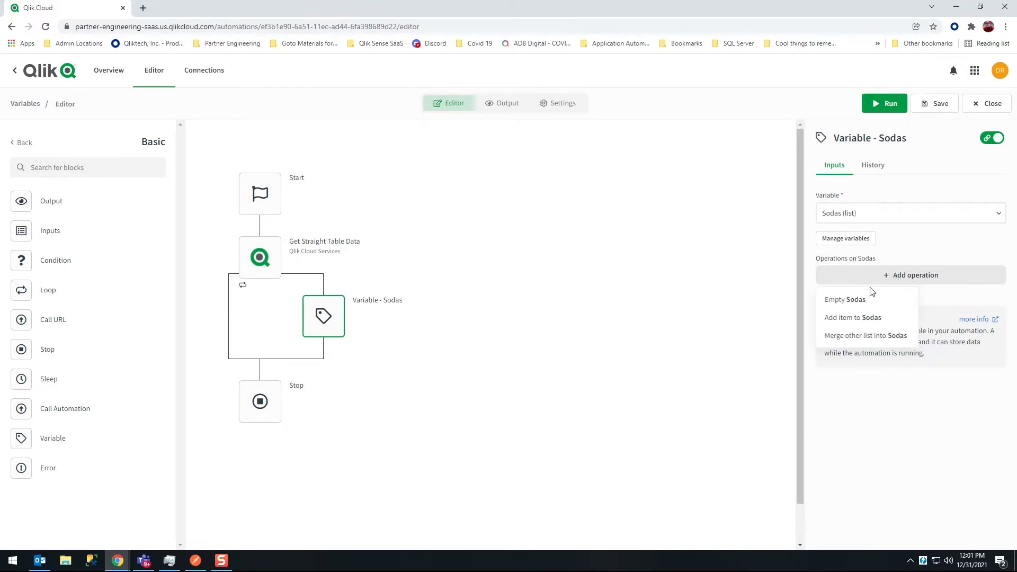
mouse_move(866, 298)
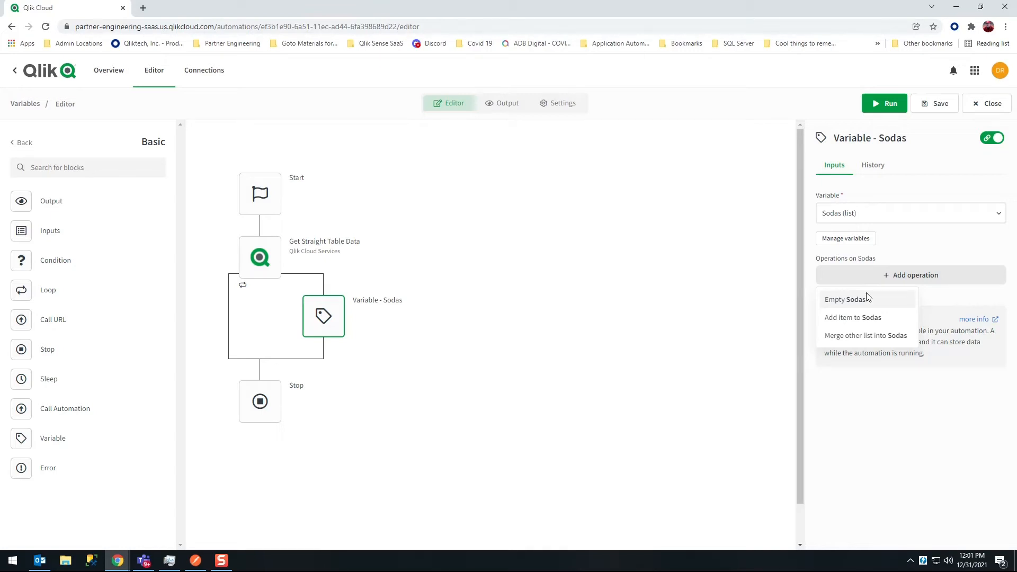
mouse_move(868, 322)
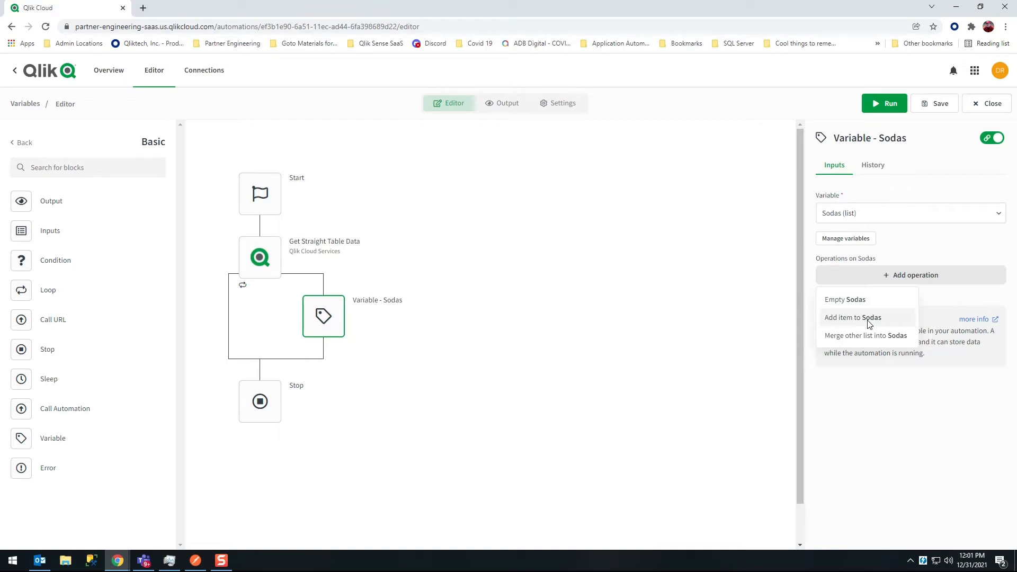
left_click(851, 316)
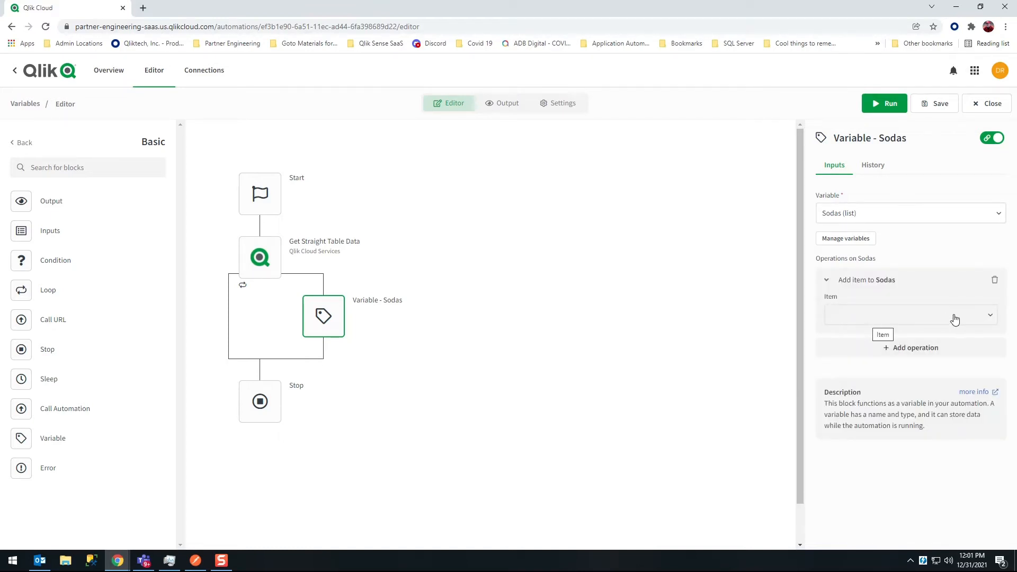
left_click(908, 314)
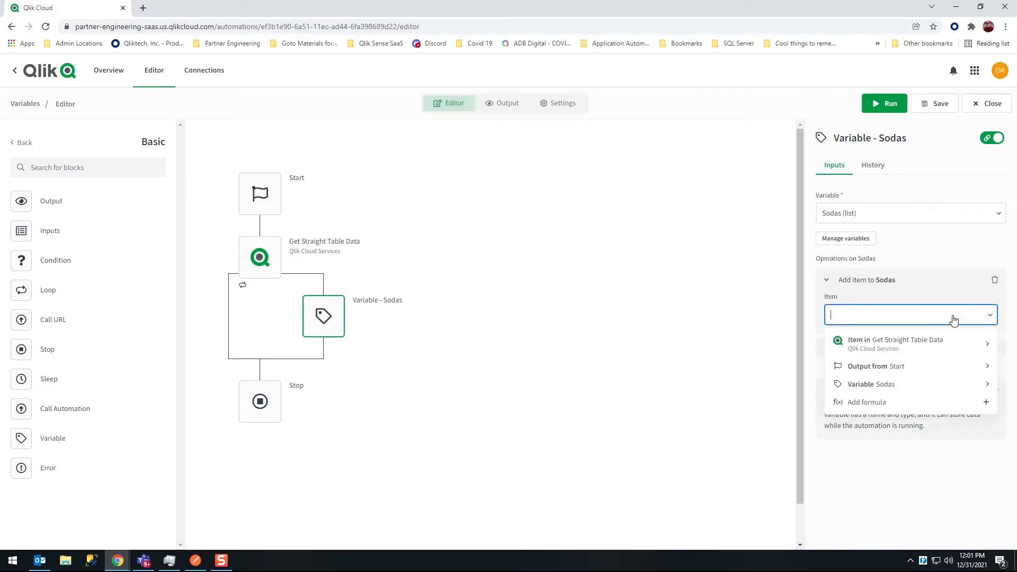
Browse the current Item from Get Straight Table Data as the value to append.
left_click(895, 343)
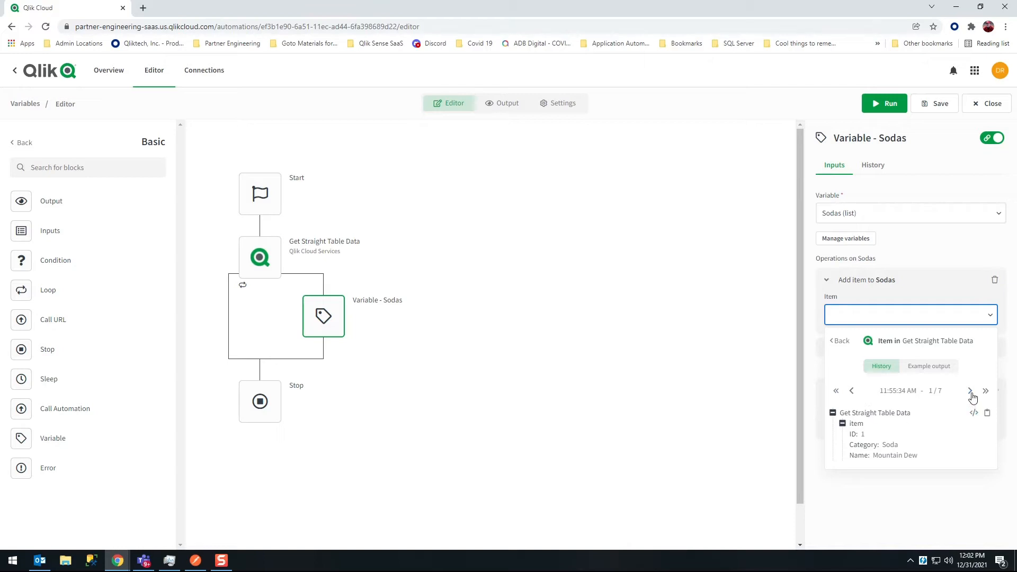
mouse_move(971, 391)
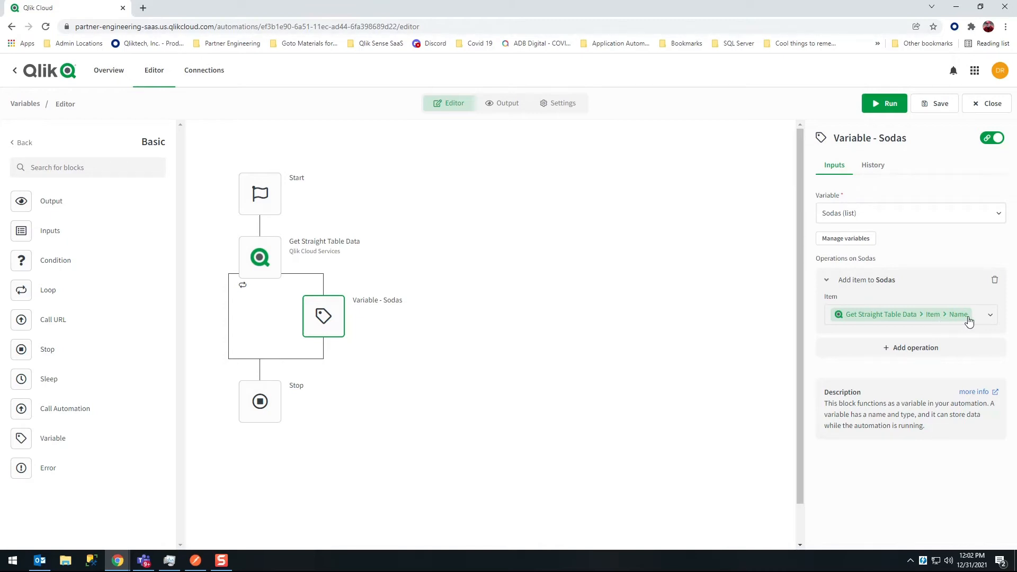
mouse_move(963, 319)
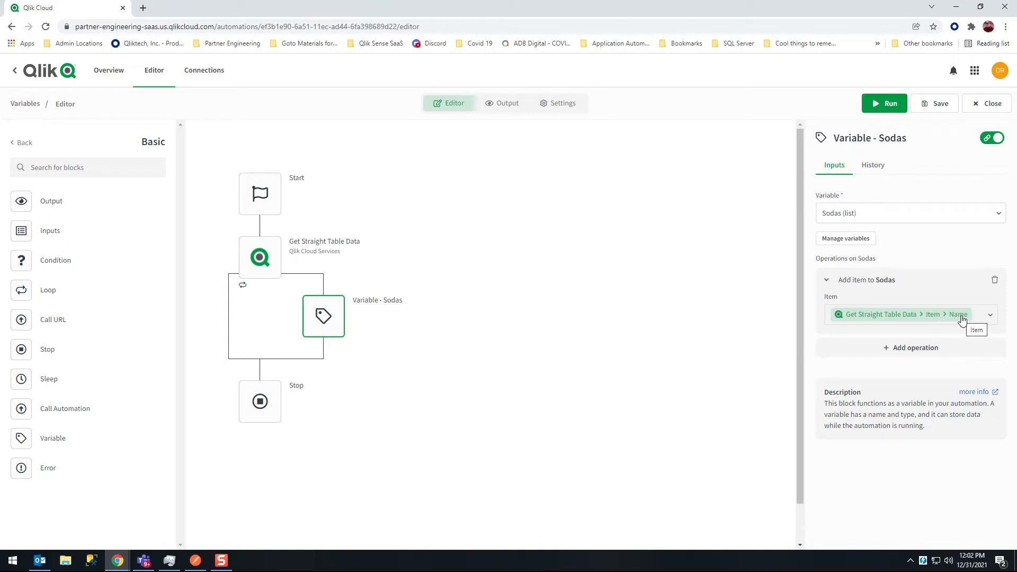
mouse_move(556, 356)
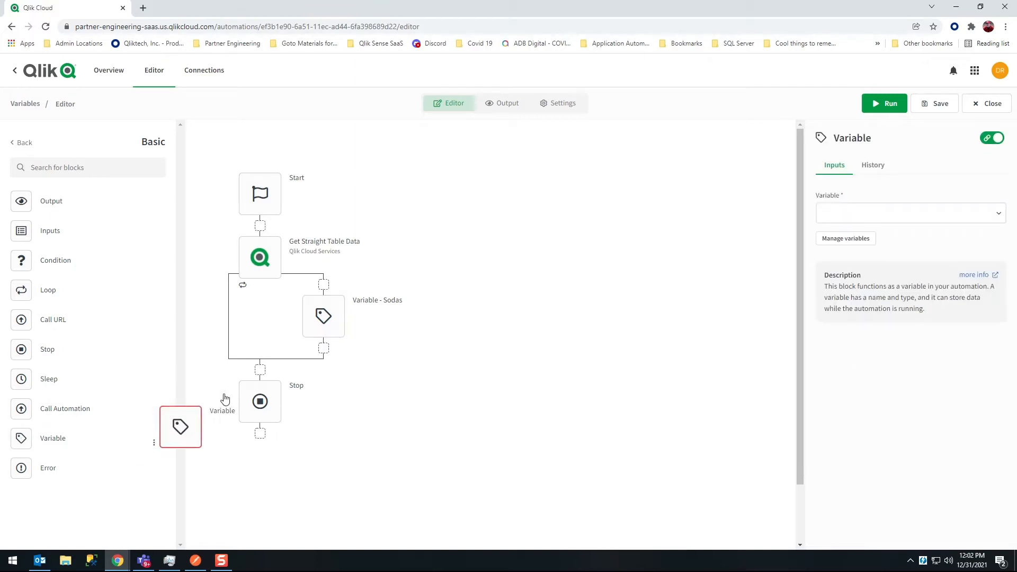
Place a second Variable block set to Products with an 'Add row to Products' operation.
left_click_drag(180, 426, 323, 379)
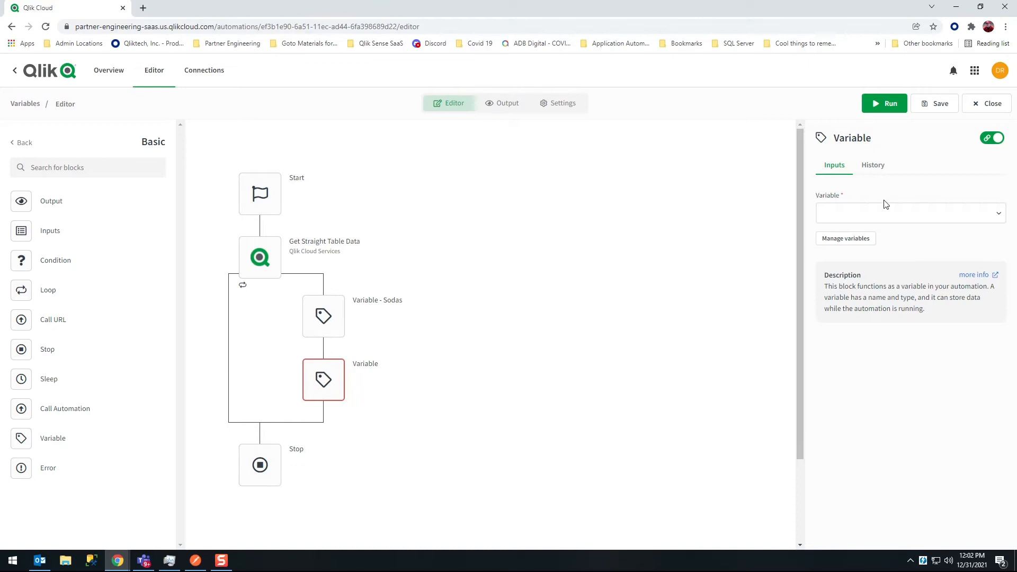
left_click(909, 213)
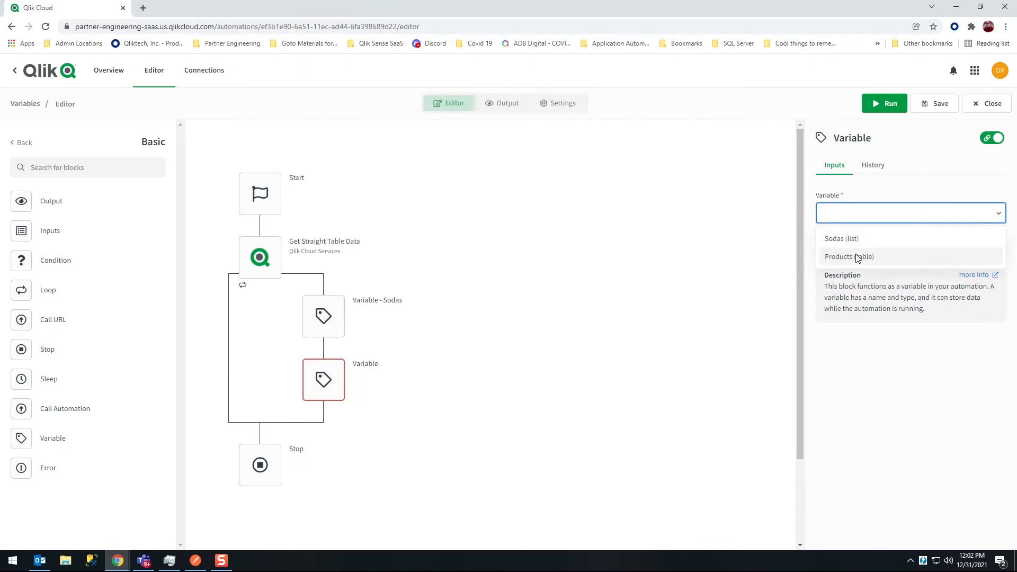
left_click(849, 256)
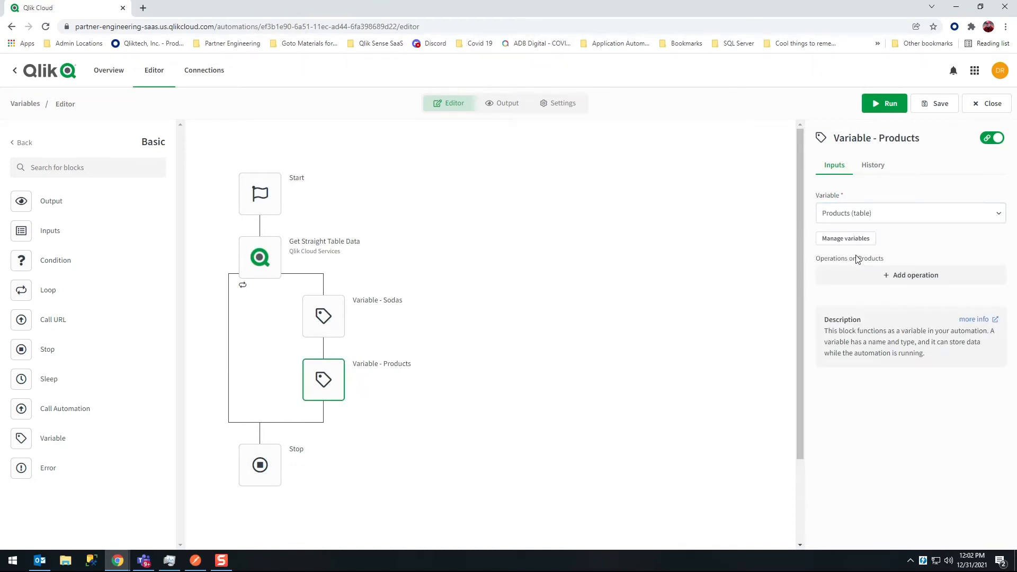
left_click(910, 275)
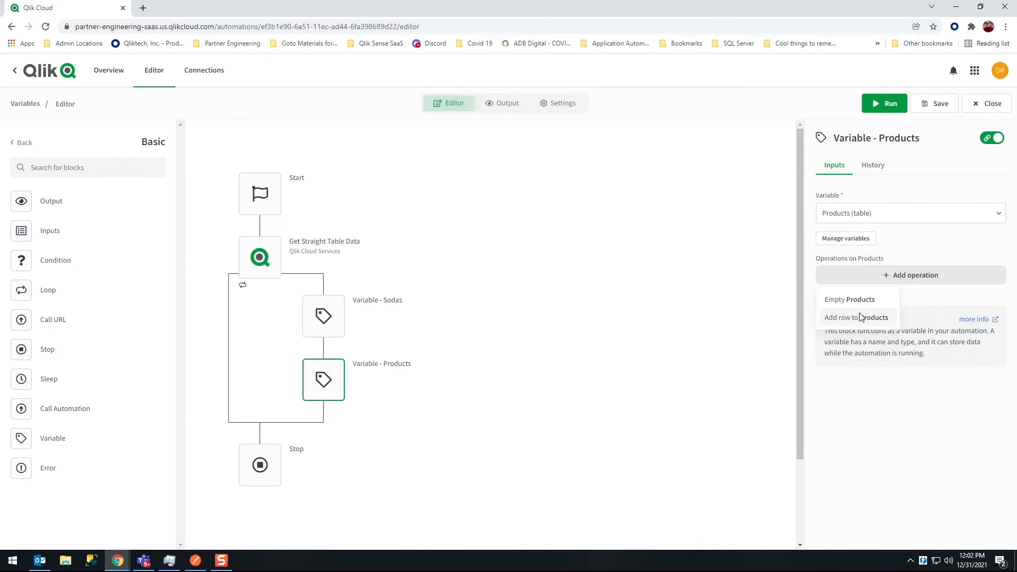
mouse_move(856, 326)
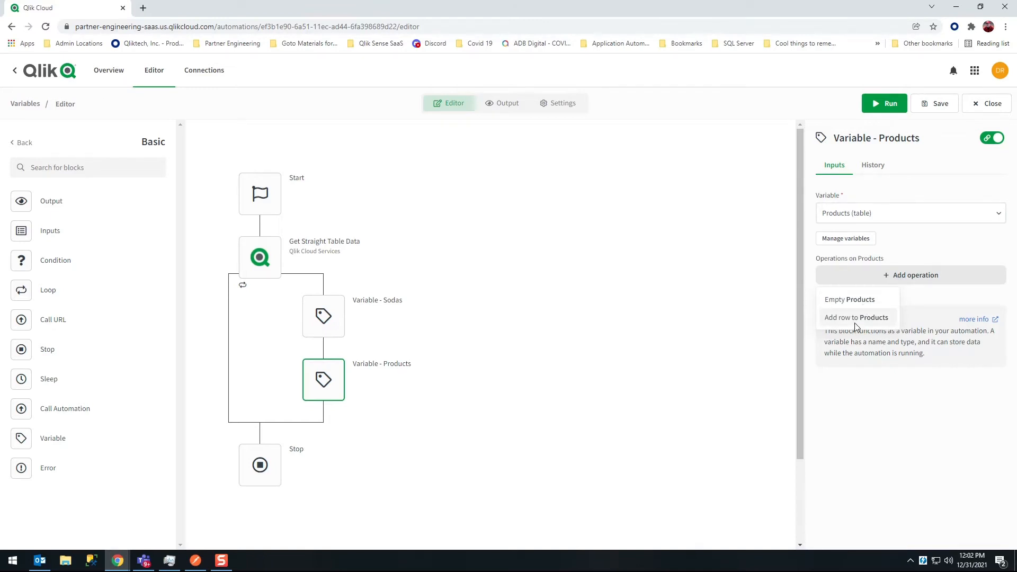
left_click(856, 316)
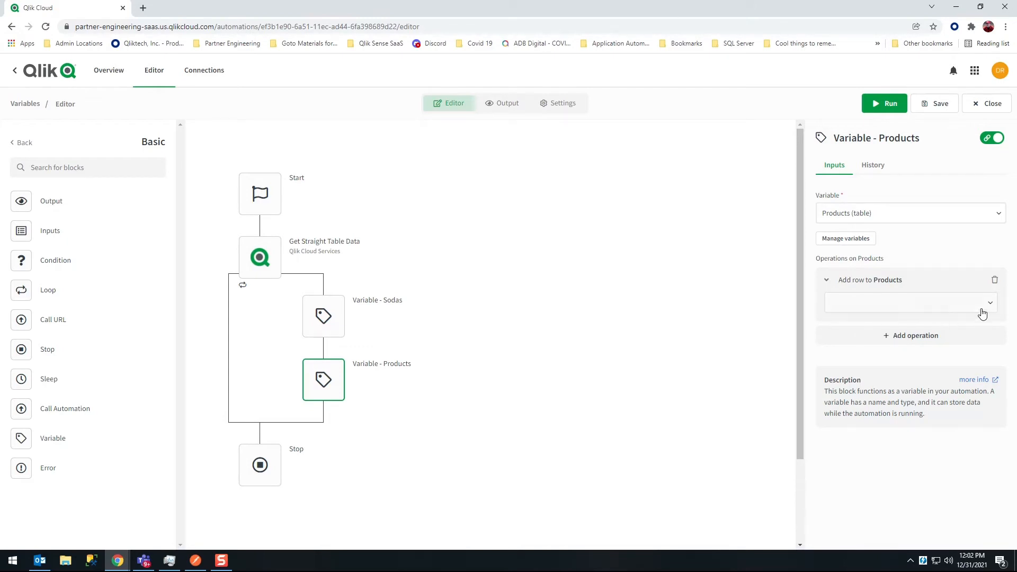
Map the new Products row to the whole current Item from Get Straight Table Data.
left_click(908, 302)
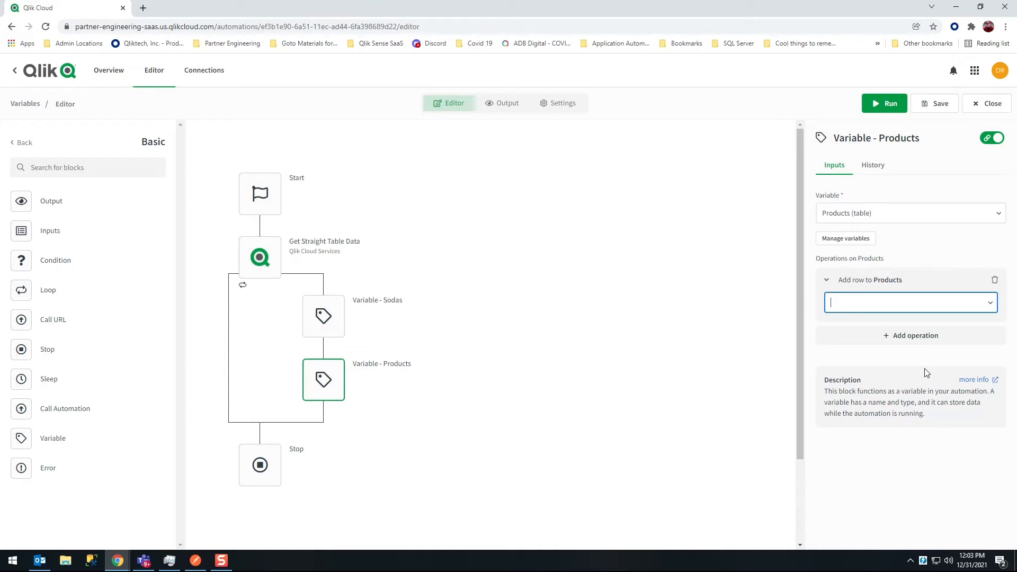
mouse_move(950, 316)
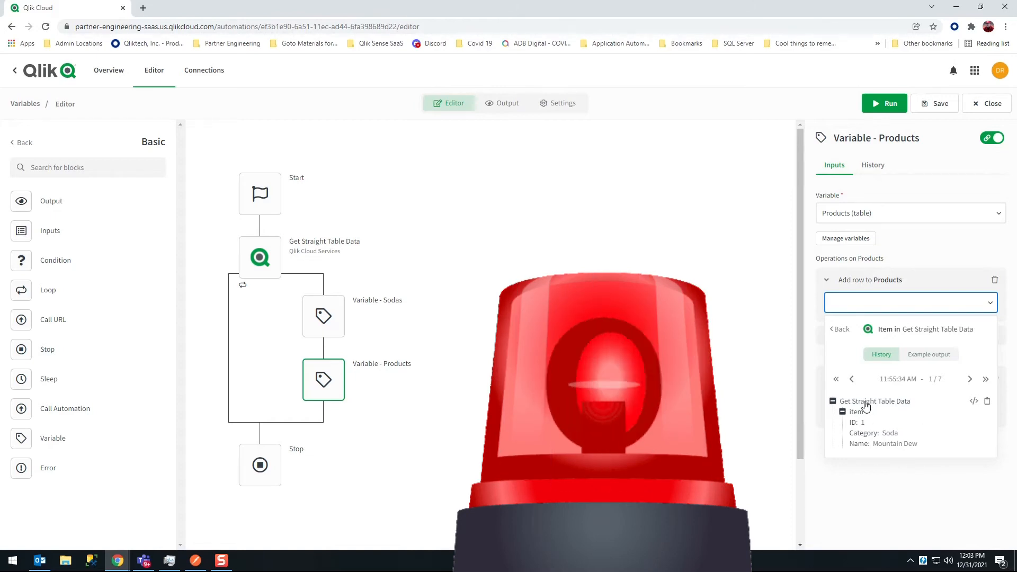
left_click(876, 401)
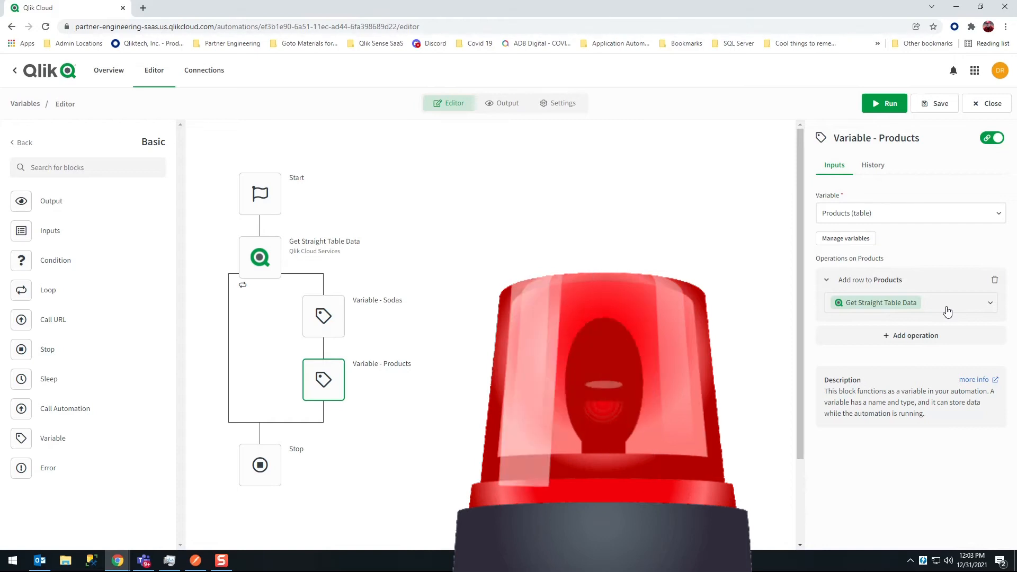
left_click(908, 302)
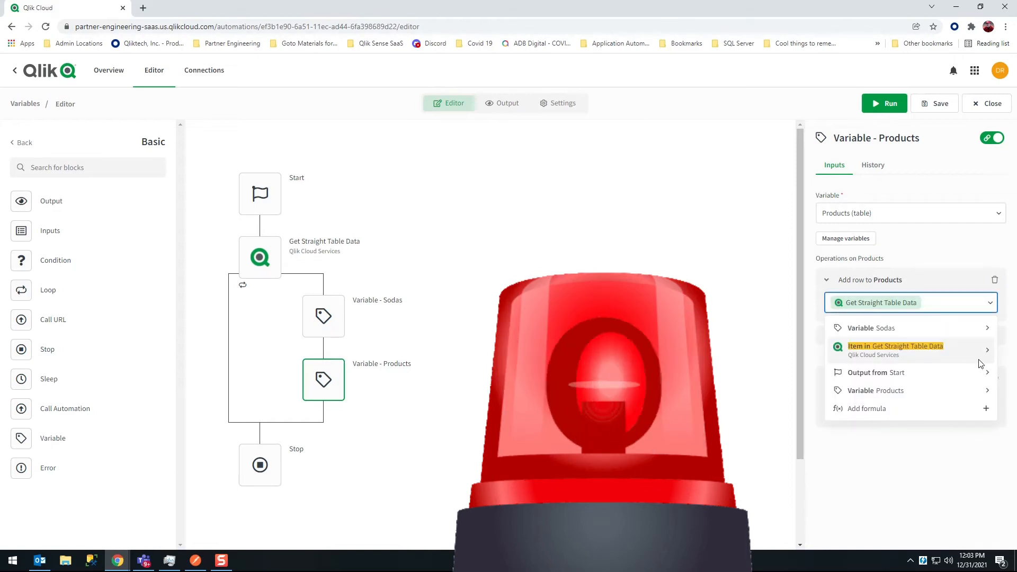
left_click(895, 346)
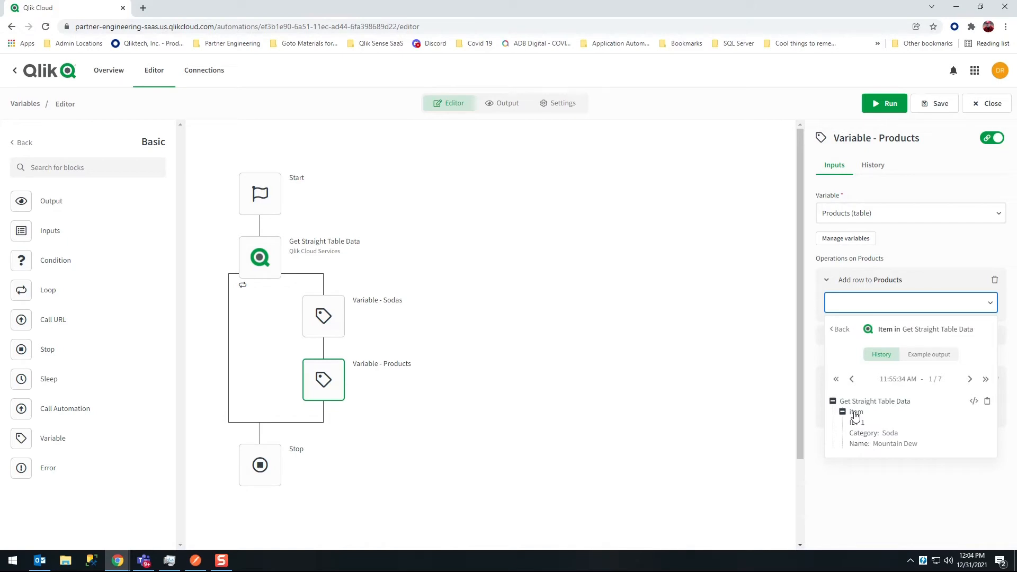
left_click(856, 400)
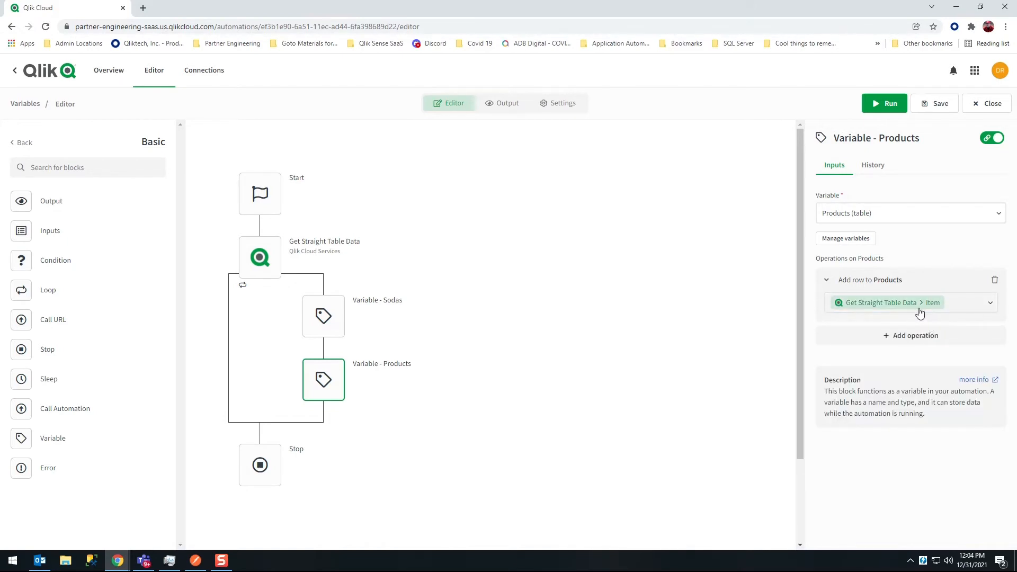
mouse_move(944, 311)
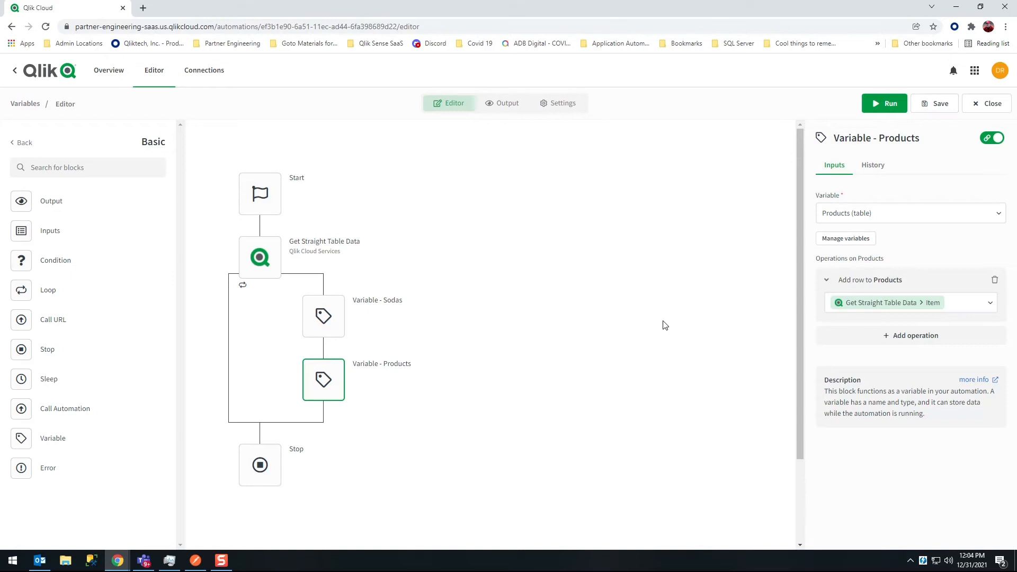
mouse_move(922, 115)
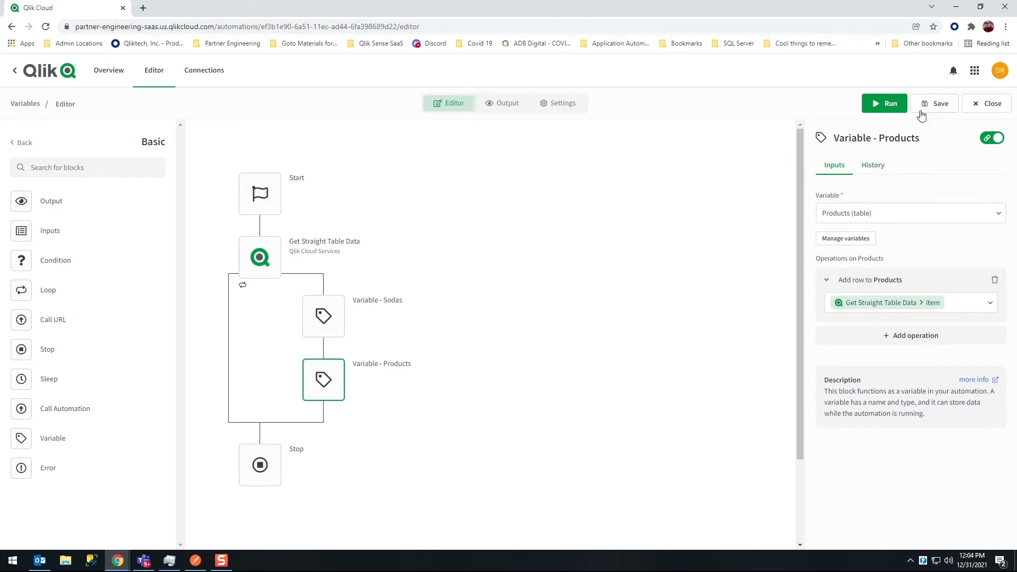
Save the automation from the top toolbar.
left_click(939, 102)
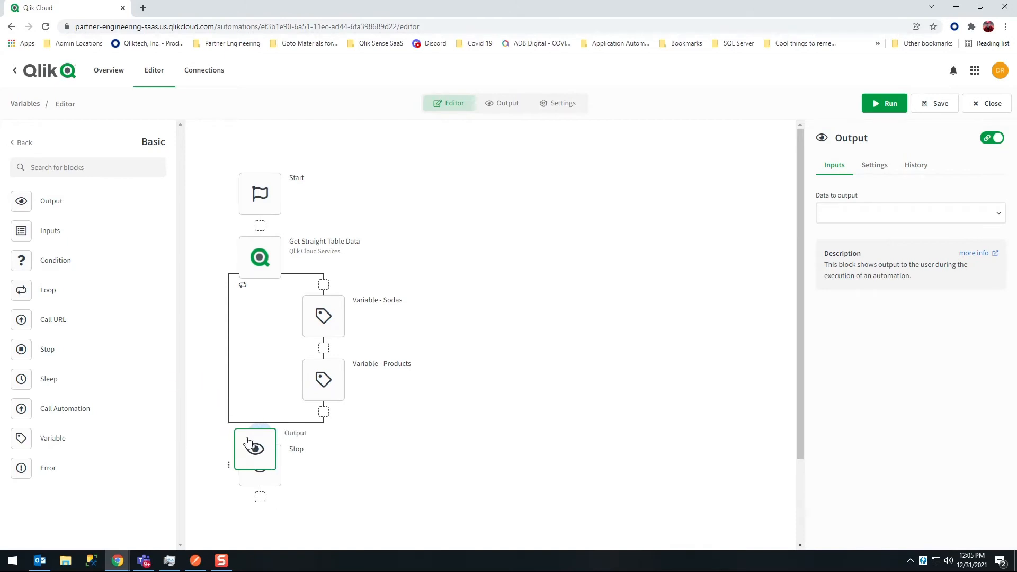
Add an Output block after the loop with Data to output set to the Sodas variable.
left_click(908, 213)
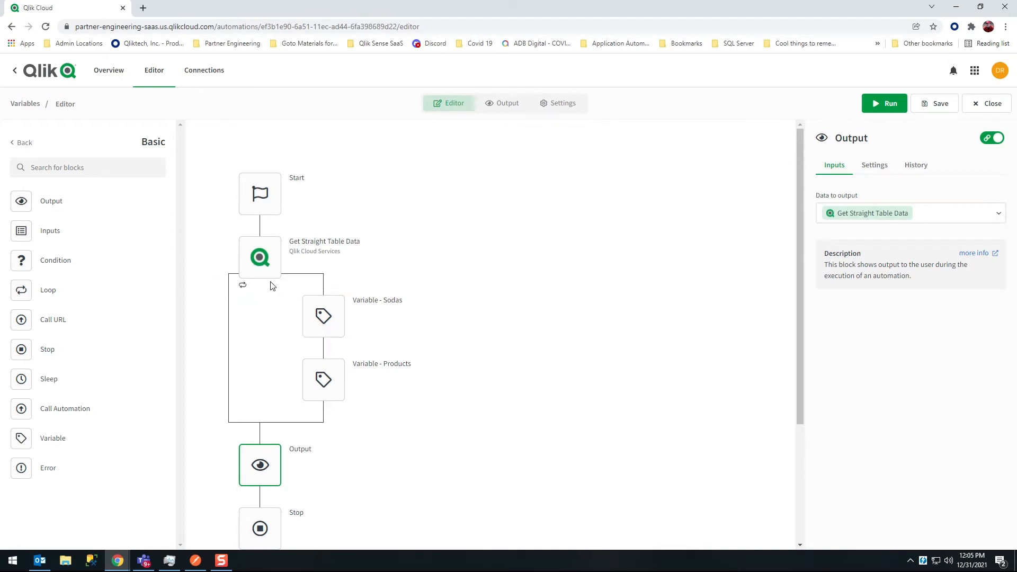
mouse_move(919, 201)
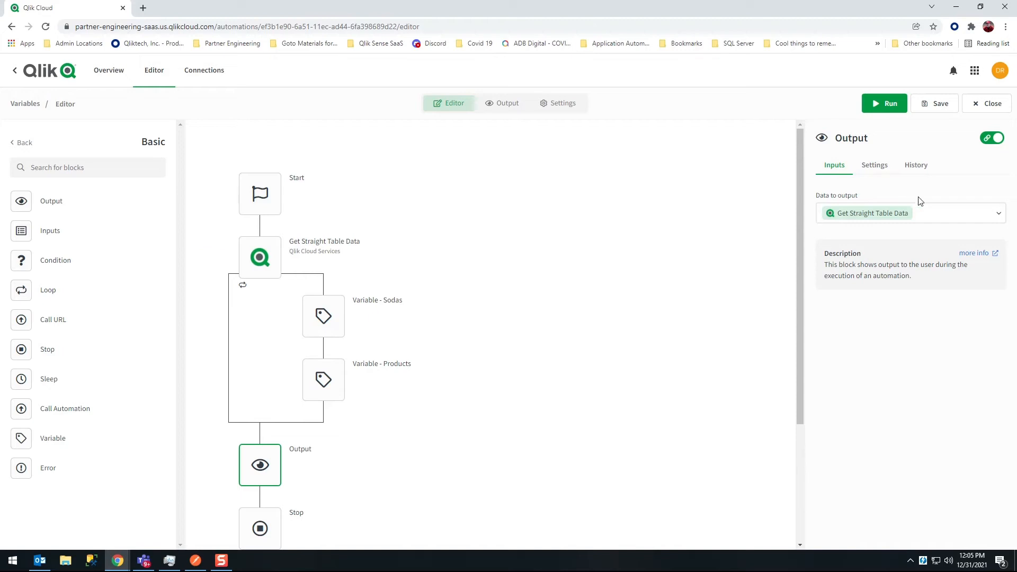
left_click(908, 213)
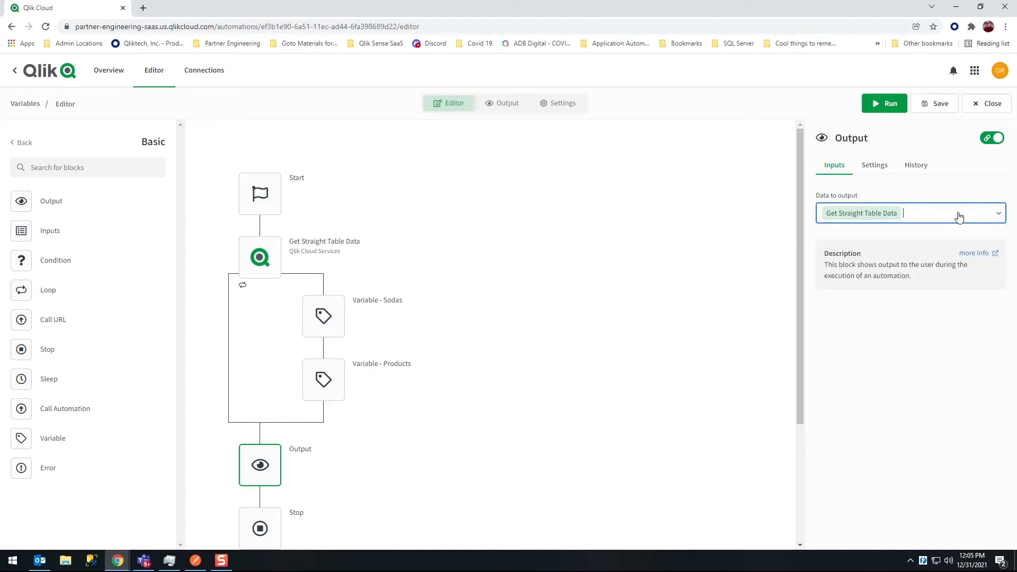
left_click(908, 212)
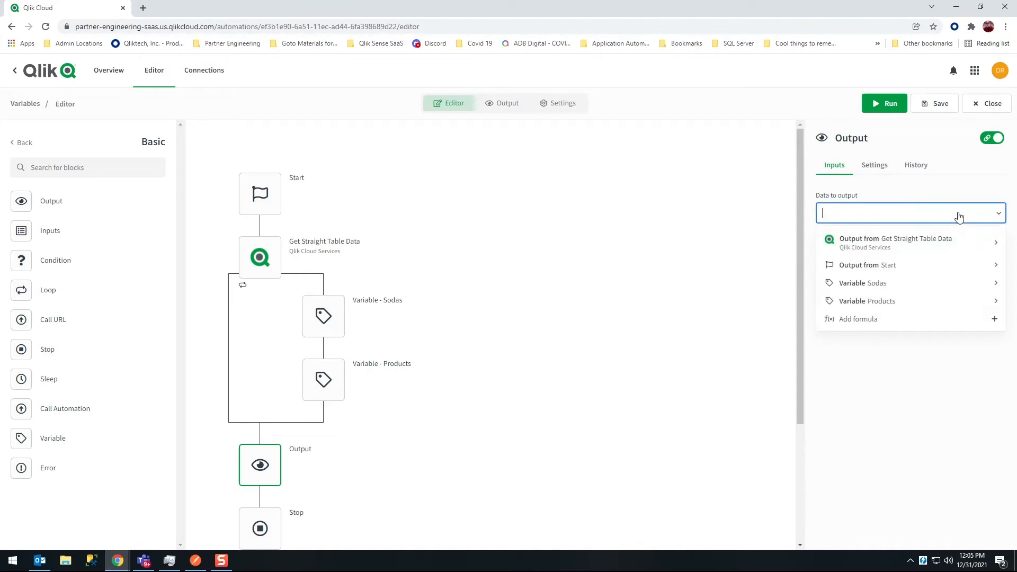
mouse_move(956, 238)
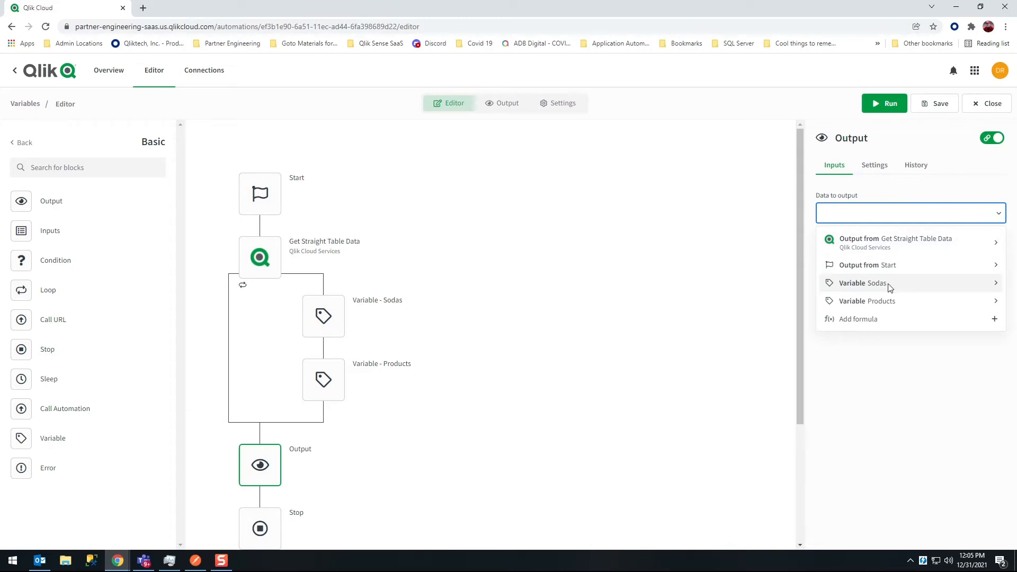
left_click(863, 283)
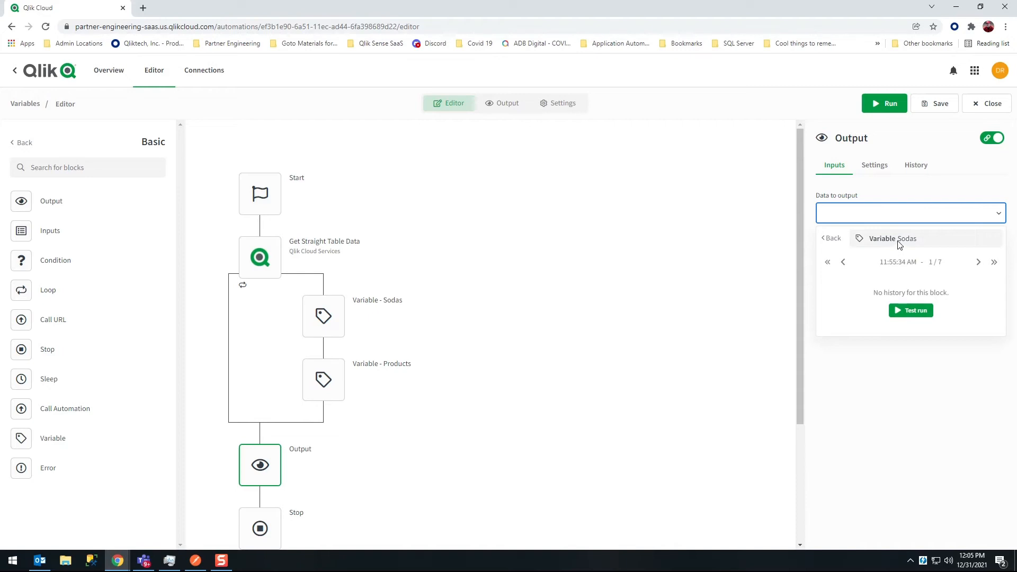
left_click(892, 239)
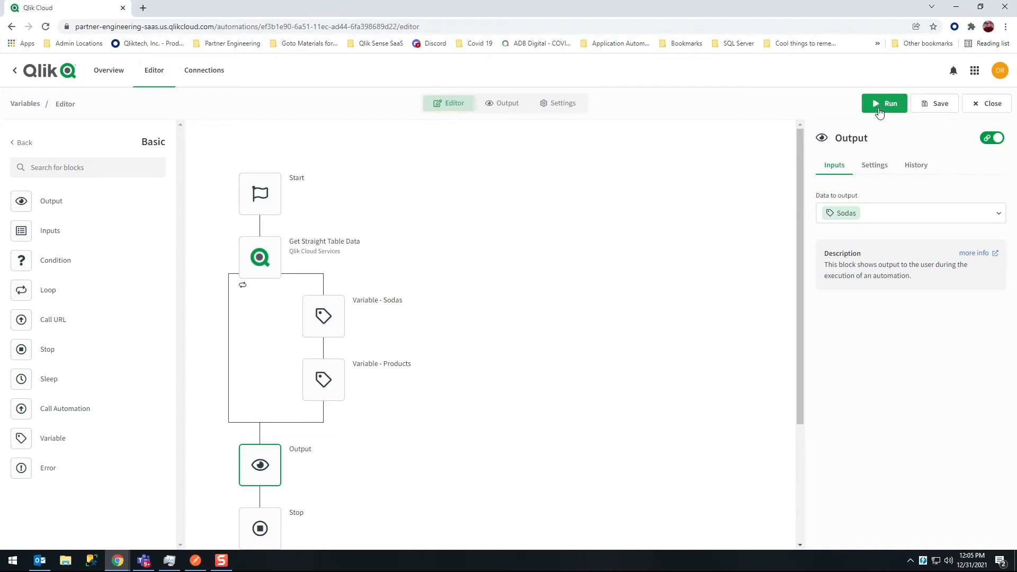
Run the automation to preview the Sodas names, then return to the Editor.
left_click(883, 103)
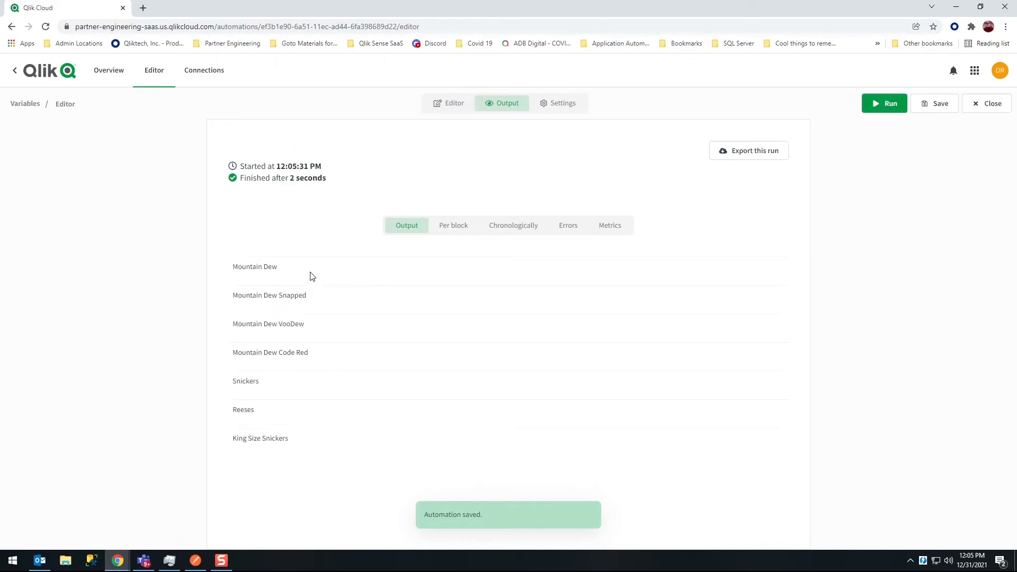
left_click(454, 103)
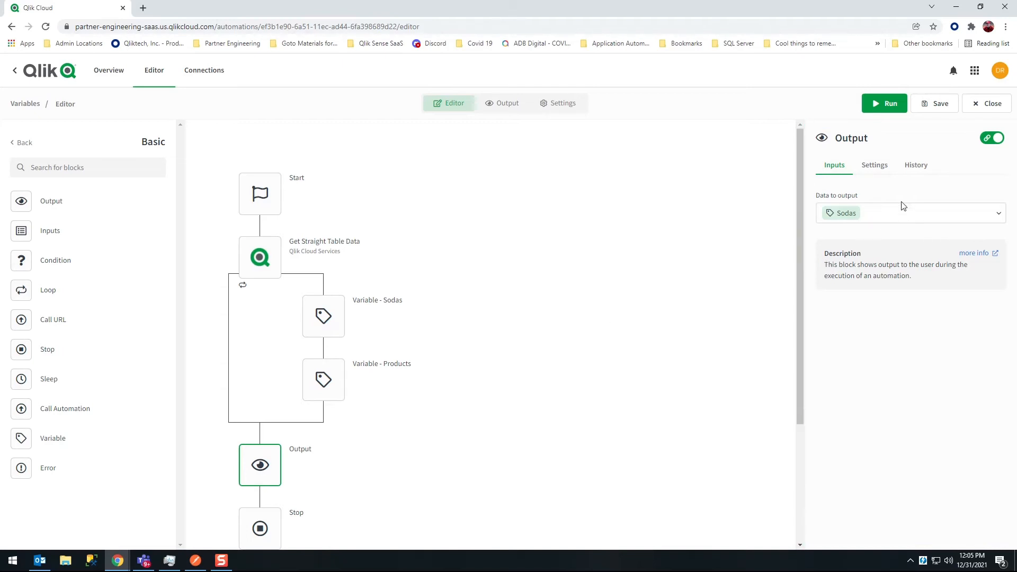
Switch Data to output to the Products variable and run to show the seven-row table.
left_click(907, 213)
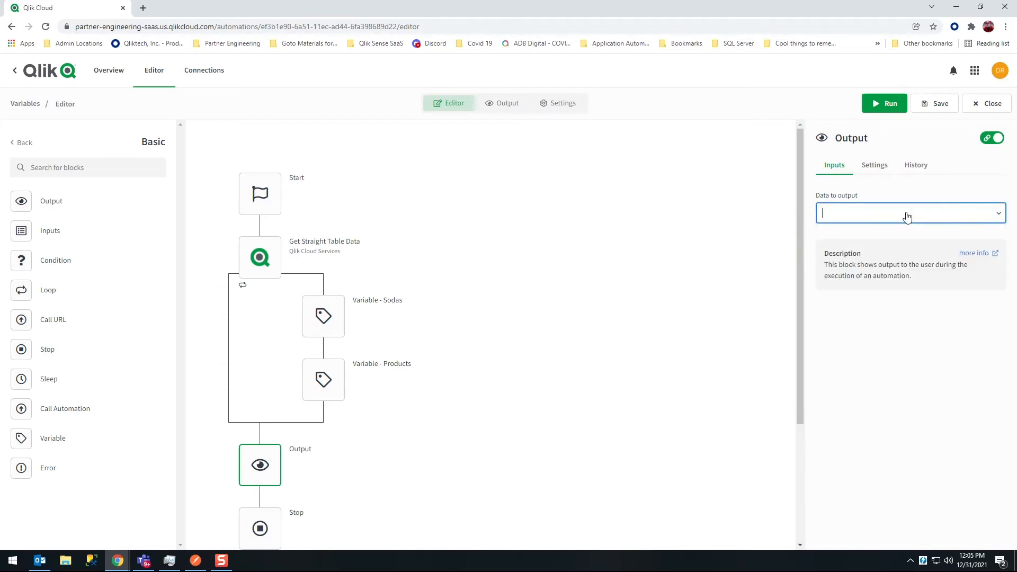
left_click(908, 213)
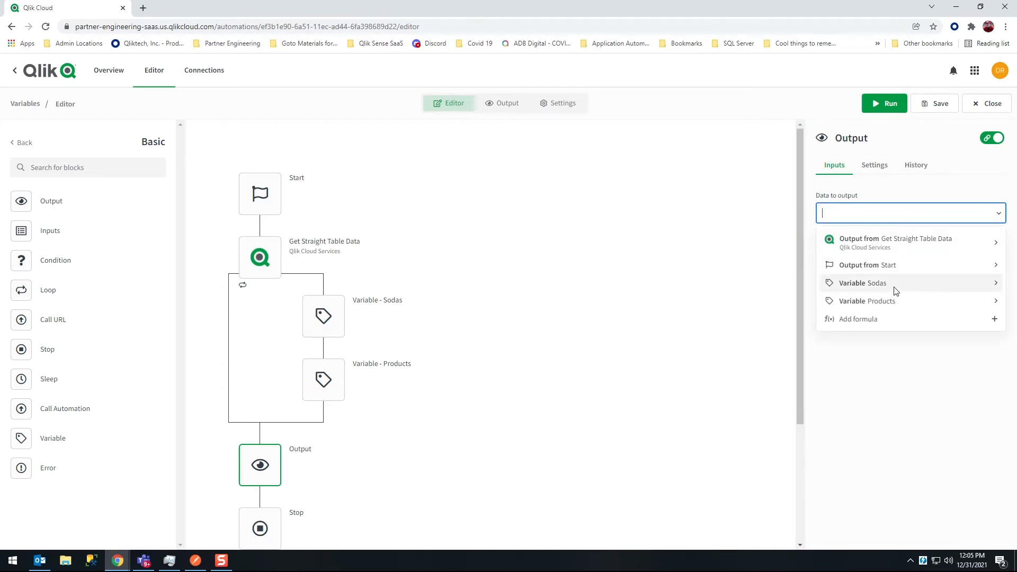
left_click(867, 300)
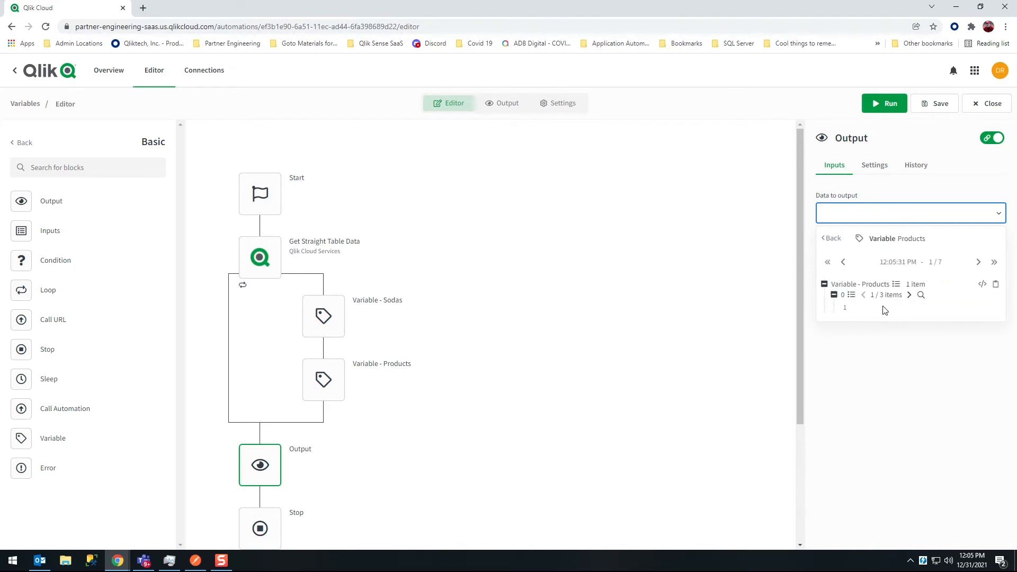
mouse_move(900, 313)
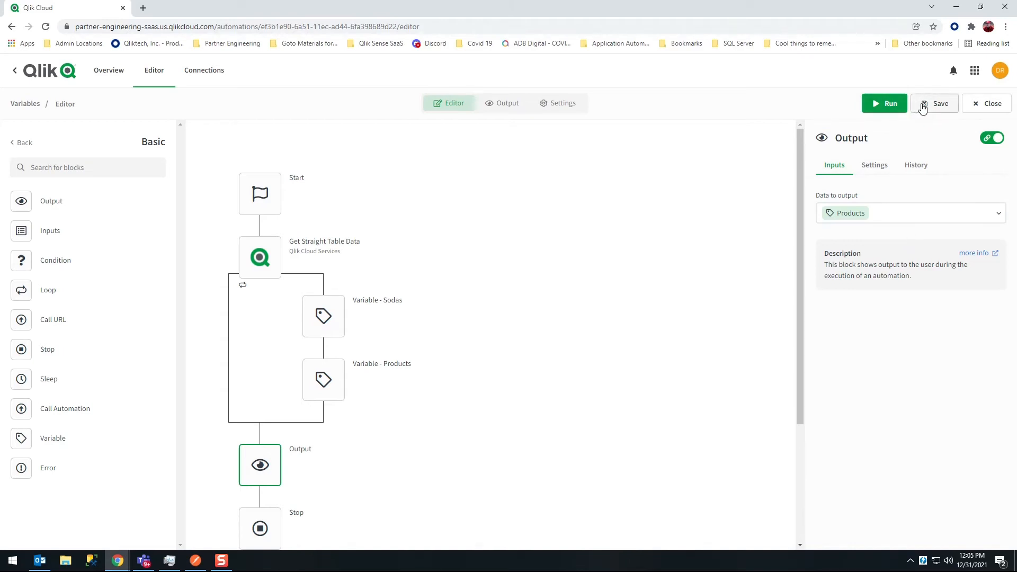
left_click(883, 103)
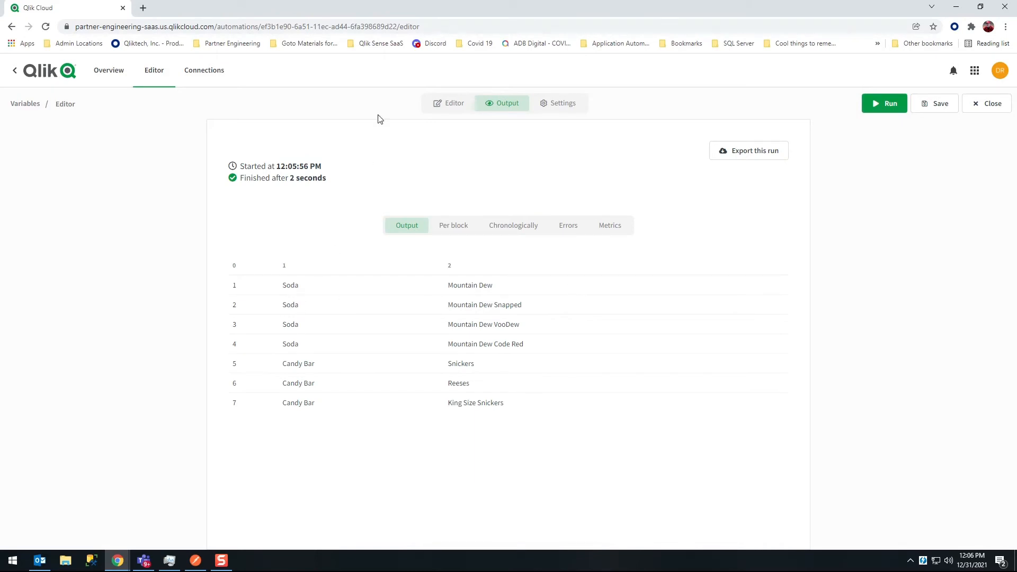
Return to the editor and bring up the Output block's data-to-output choices for Products.
left_click(455, 103)
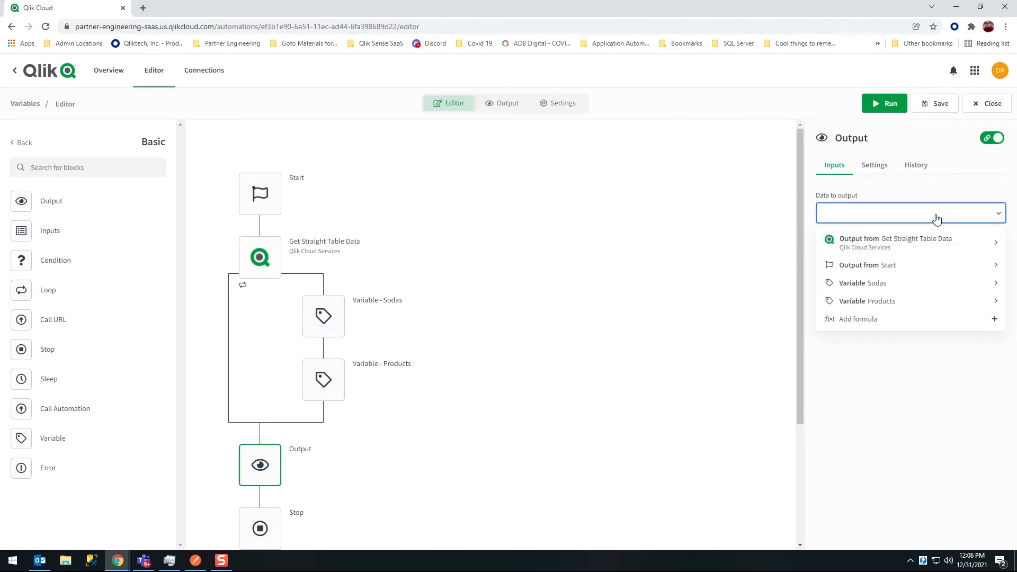
left_click(868, 300)
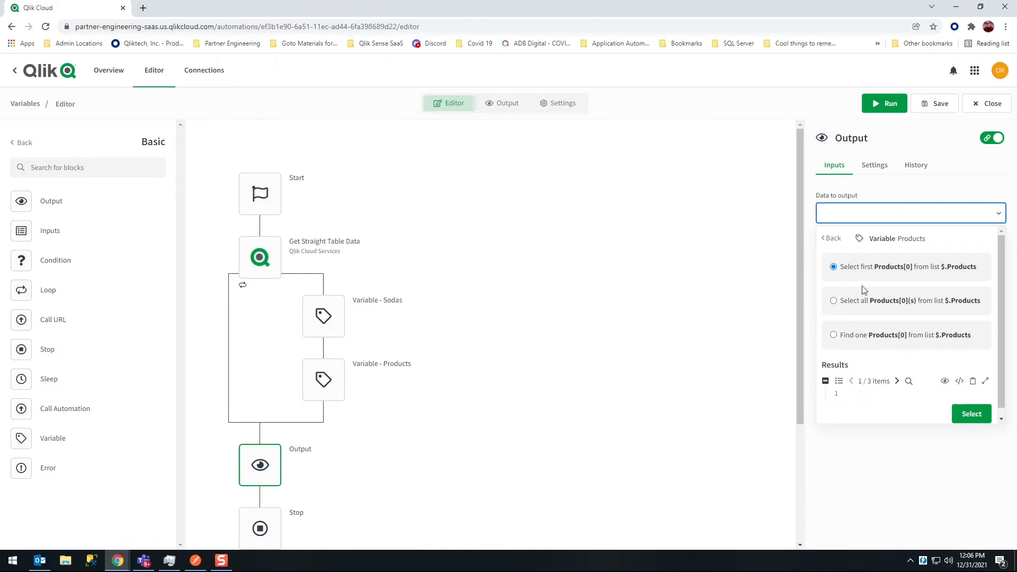
mouse_move(924, 282)
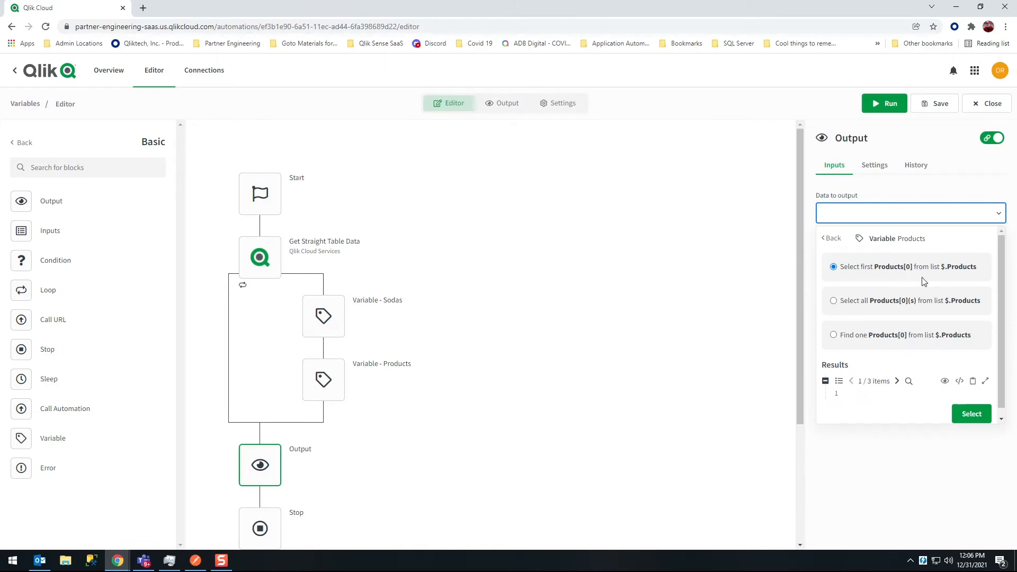
mouse_move(890, 282)
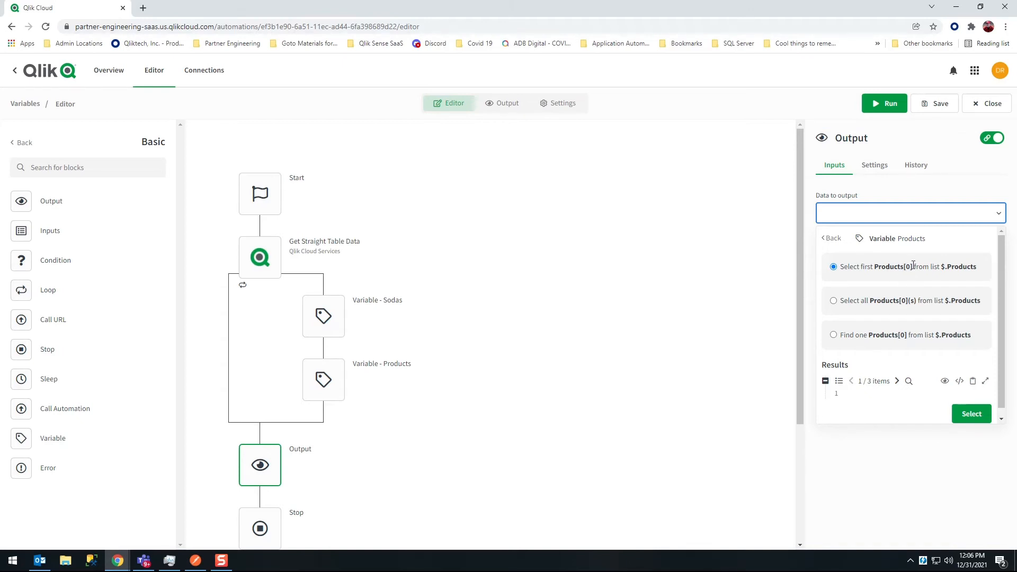
mouse_move(862, 349)
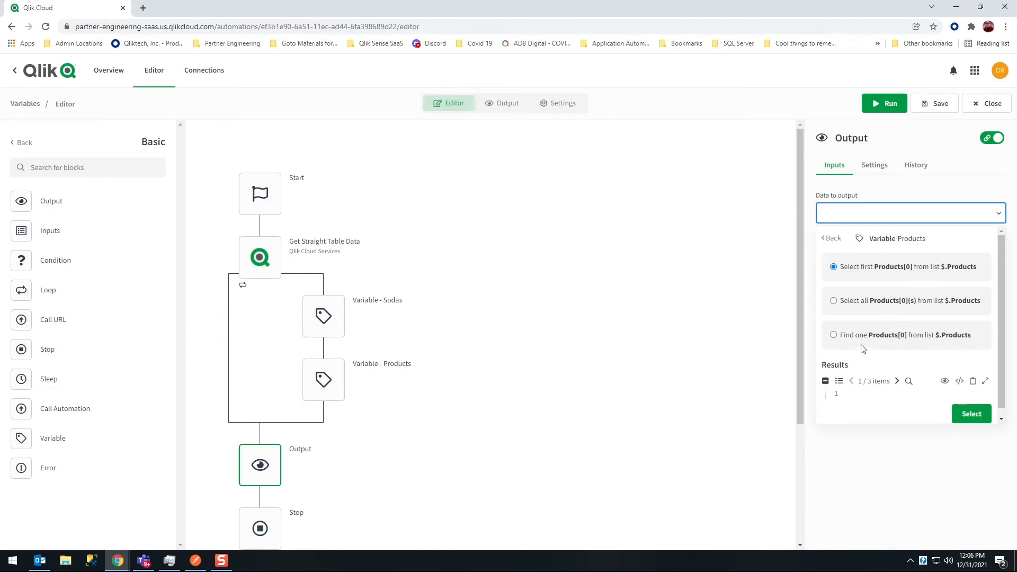
mouse_move(939, 345)
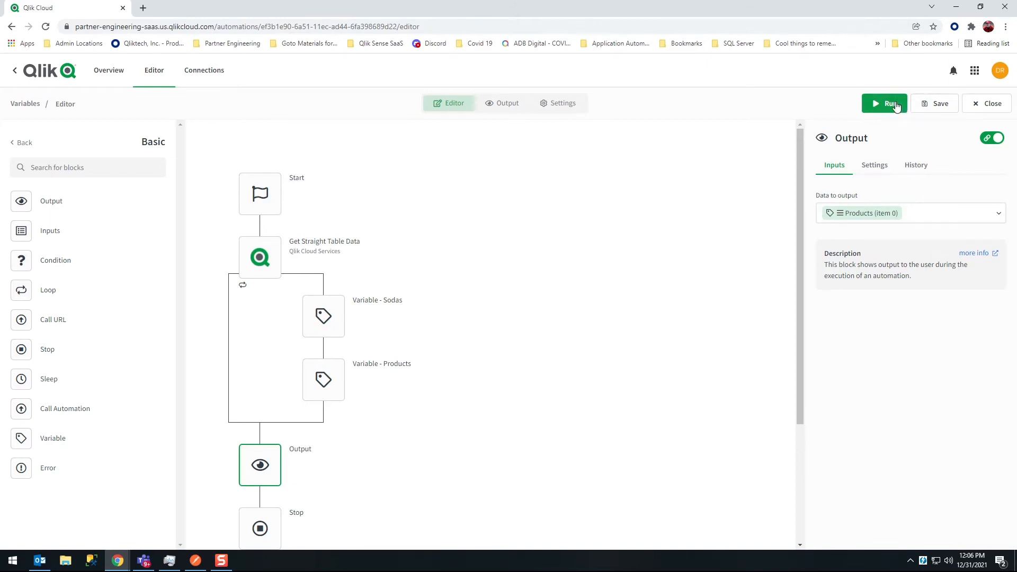
Run the automation to get row 1, Soda, Mountain Dew, then return to the editor.
left_click(884, 102)
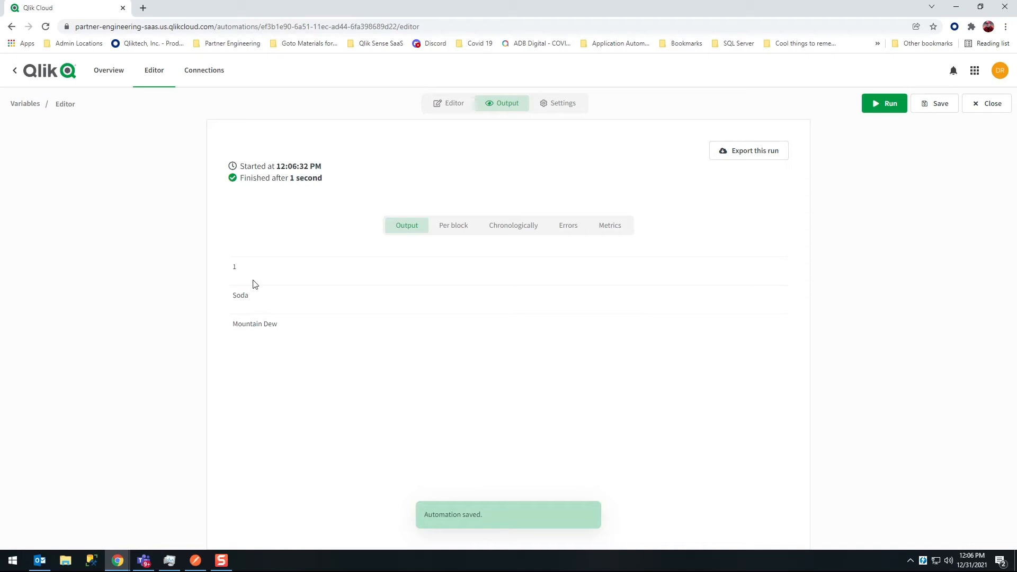
left_click(453, 103)
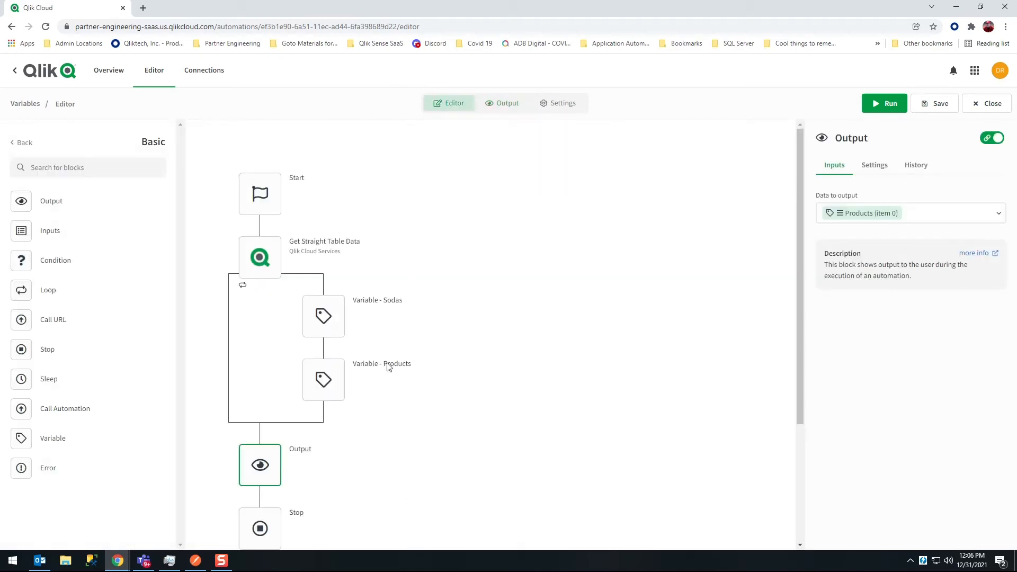
mouse_move(582, 329)
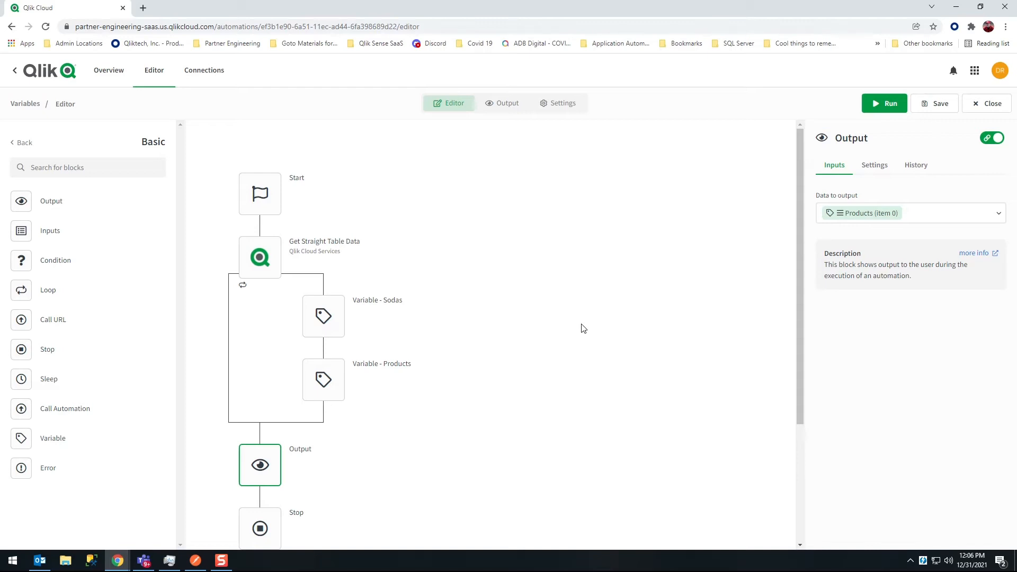
mouse_move(961, 218)
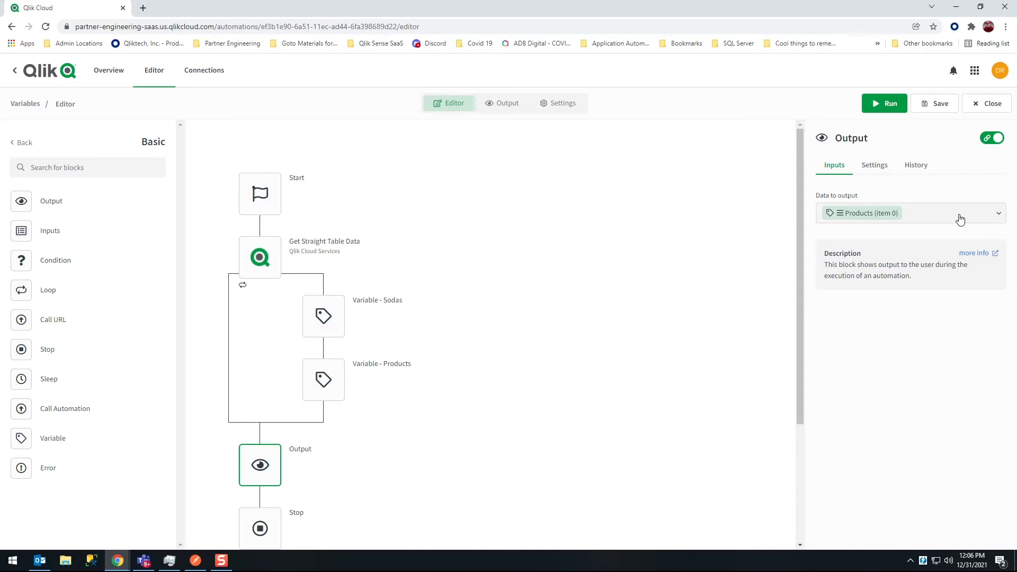
mouse_move(960, 219)
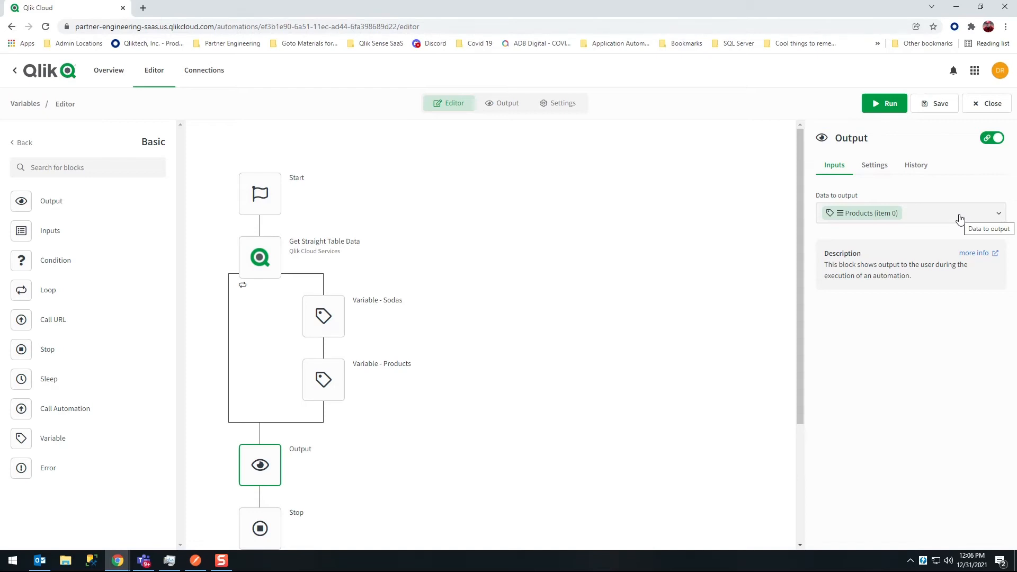
mouse_move(877, 224)
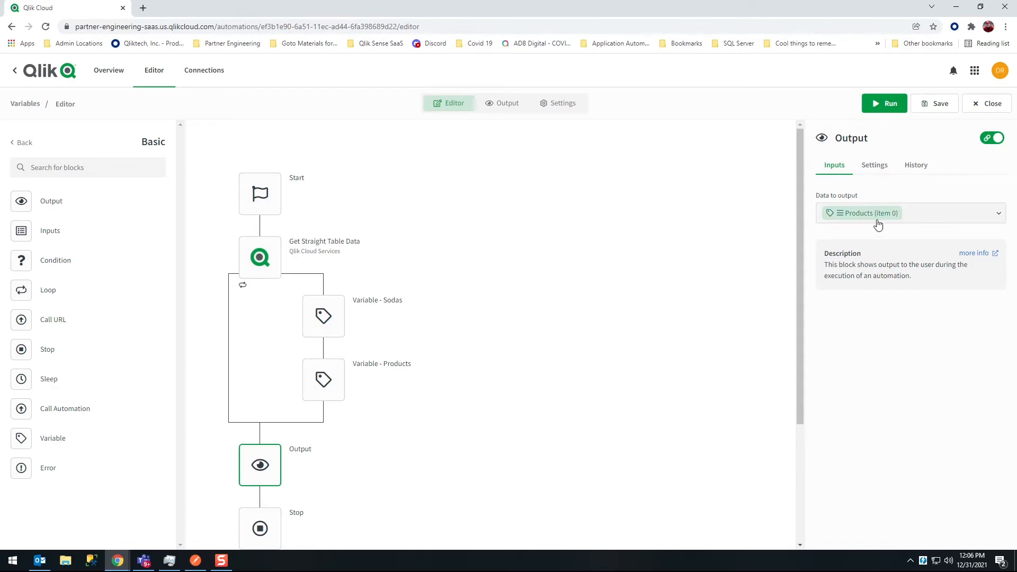
mouse_move(882, 223)
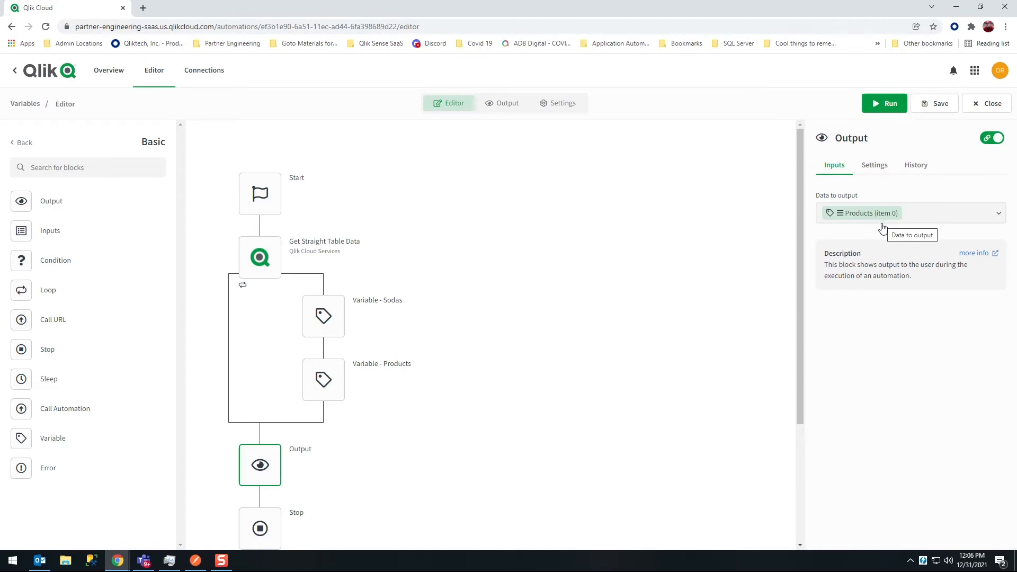
mouse_move(897, 224)
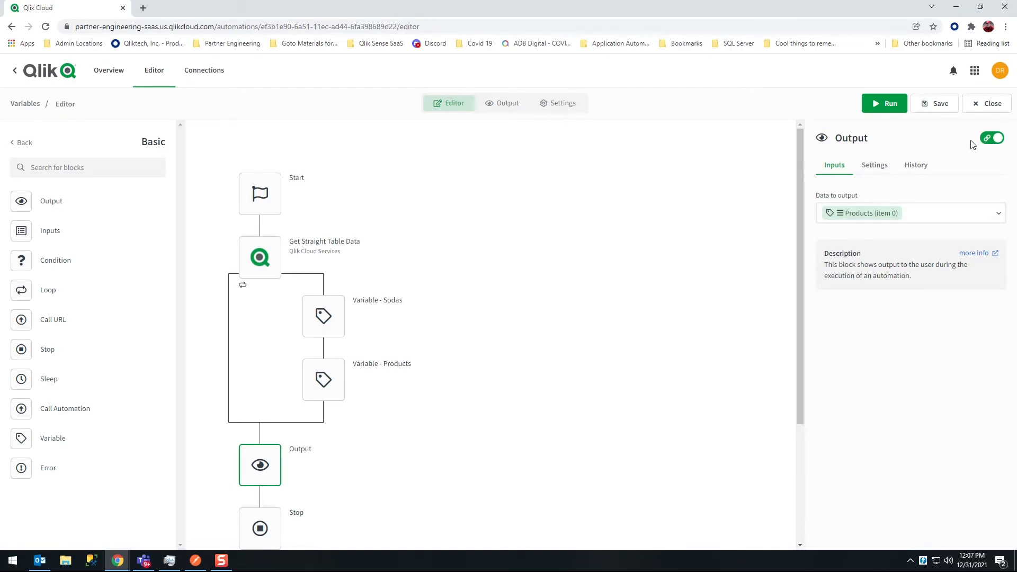
mouse_move(992, 138)
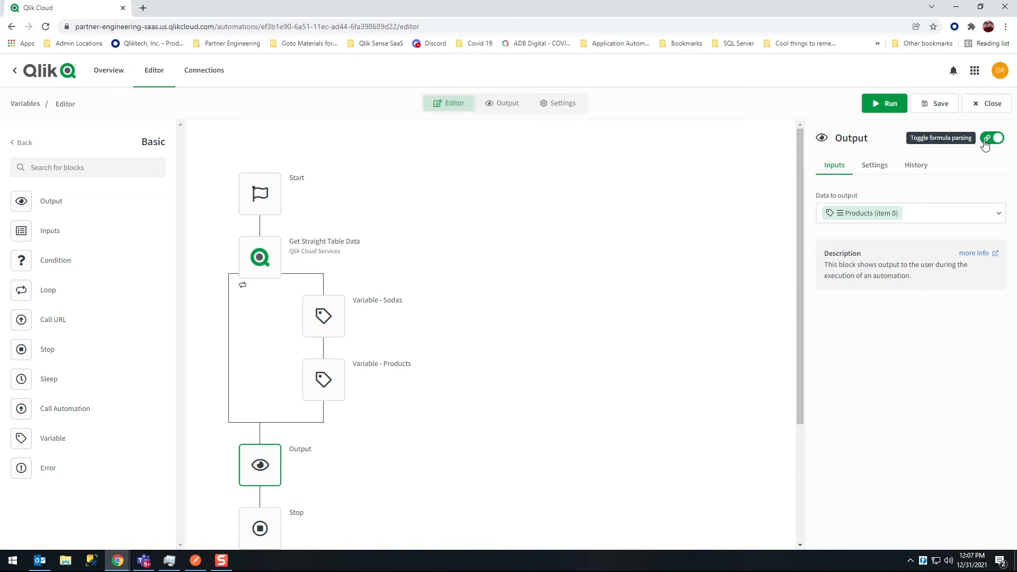
Switch to raw formula view, change the output to {$.Products[2]} and run for 3, Soda, Mountain Dew VooDew.
left_click(992, 138)
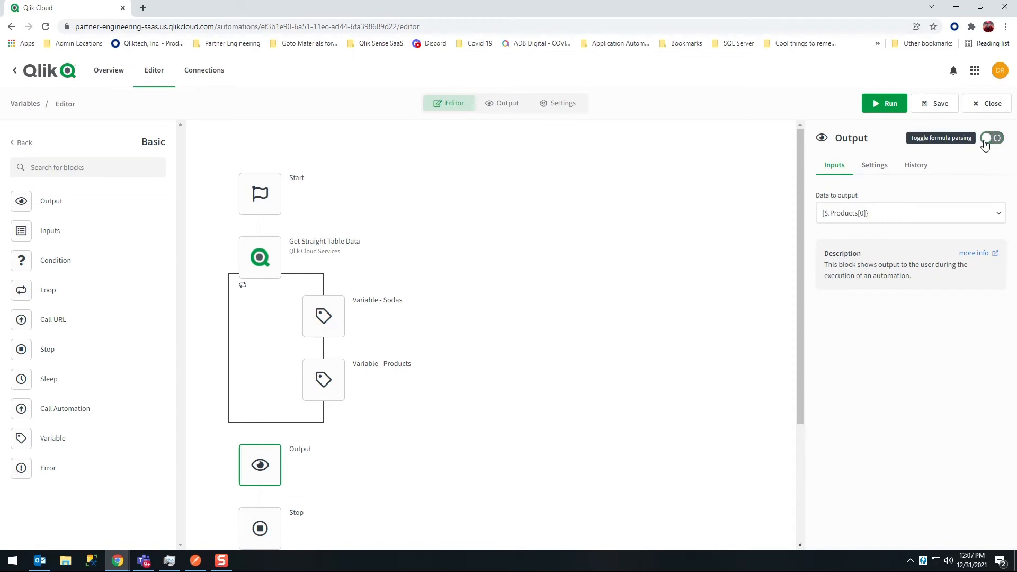
left_click(993, 137)
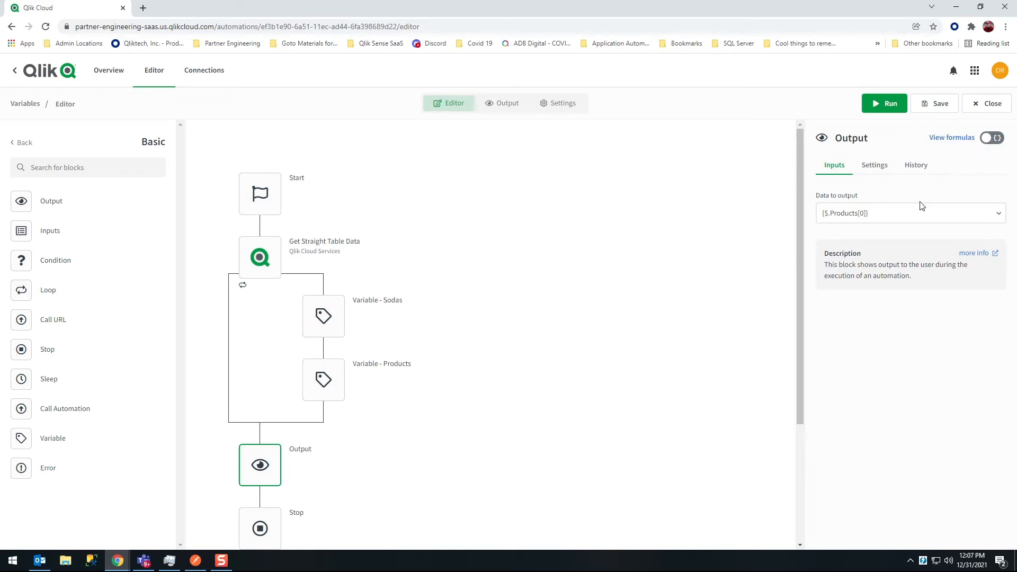
left_click(908, 213)
type("2")
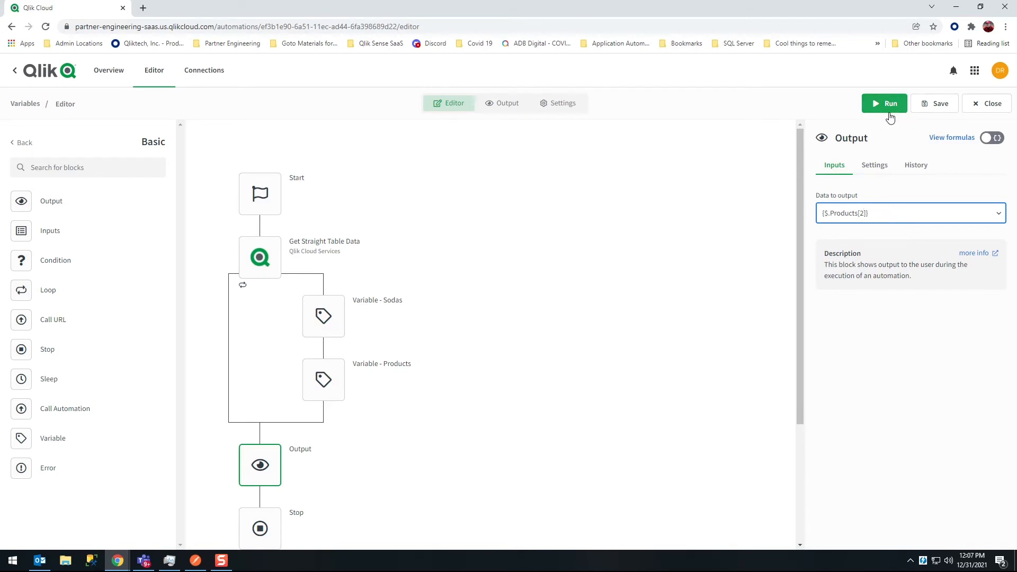
left_click(884, 103)
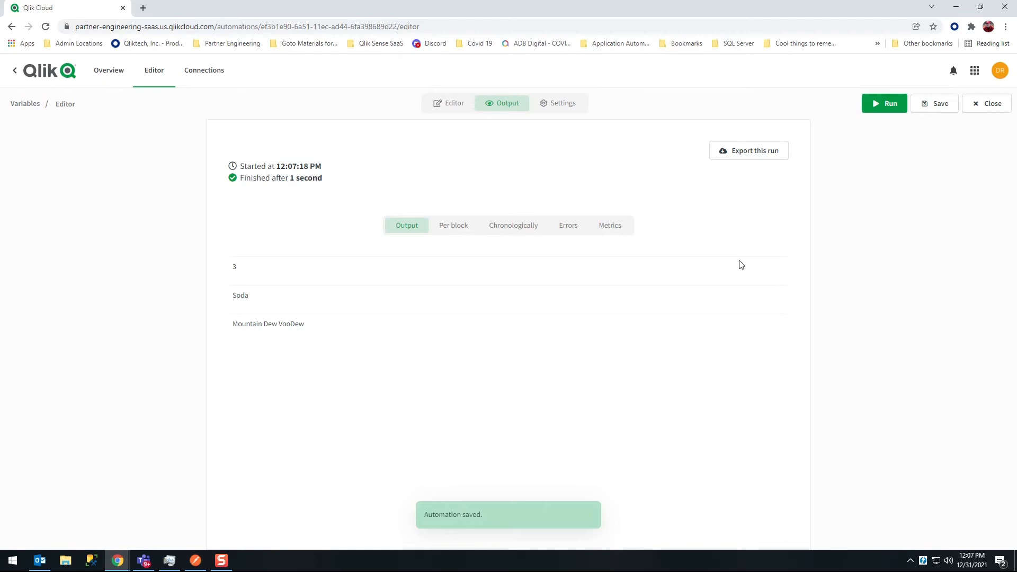
mouse_move(613, 297)
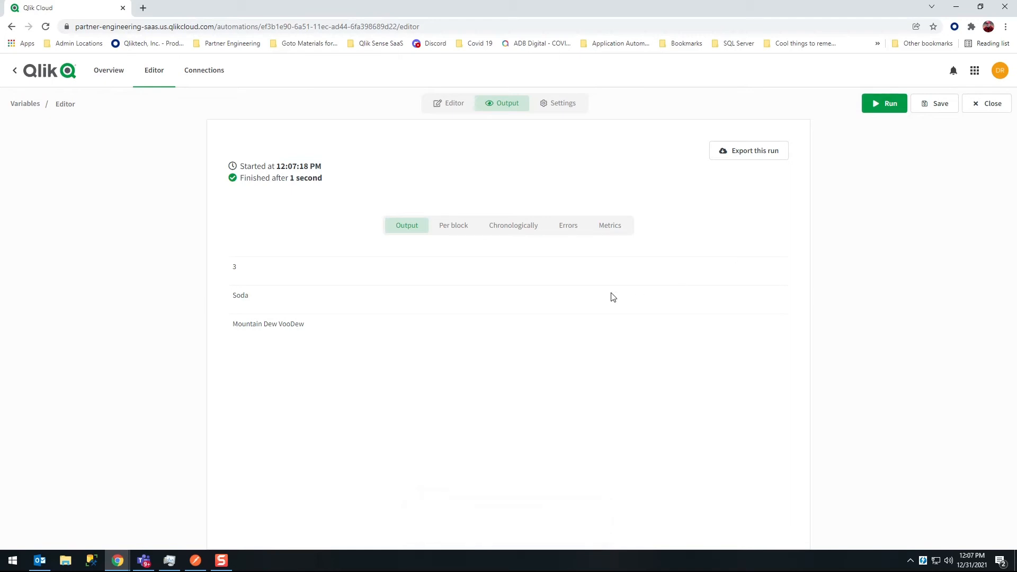
Remove the Output block after the loop so the variables connect directly to Stop.
left_click(454, 103)
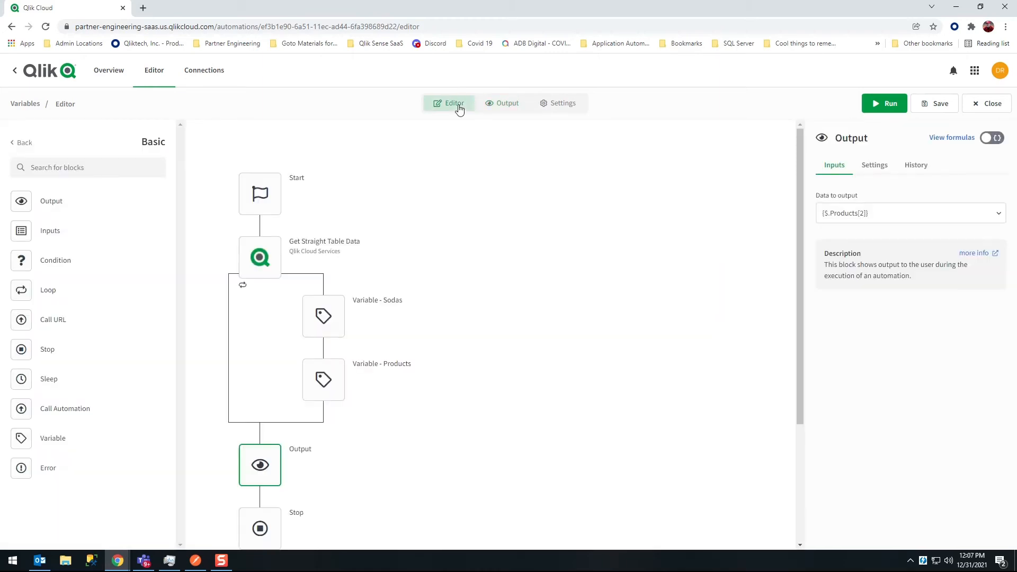
scroll("down", 3)
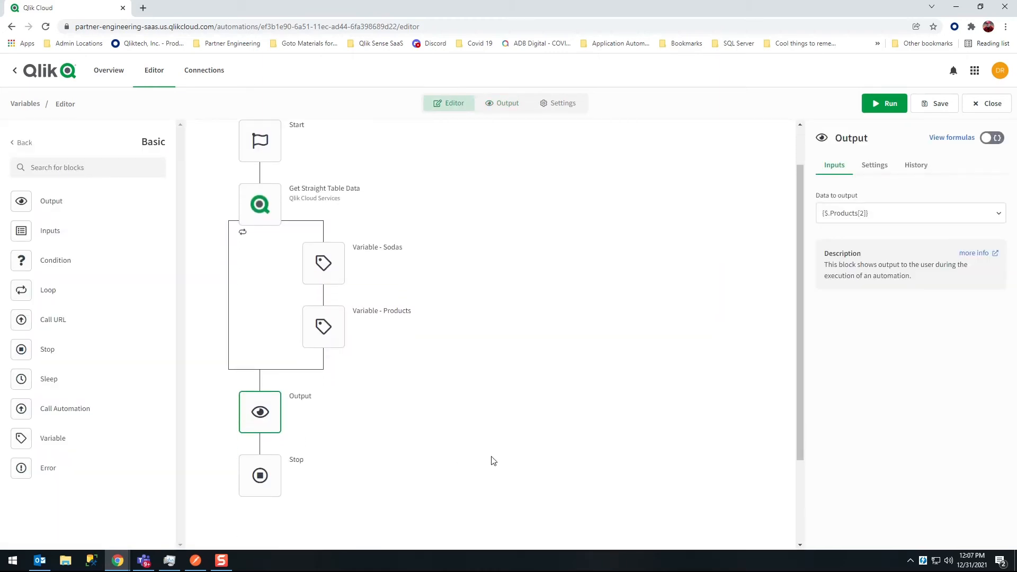
right_click(260, 412)
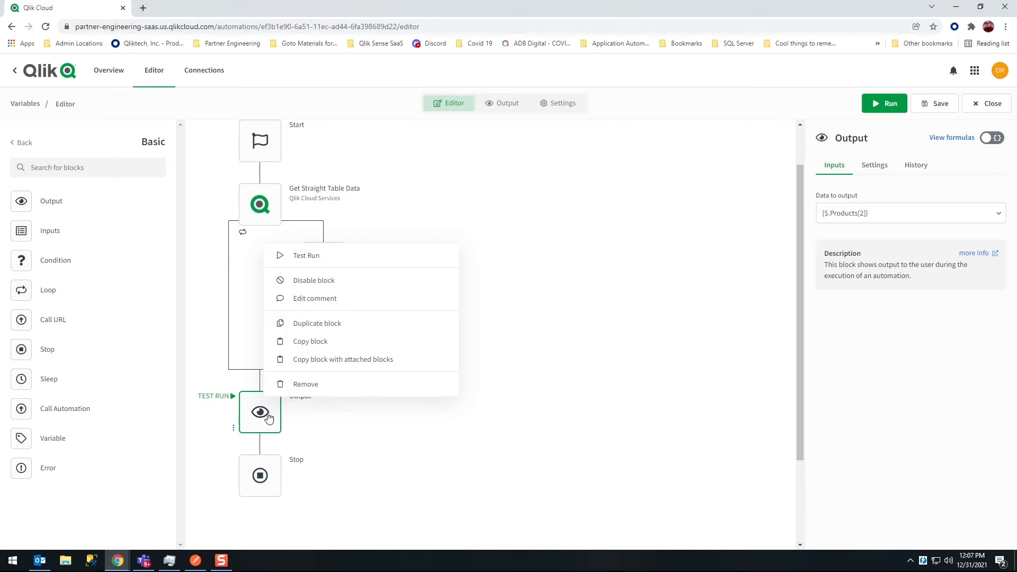
left_click(305, 383)
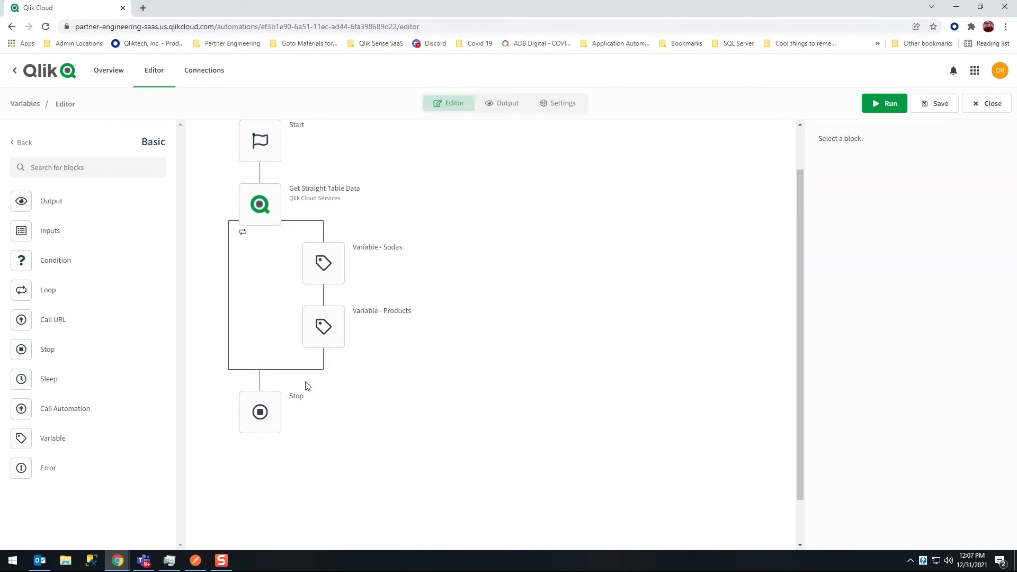
mouse_move(297, 395)
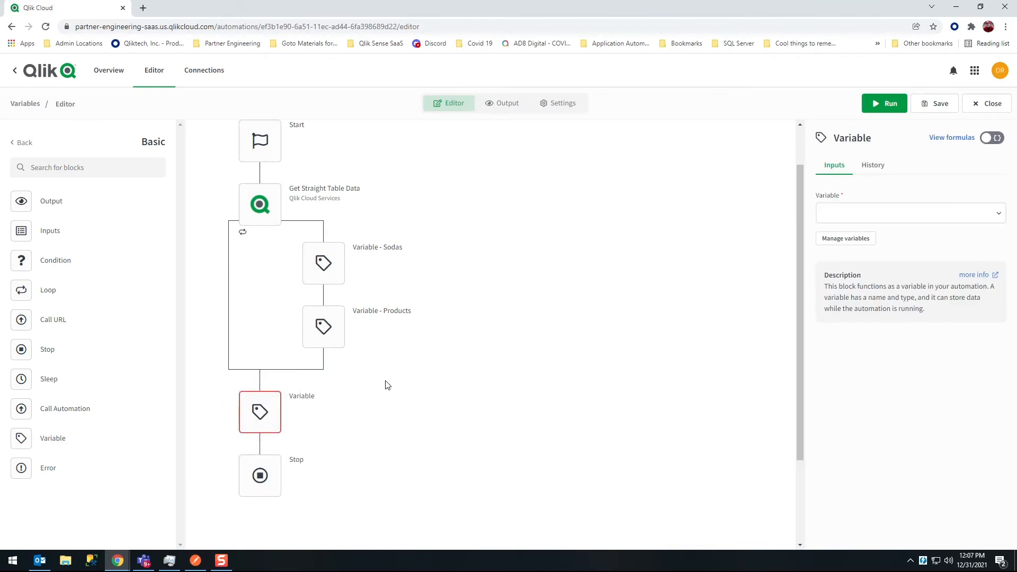
mouse_move(615, 379)
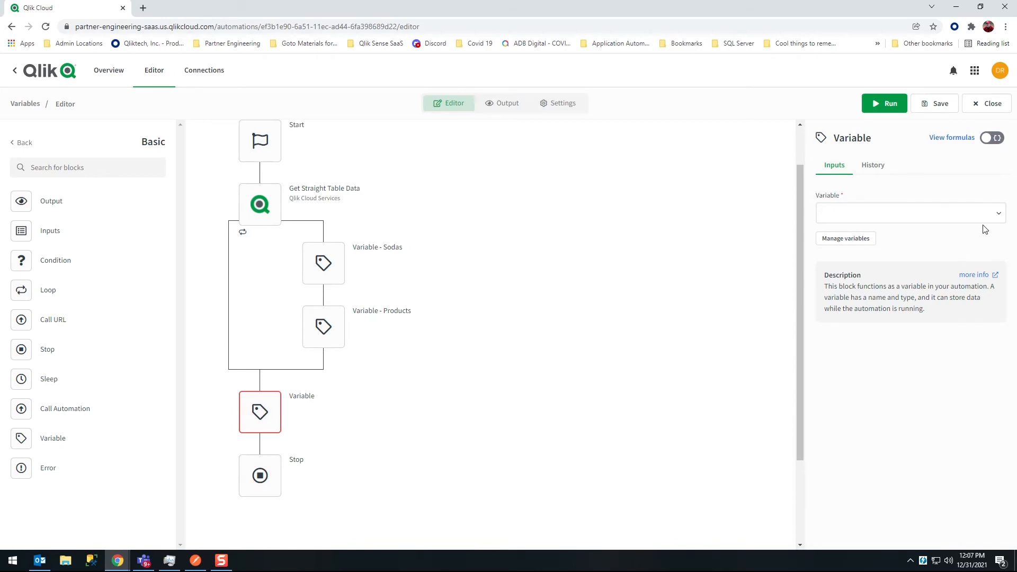
Add a new variable named ProductData of type Object in the variable manager.
left_click(908, 212)
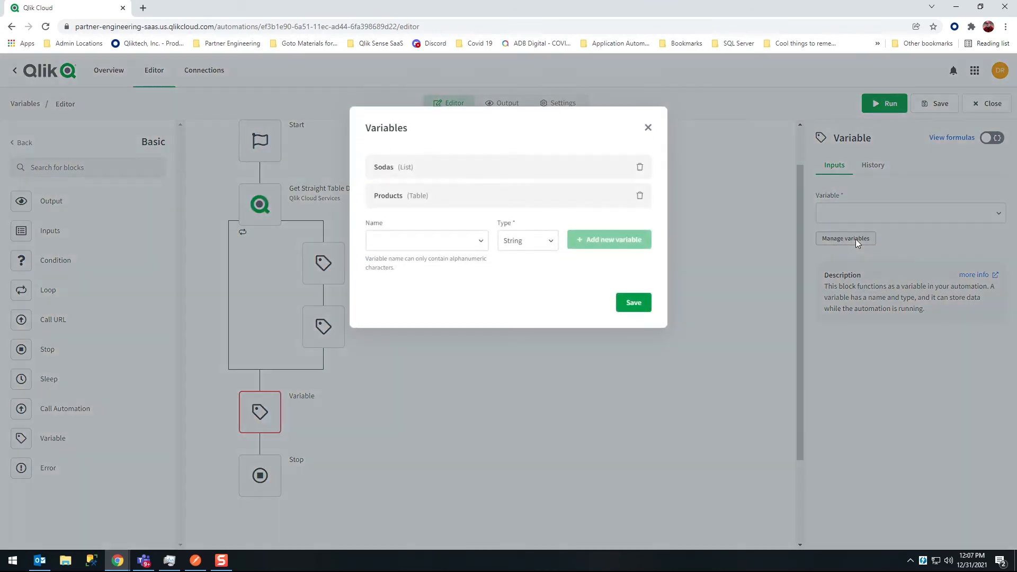
left_click(426, 241)
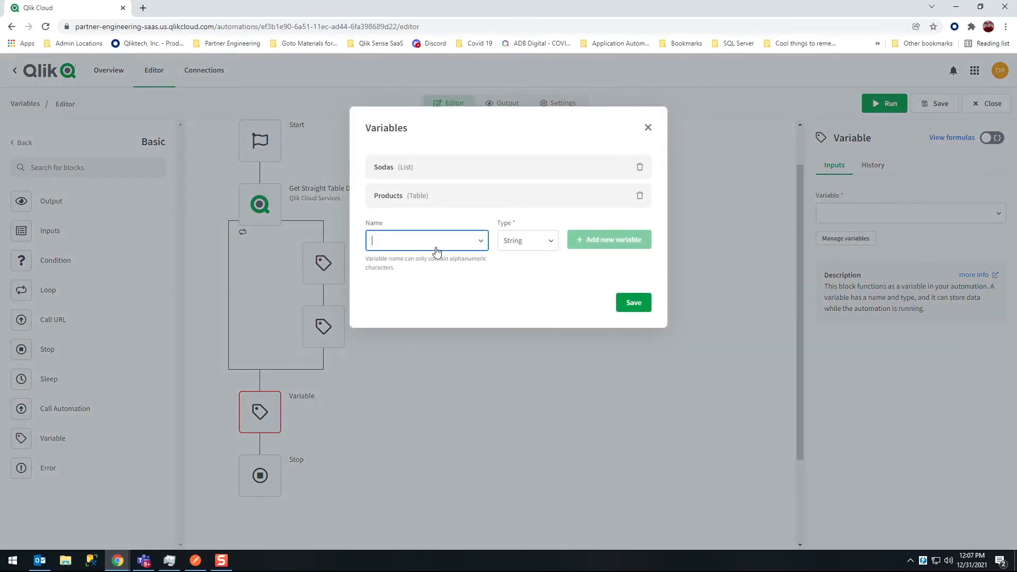
type("P")
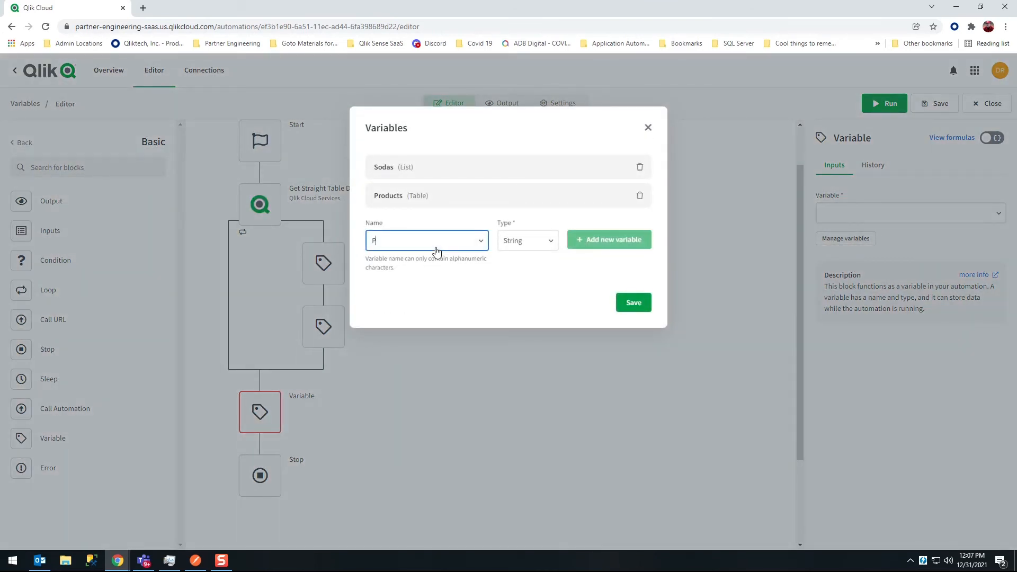
type("Product Data")
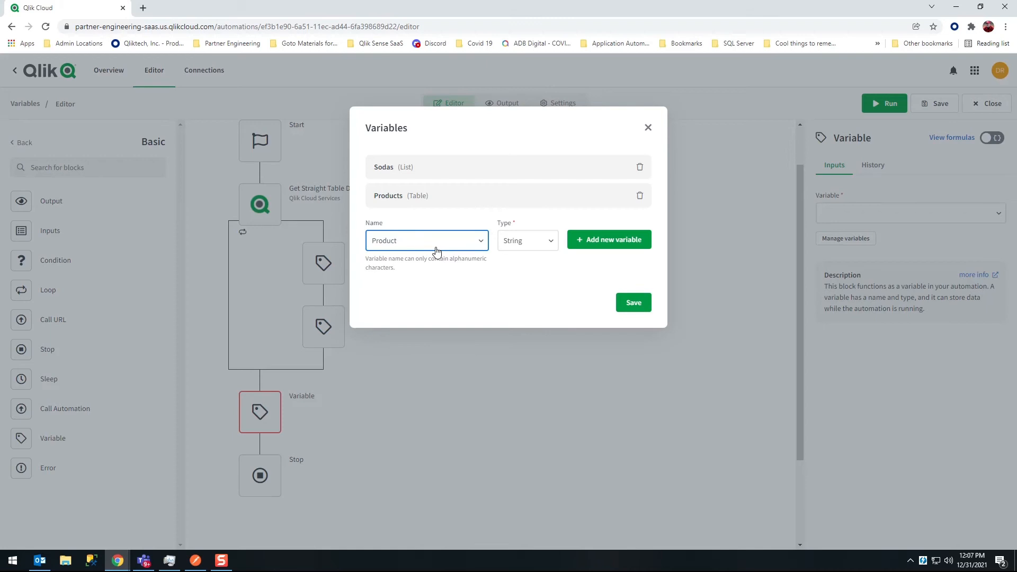
type("Data")
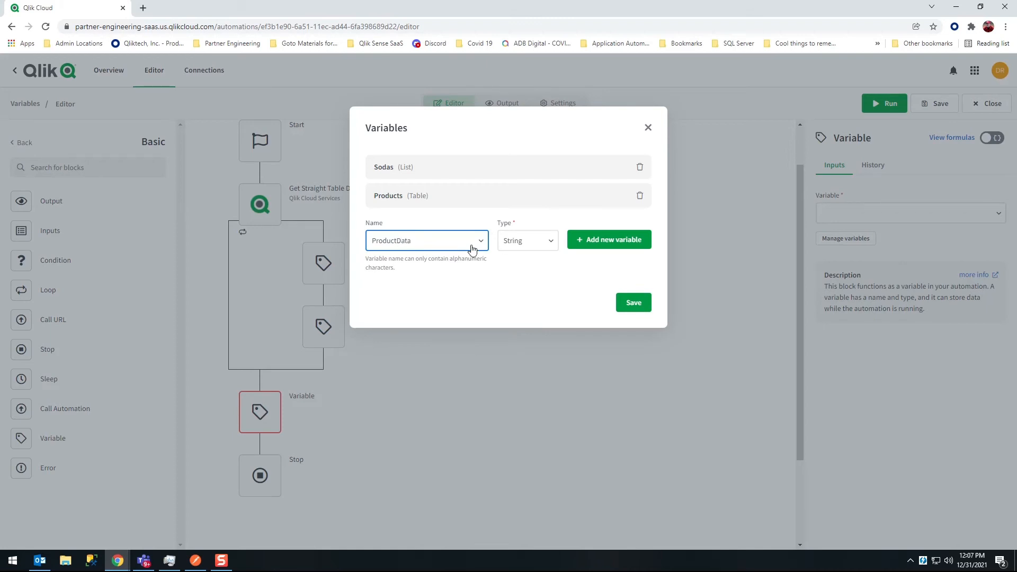
left_click(527, 241)
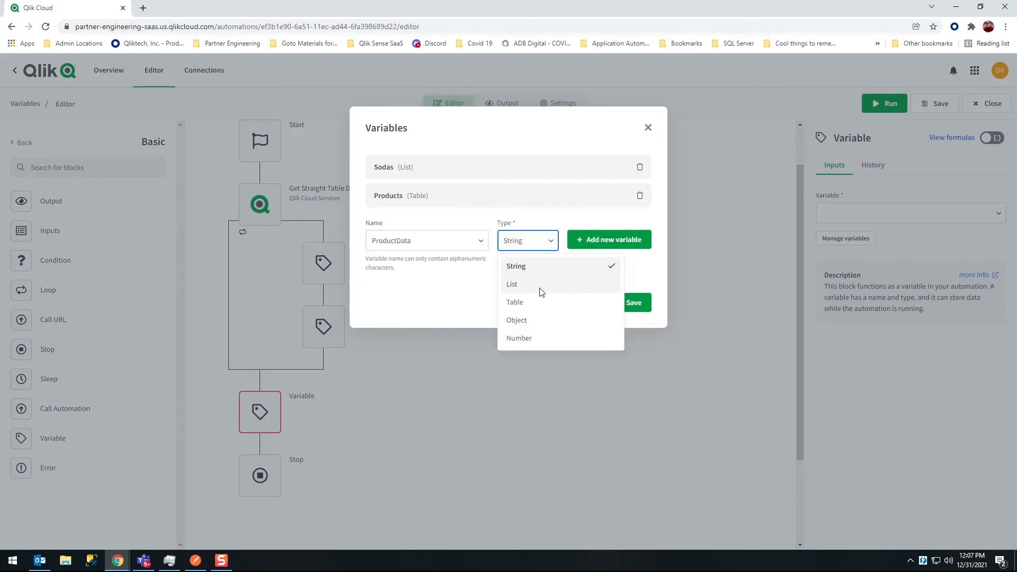
left_click(516, 320)
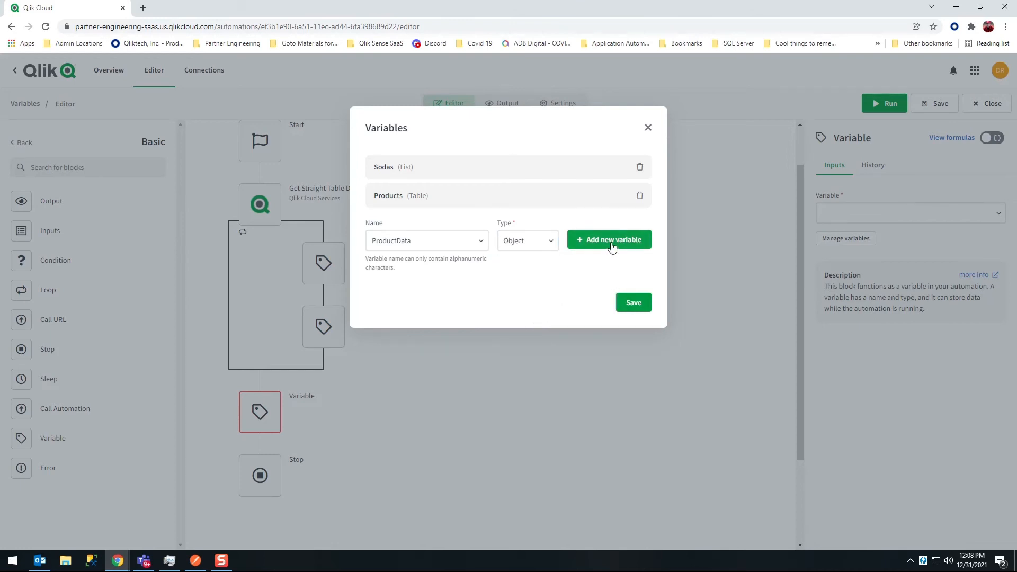
left_click(908, 213)
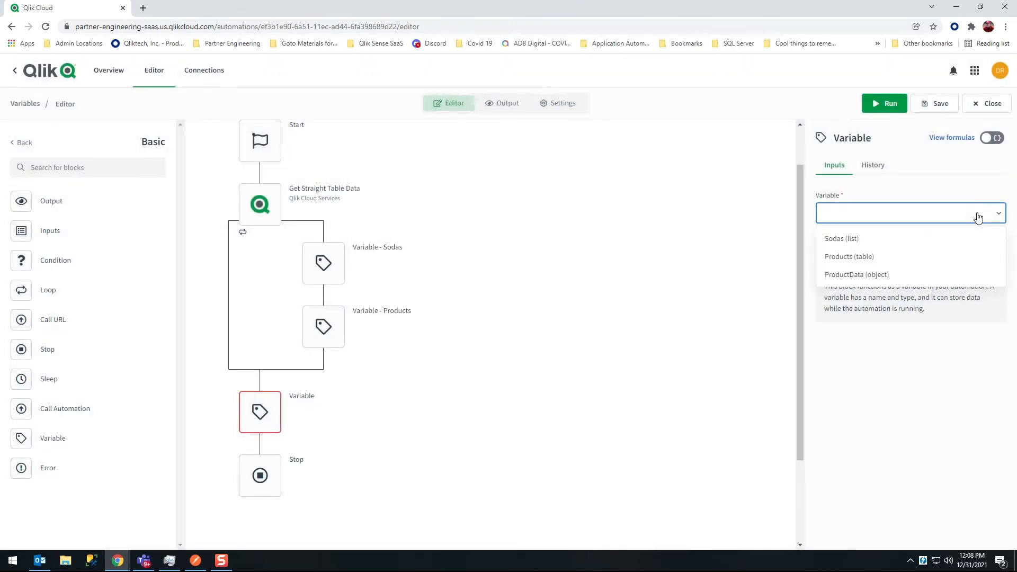
Assign ProductData to the new Variable block and add a Set key/values operation.
left_click(856, 274)
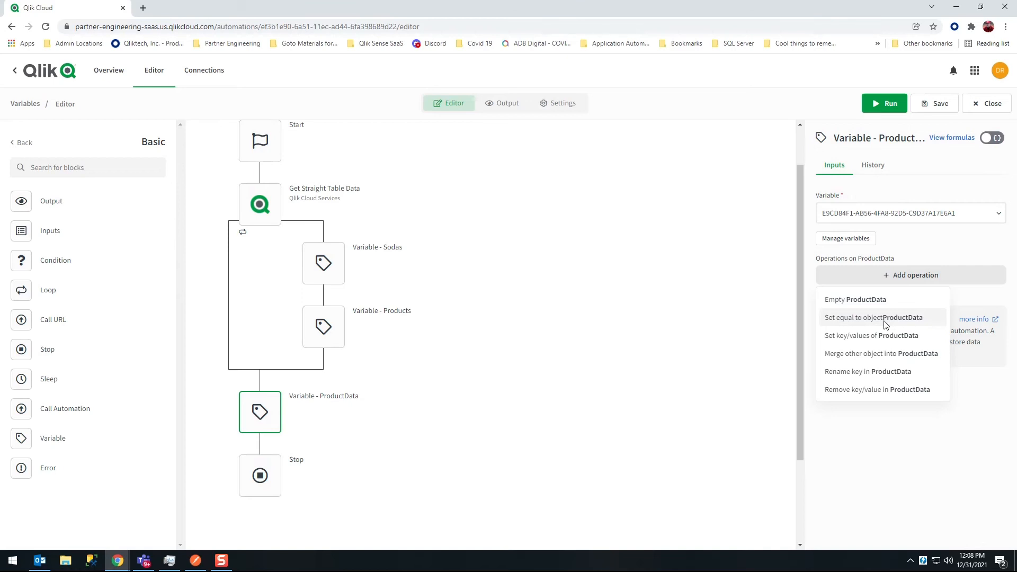
mouse_move(869, 335)
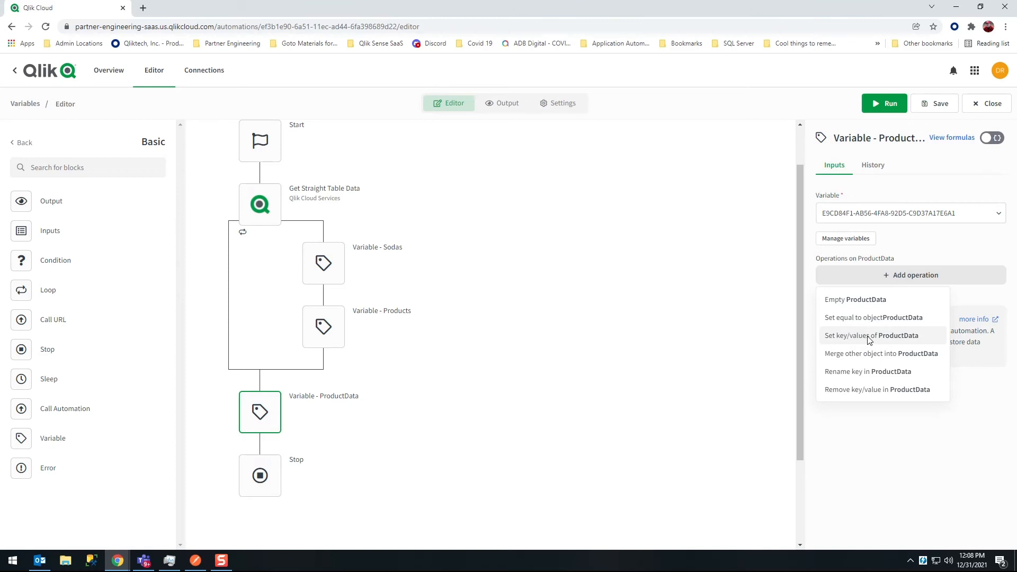
left_click(872, 336)
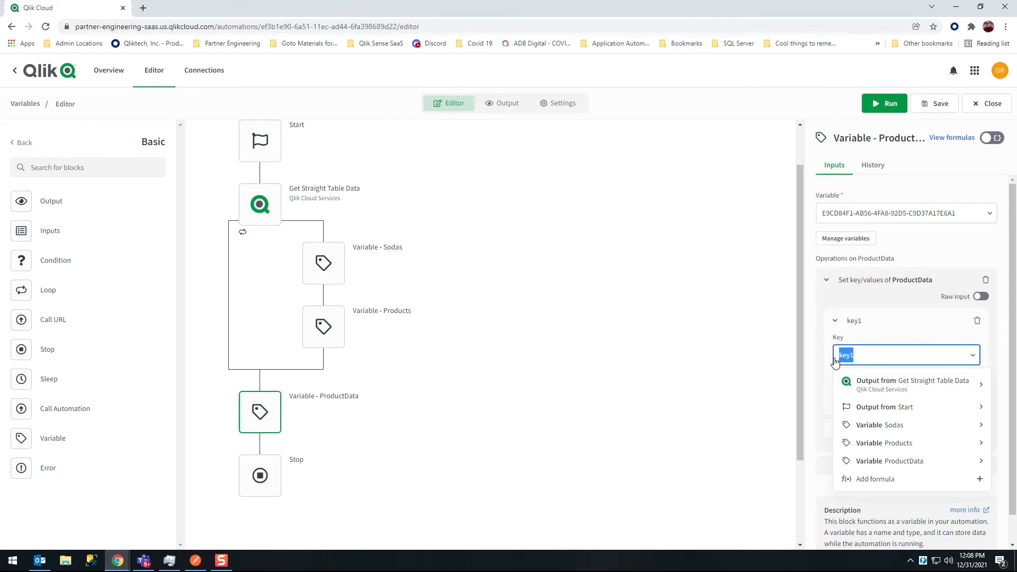
Add key ListOfSodas with the Sodas variable as its value.
type("ListOfSodas")
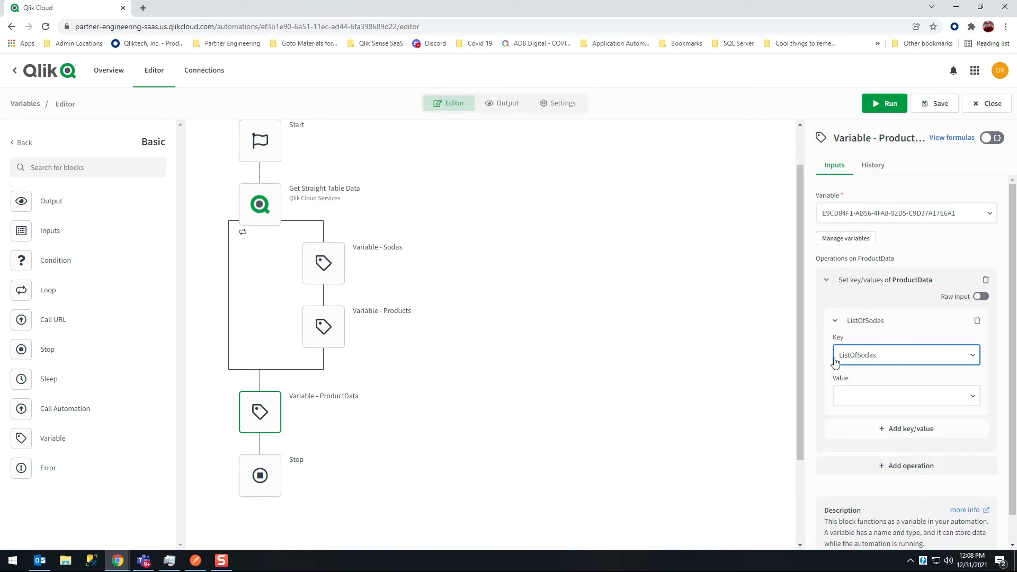
left_click(905, 395)
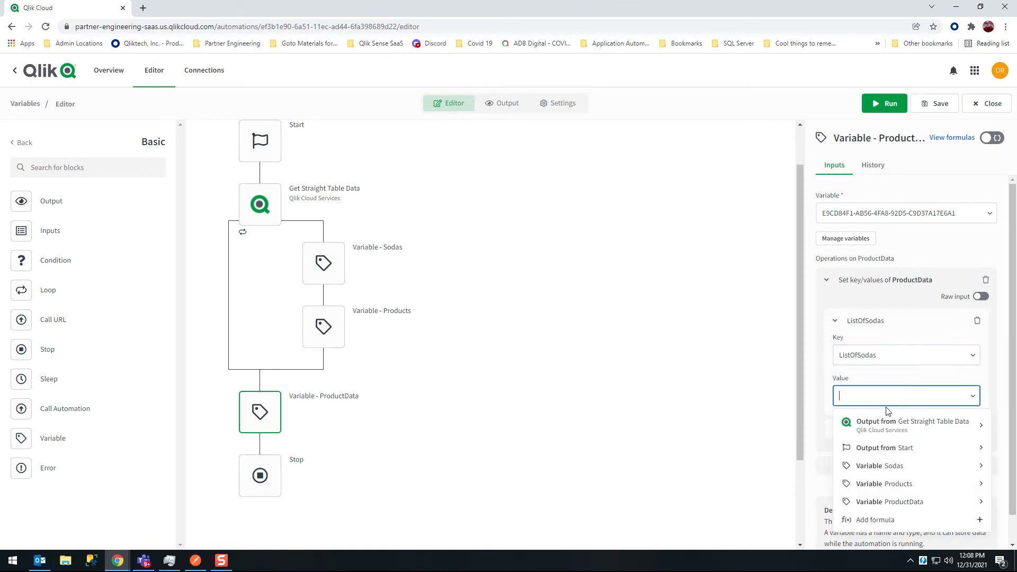
left_click(892, 465)
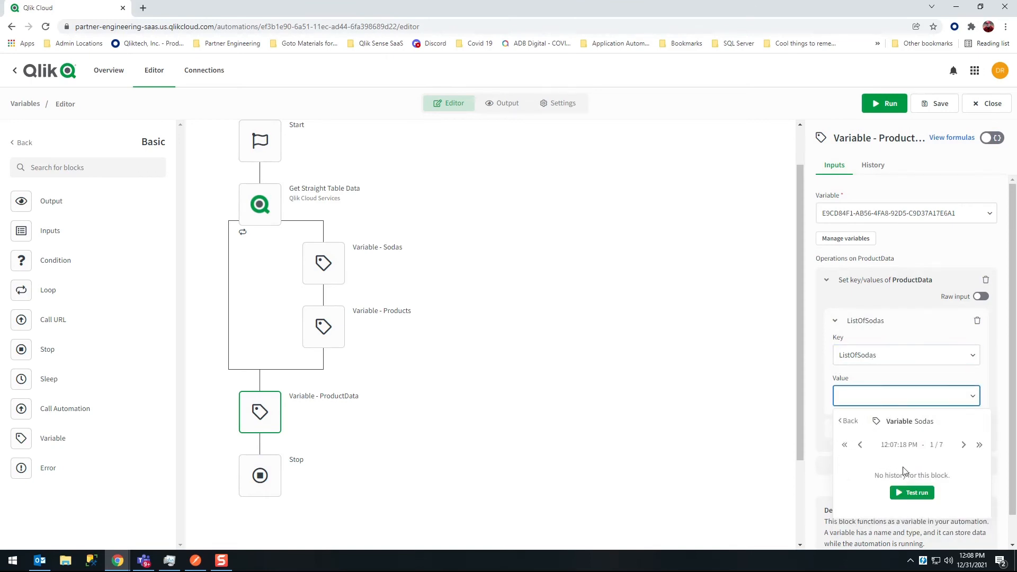
left_click(909, 421)
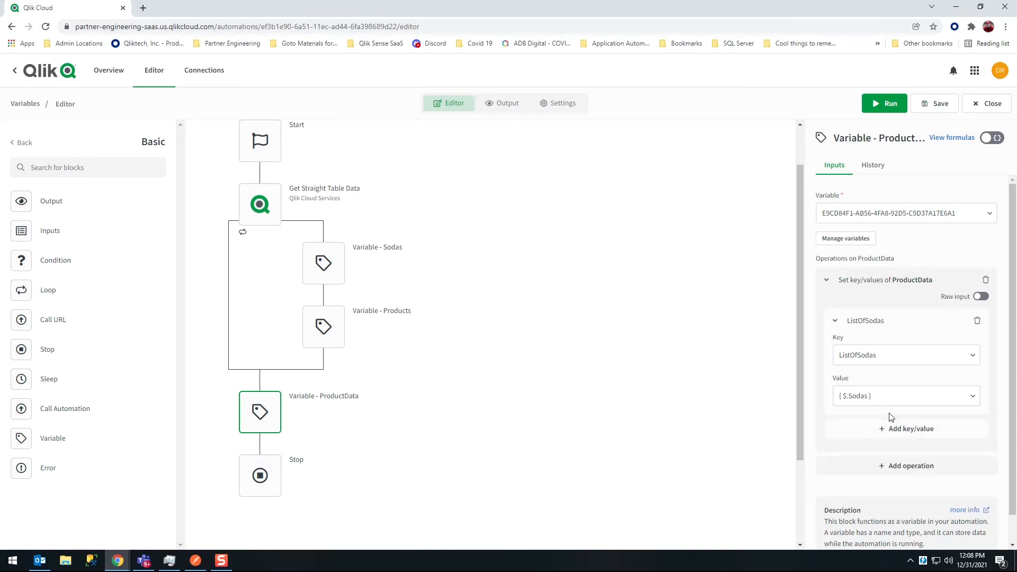
Add a second key ProductDetails holding the Products variable, then start an output step after the block.
left_click(912, 428)
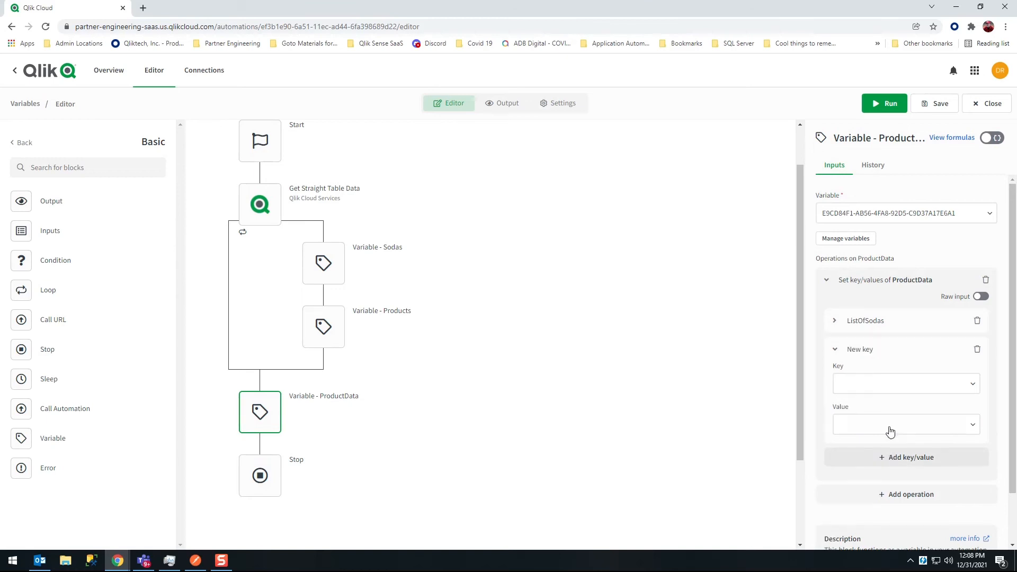
left_click(906, 383)
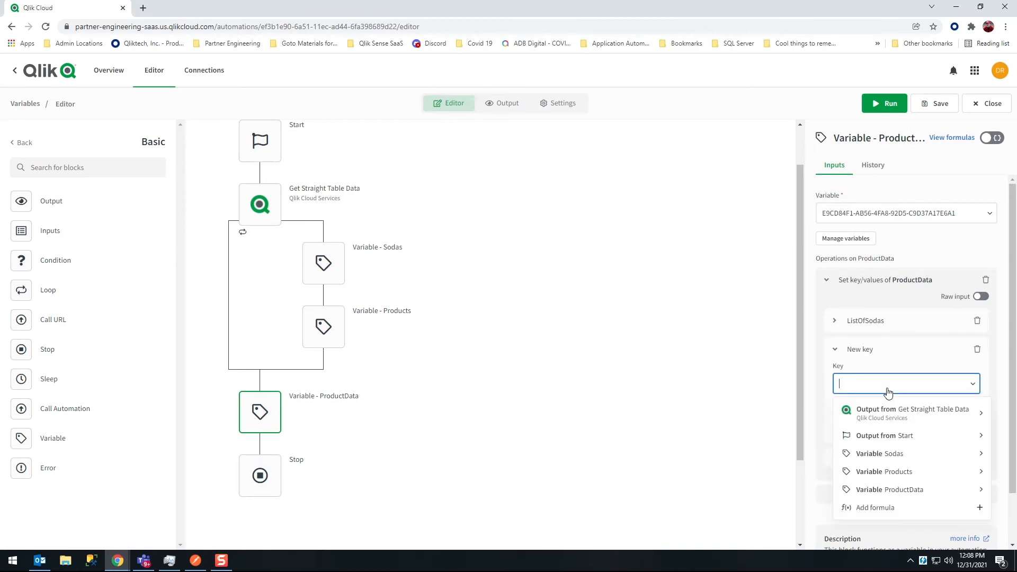
type("ProductDeta")
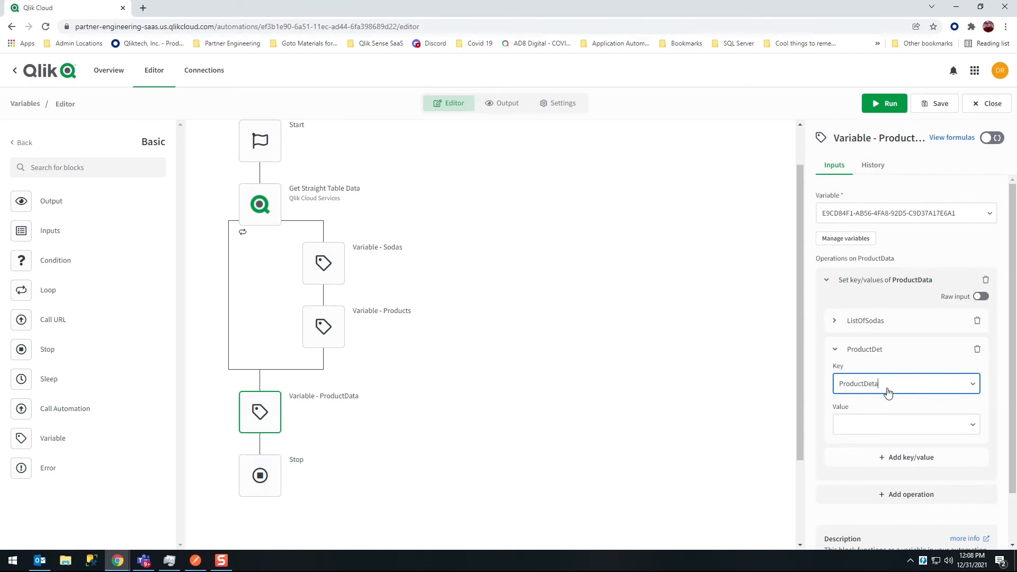
left_click(906, 424)
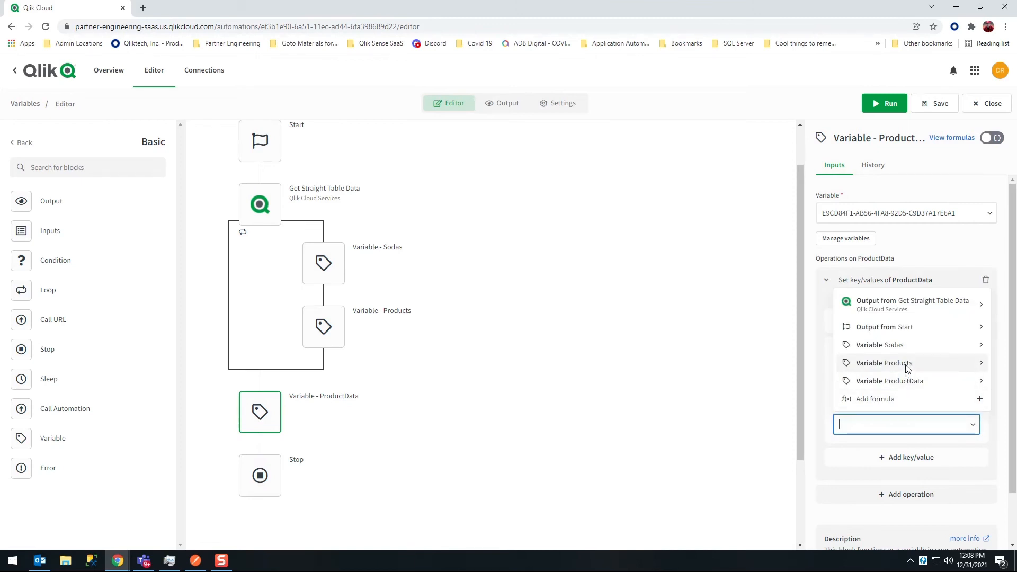
left_click(883, 362)
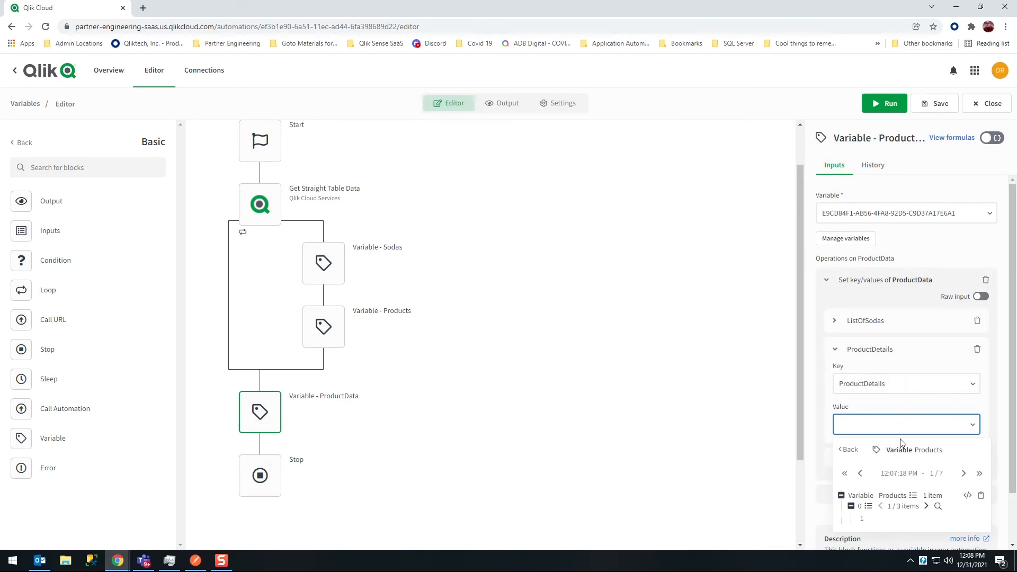
left_click(912, 450)
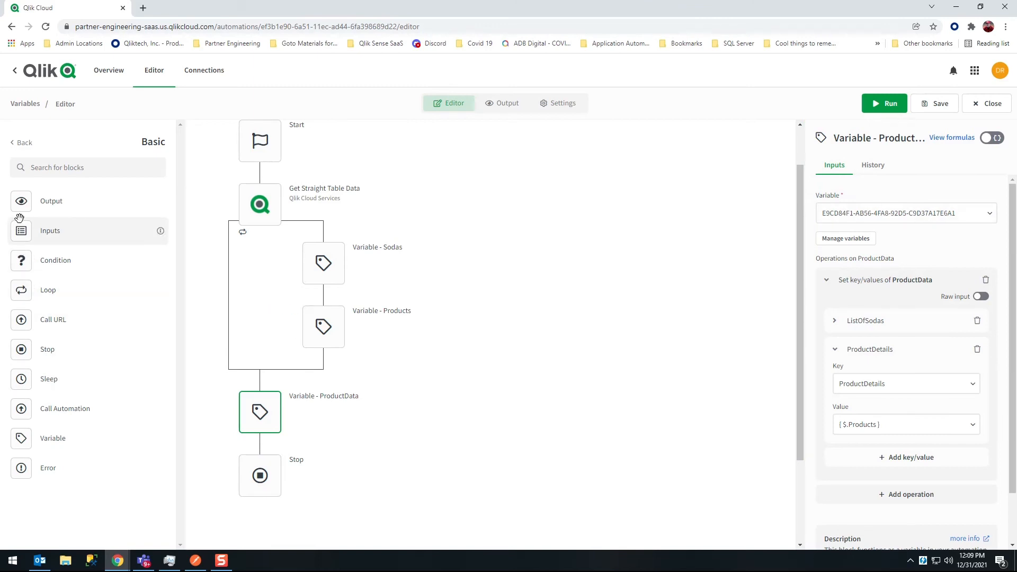
left_click(259, 475)
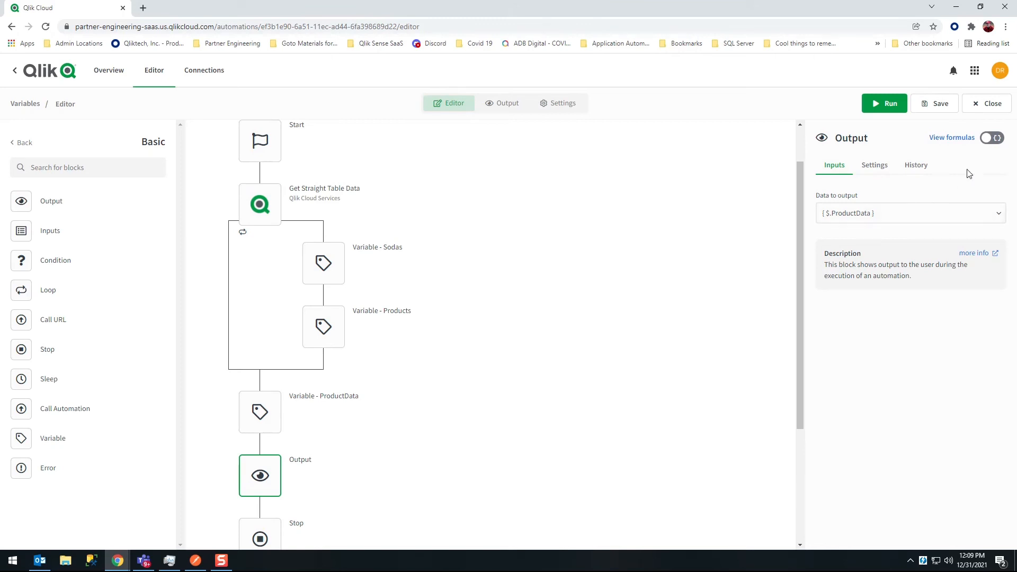
mouse_move(999, 154)
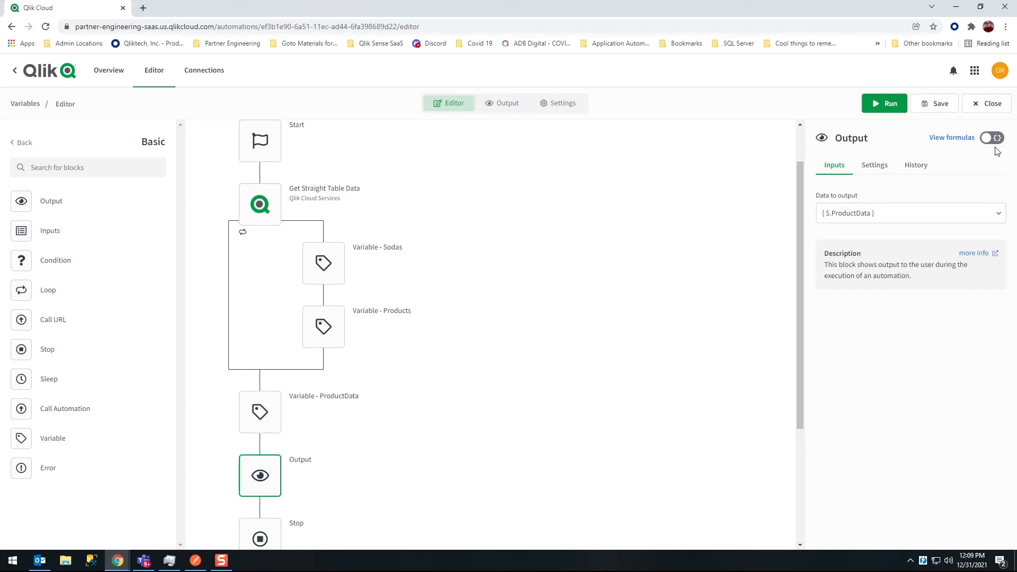
mouse_move(997, 152)
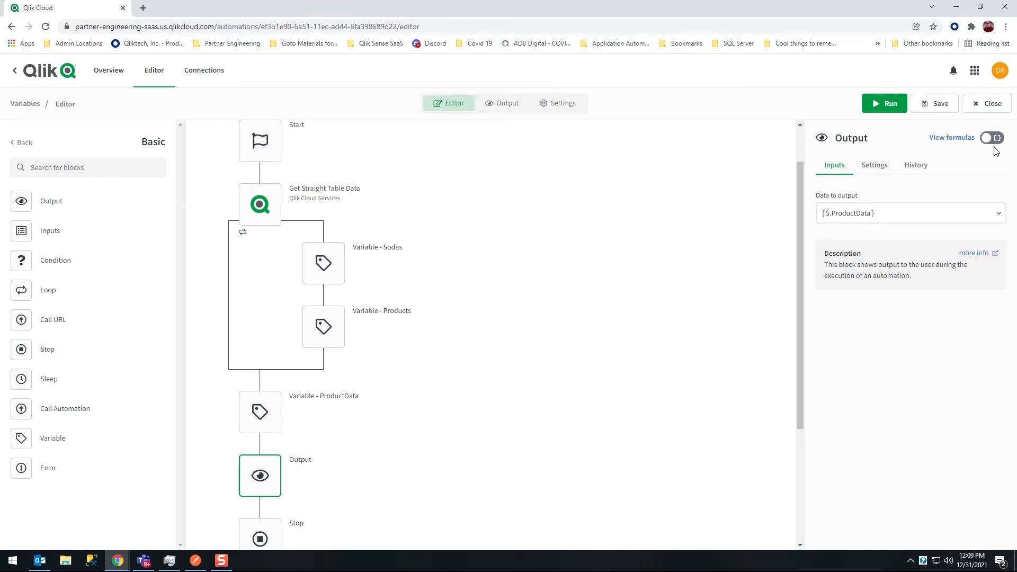
Show the Output block's data as the Product Data variable and save the automation.
left_click(991, 138)
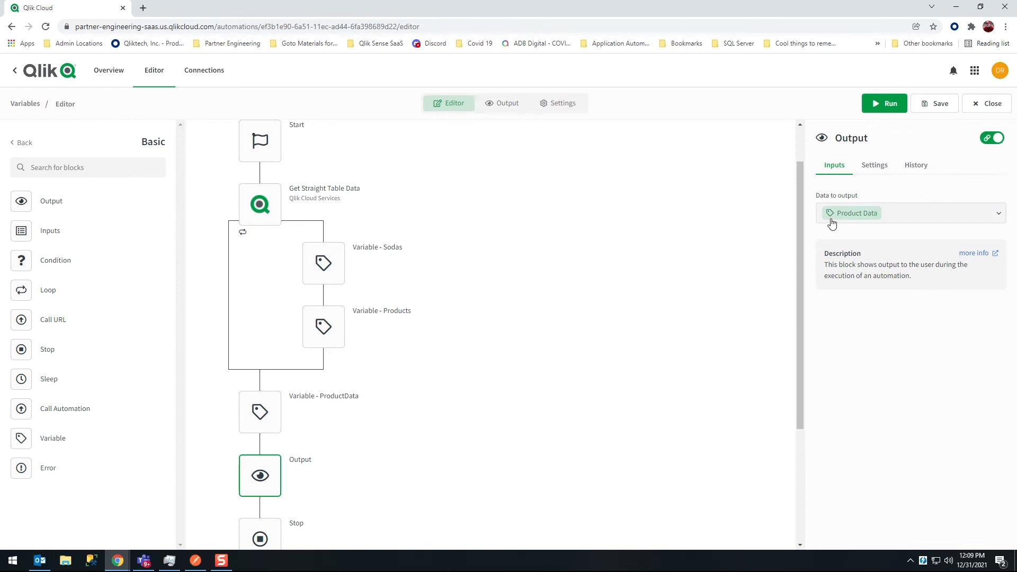
mouse_move(833, 221)
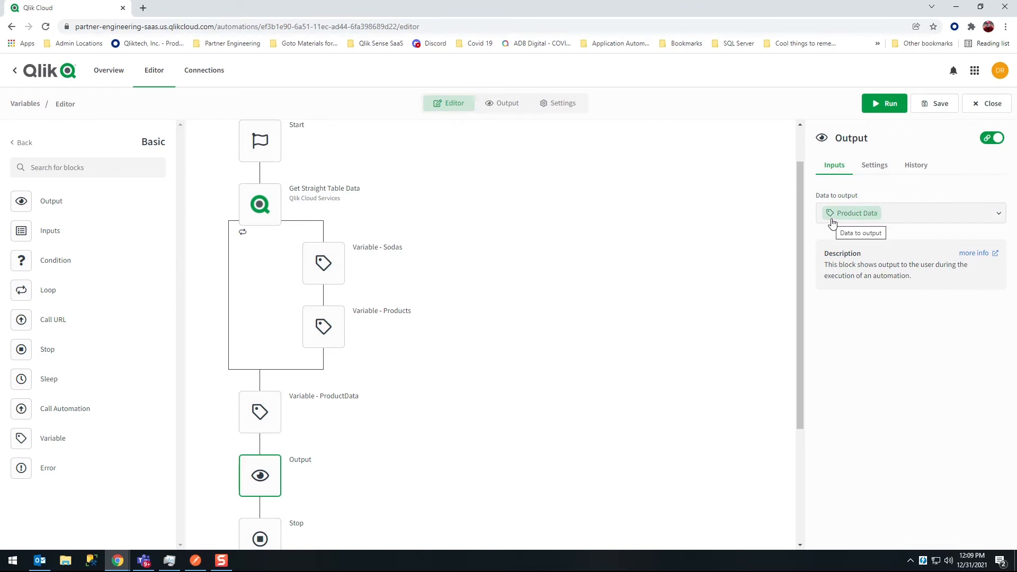
mouse_move(65, 409)
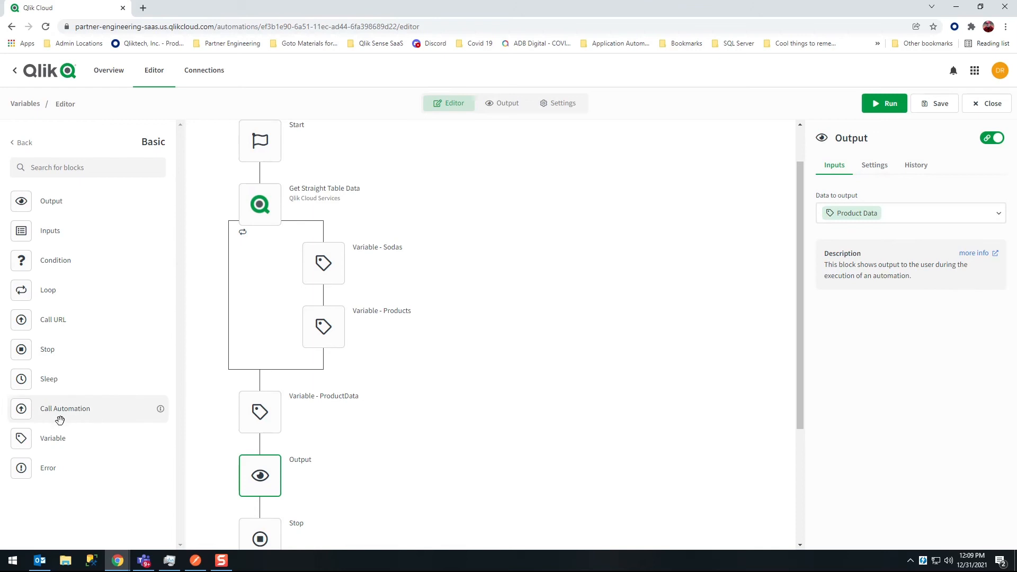
mouse_move(52, 437)
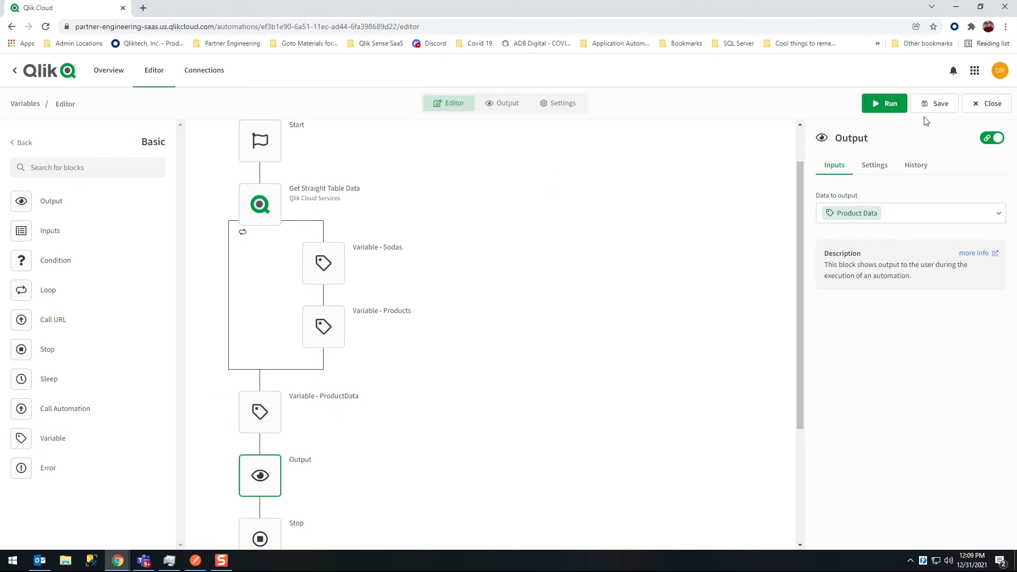
left_click(939, 103)
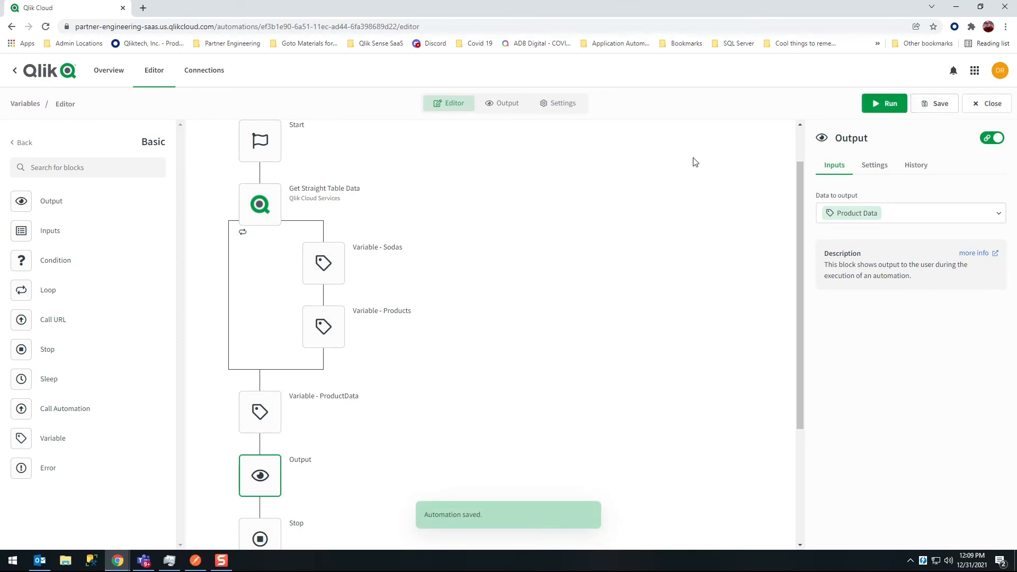
Run the automation and step through the List Of Sodas and seven Product Details records in the output.
left_click(884, 103)
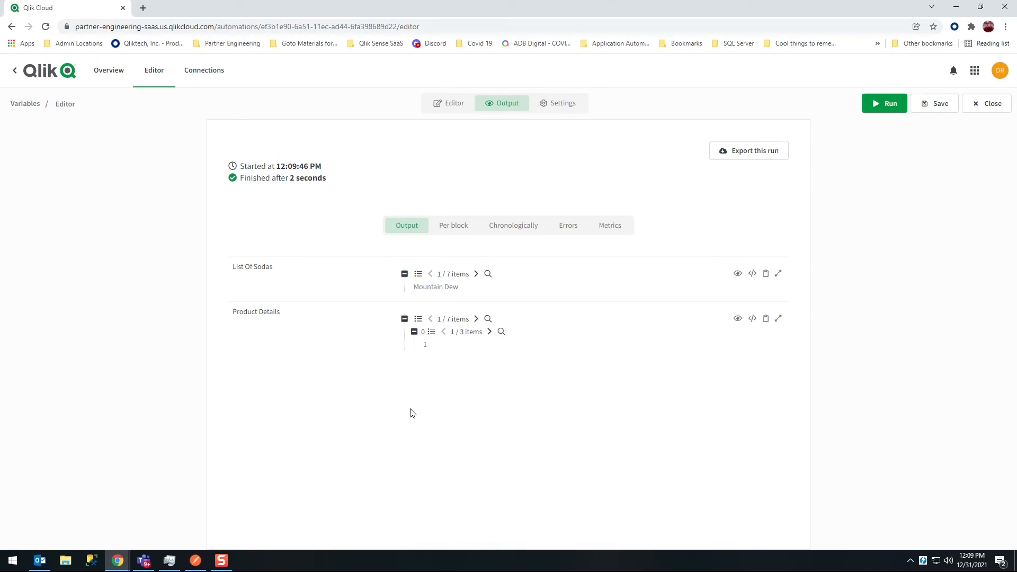
mouse_move(379, 332)
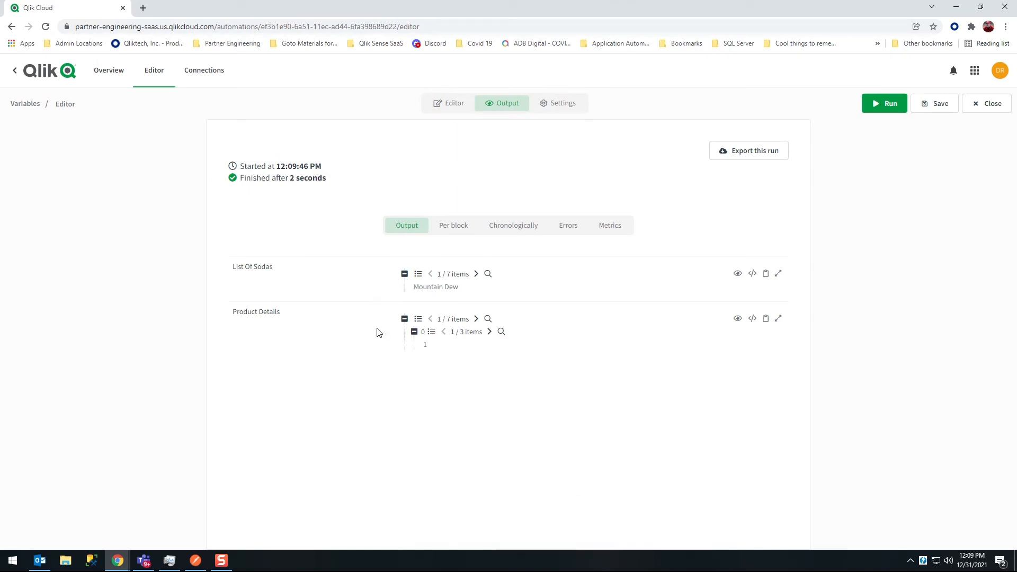
left_click(490, 332)
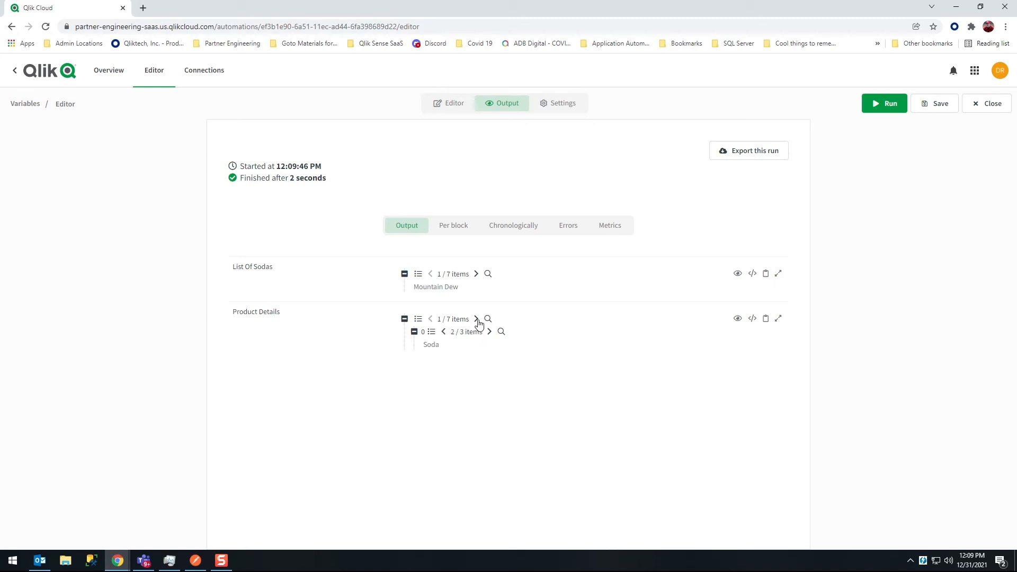
left_click(476, 319)
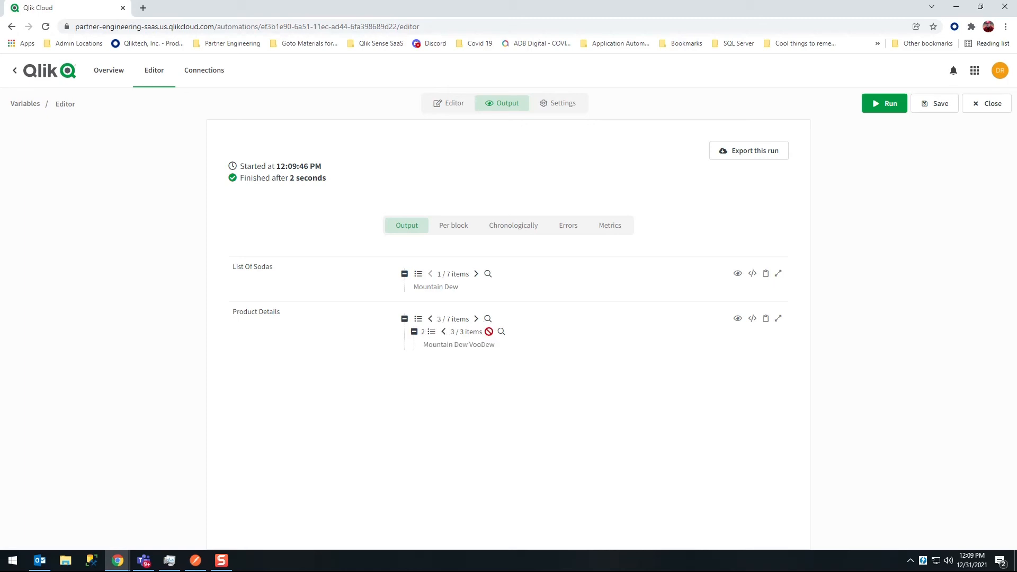
left_click(489, 332)
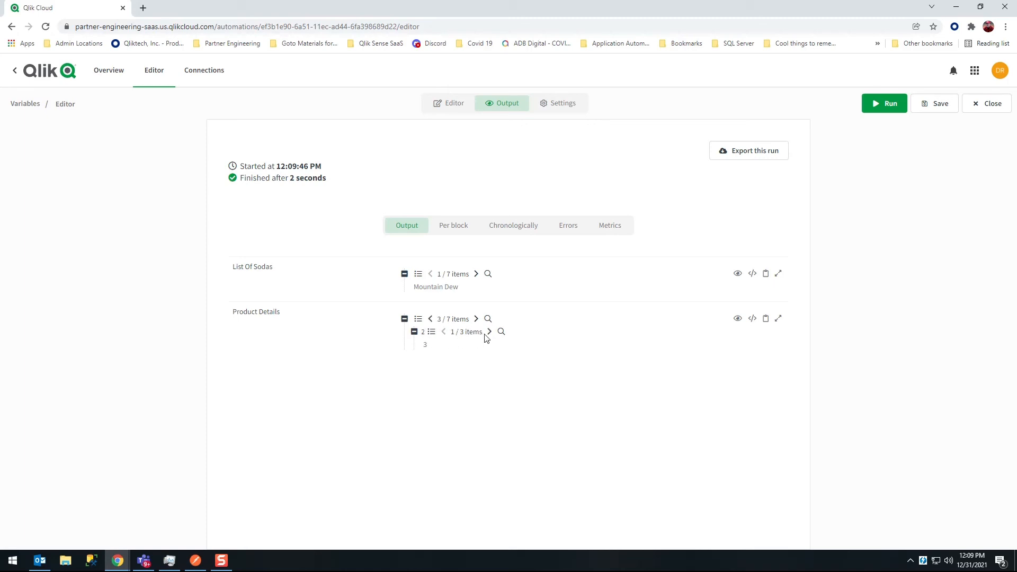
mouse_move(470, 373)
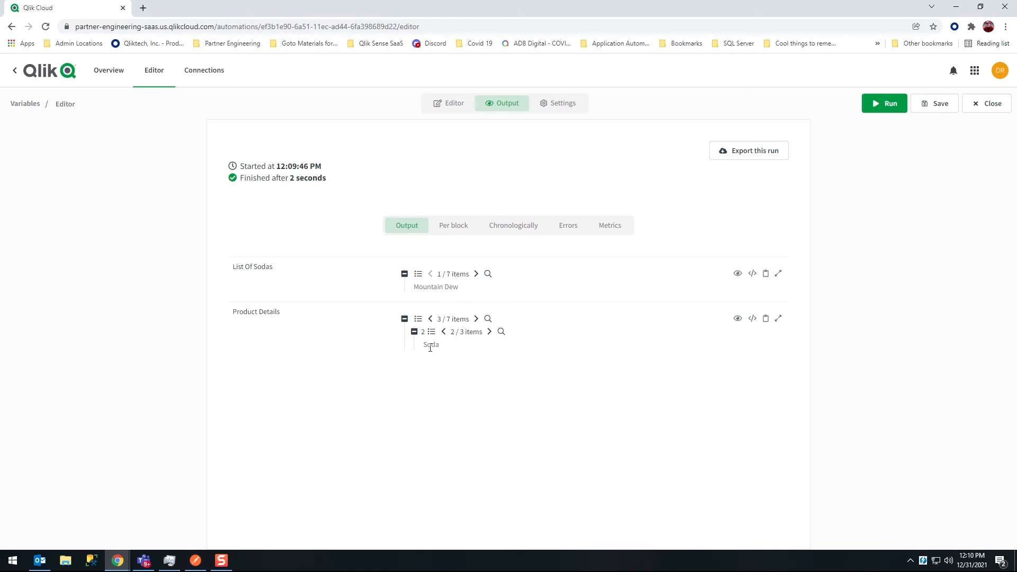
mouse_move(505, 372)
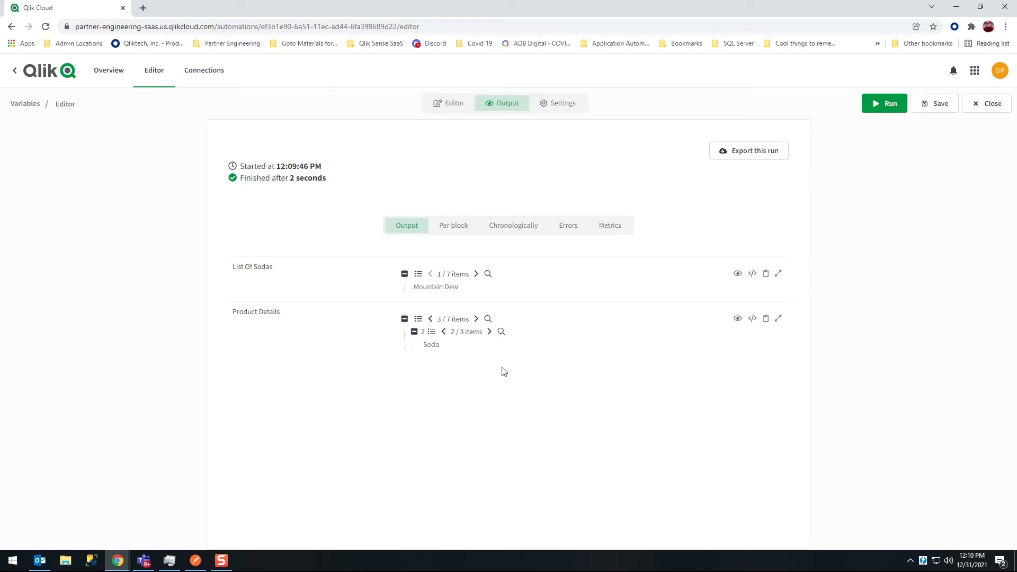
mouse_move(513, 372)
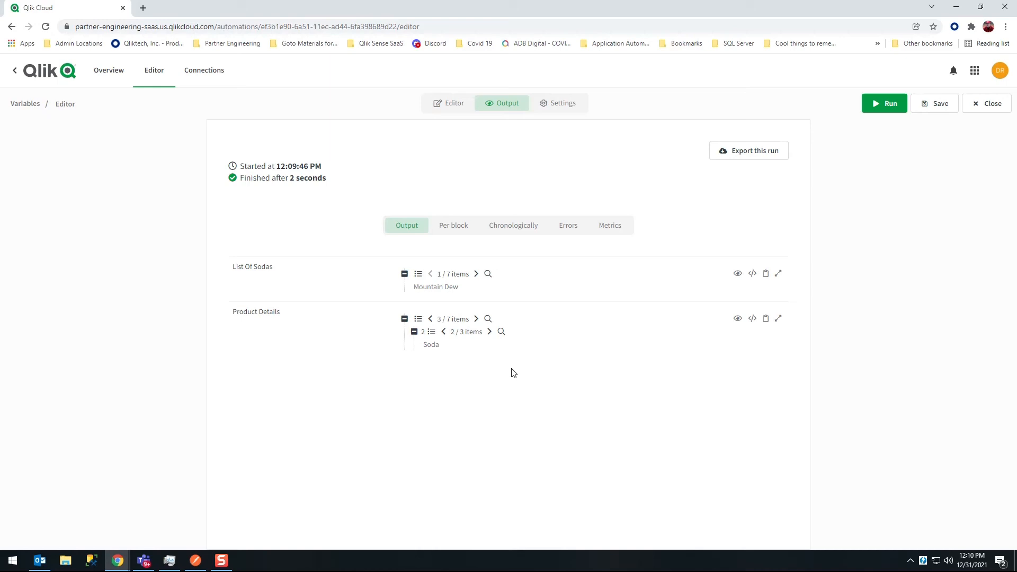
mouse_move(459, 175)
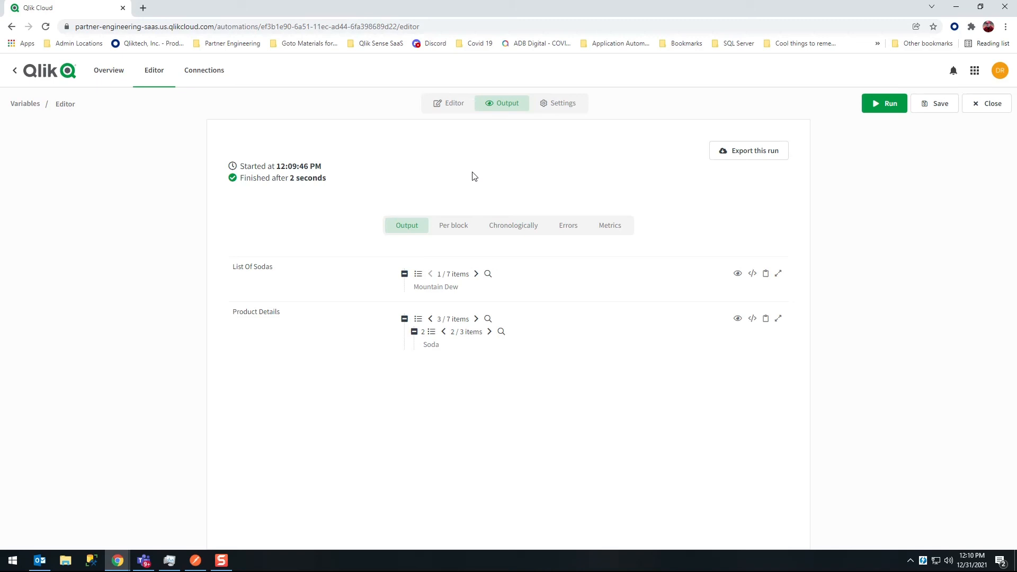
left_click(454, 103)
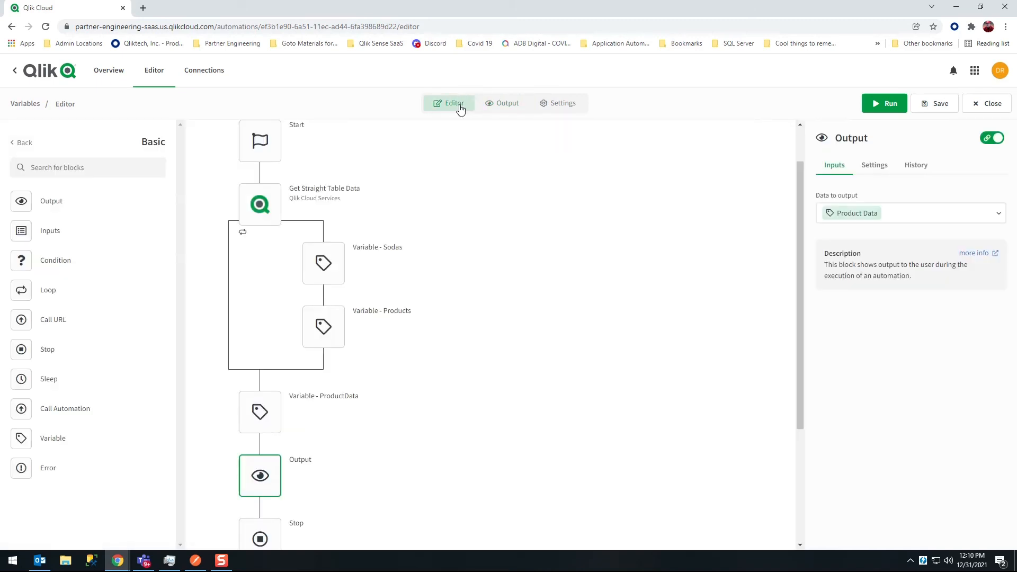
Select the Start block to show its webhook URL settings.
left_click(260, 141)
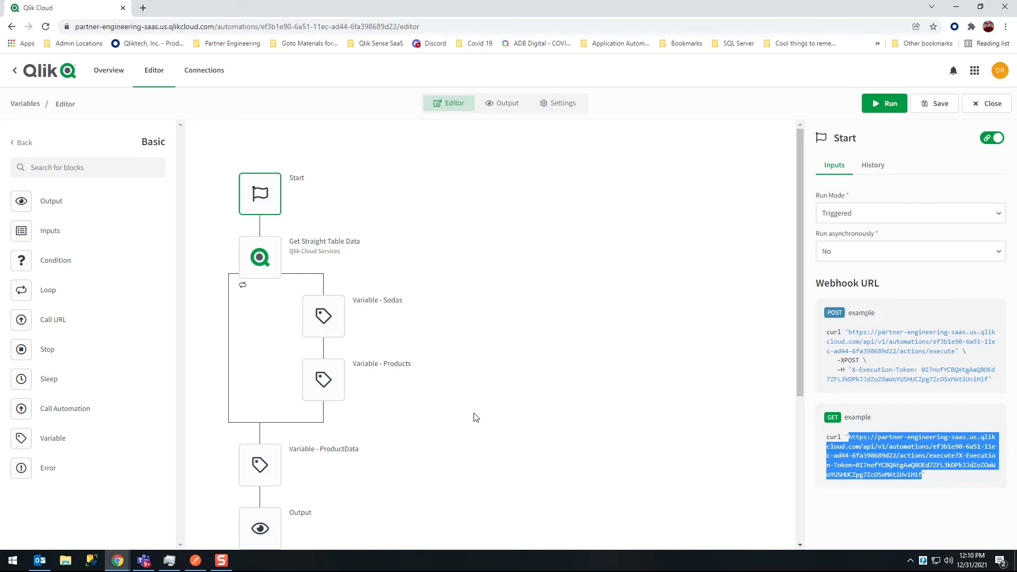
mouse_move(499, 495)
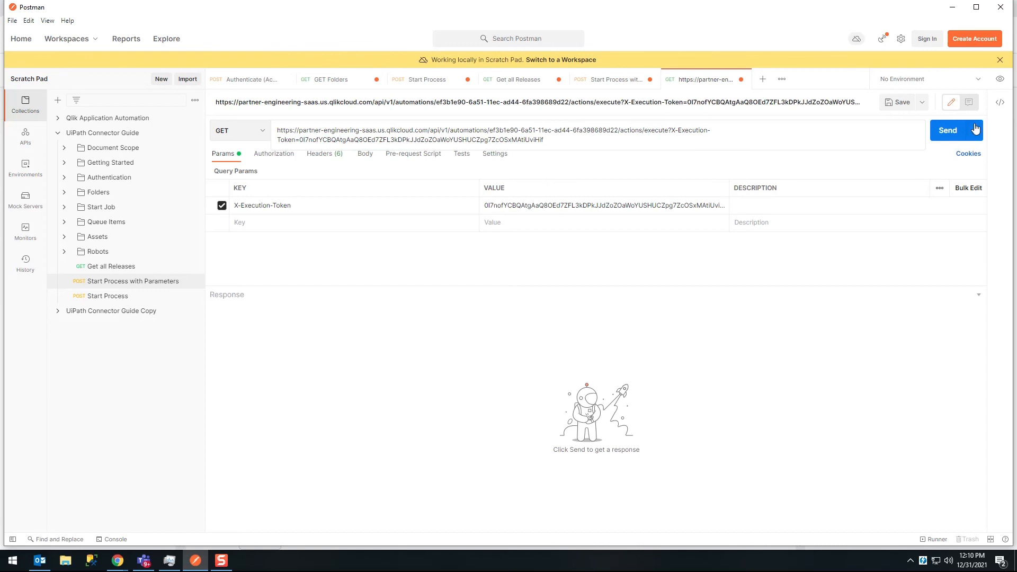
Send the GET request to the webhook and review the 200 OK JSON with ListOfSodas and seven ProductDetails.
left_click(947, 129)
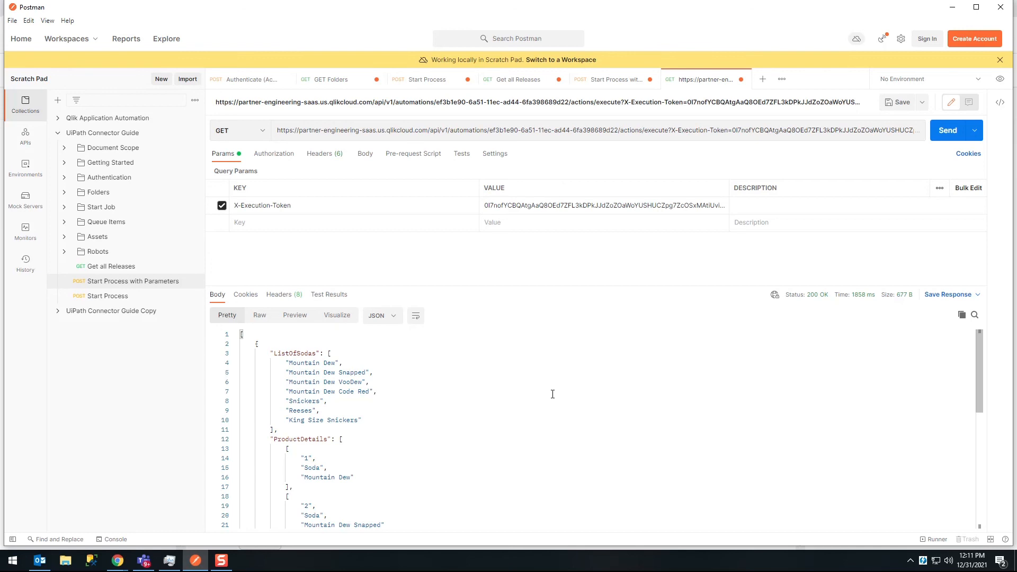
scroll("down", 3)
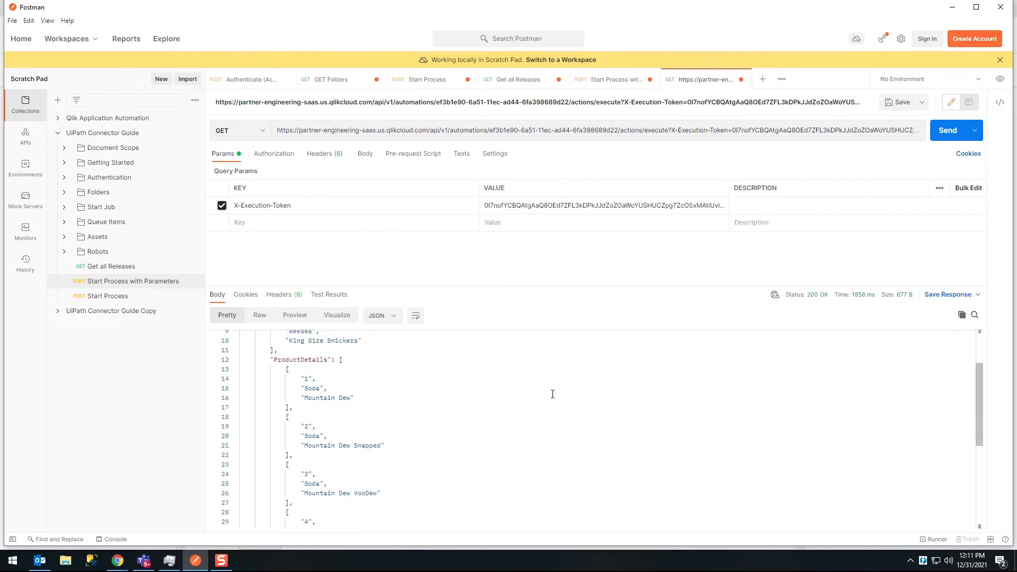
scroll("down", 3)
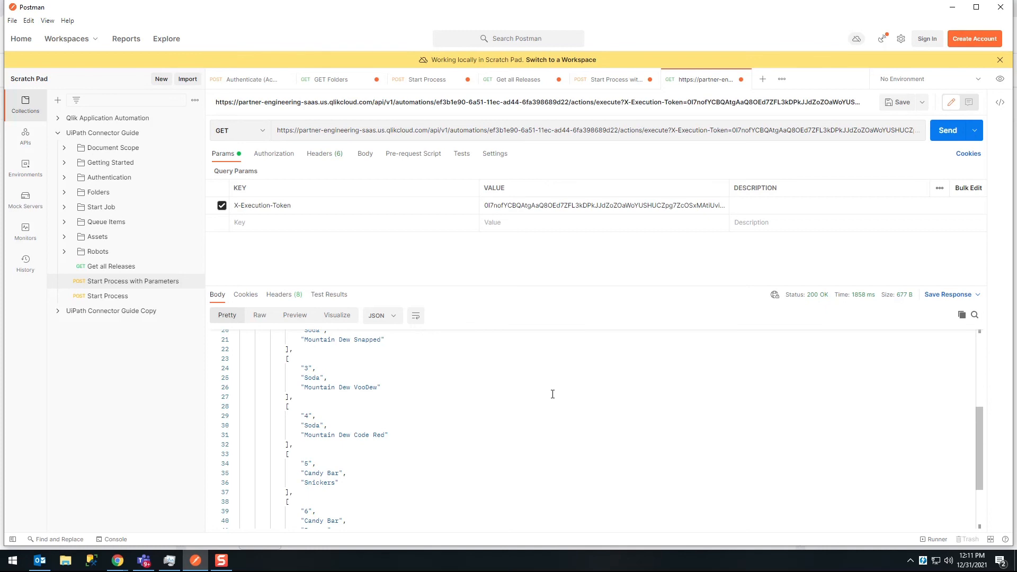
scroll("down", 3)
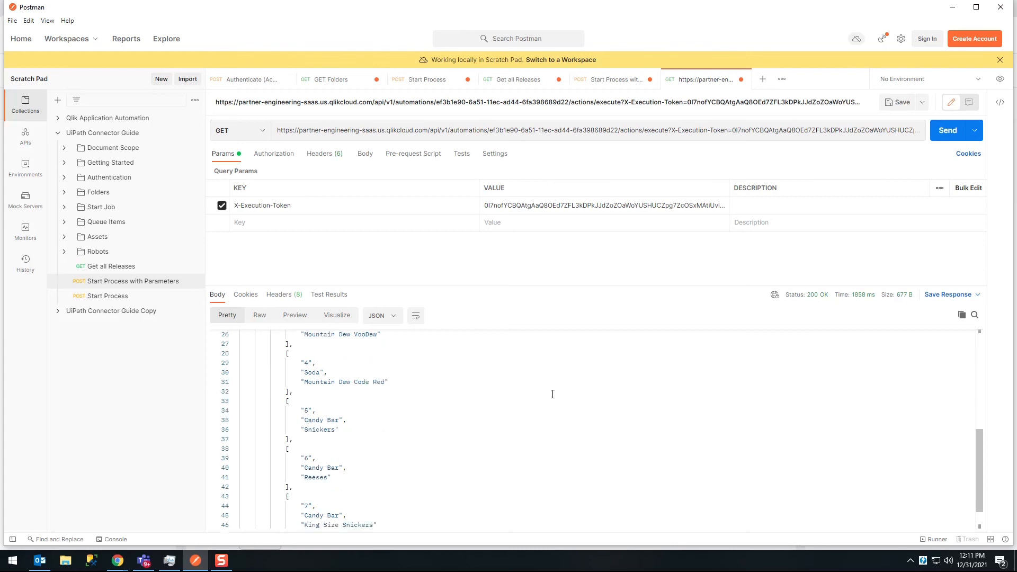
scroll("down", 3)
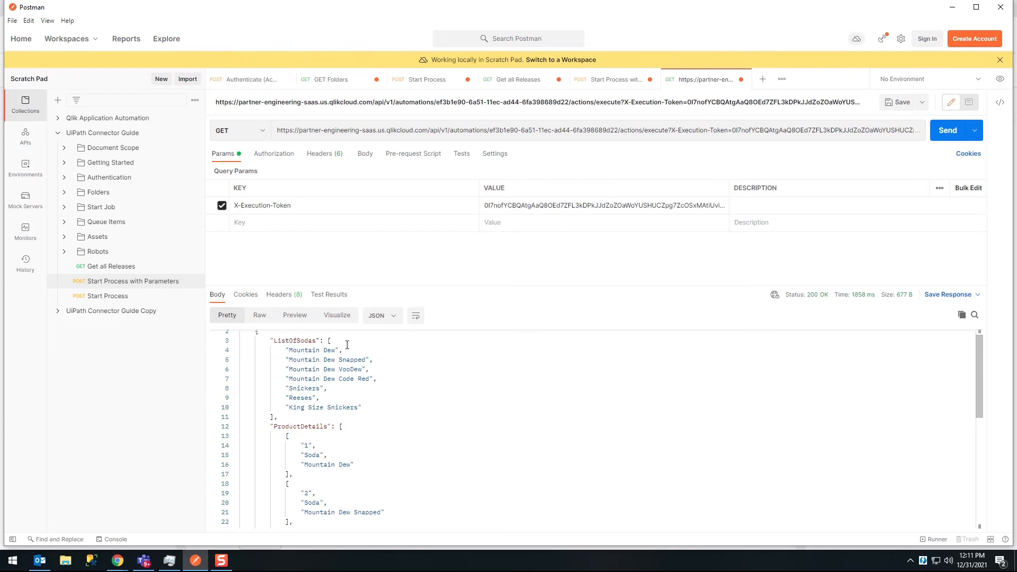
mouse_move(363, 407)
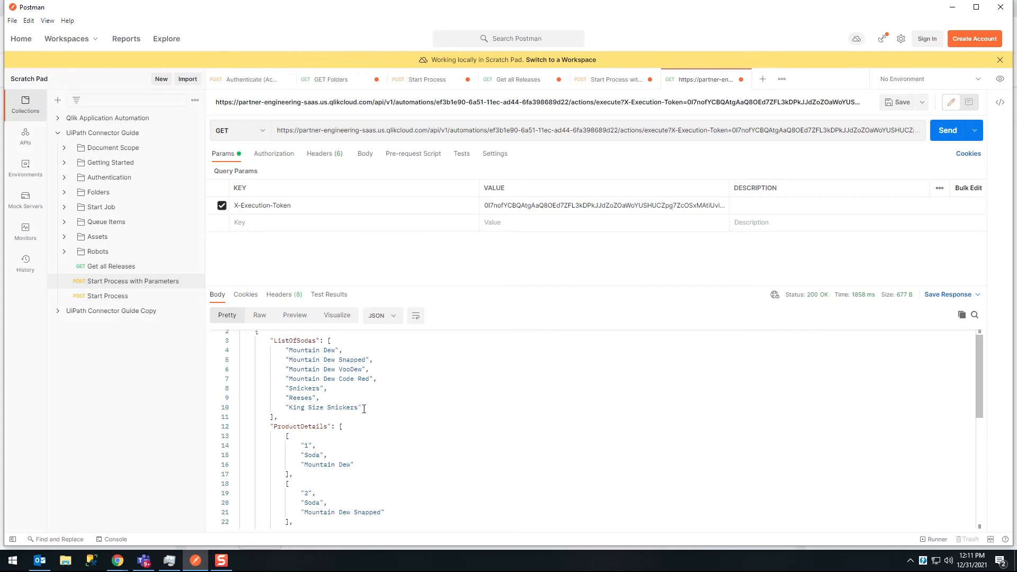
left_click_drag(330, 340, 361, 407)
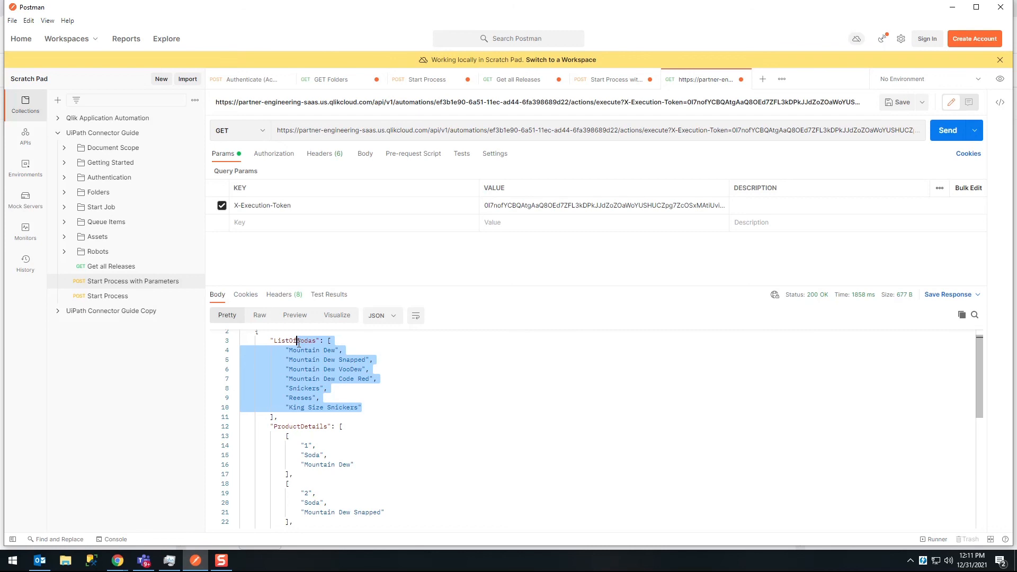
scroll("down", 3)
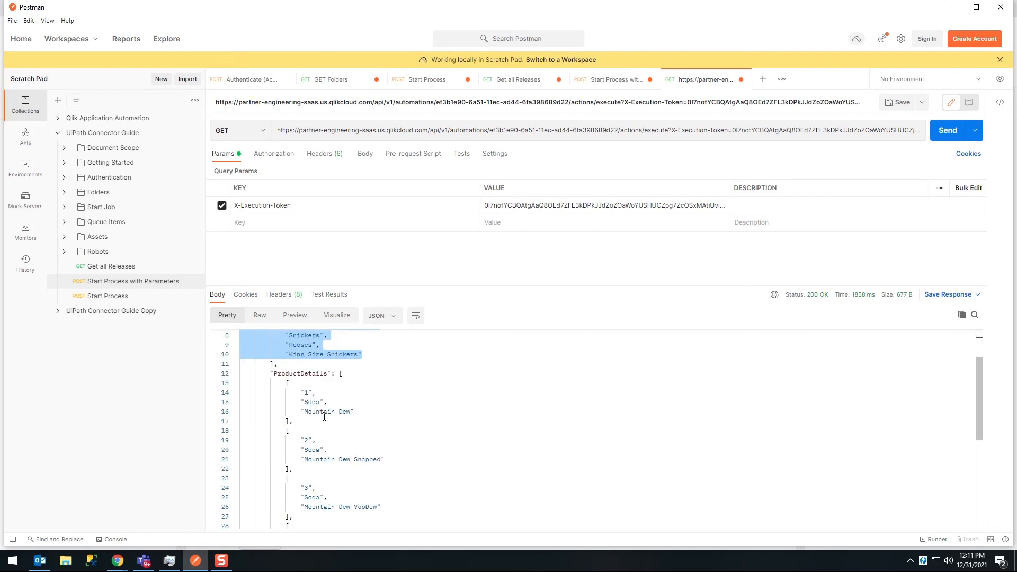
left_click(313, 392)
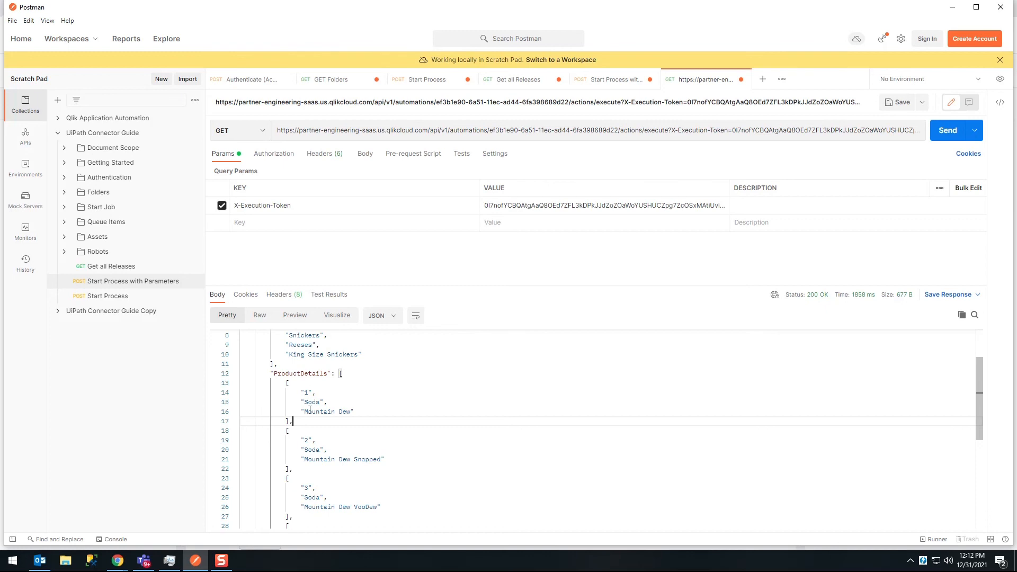
scroll("down", 3)
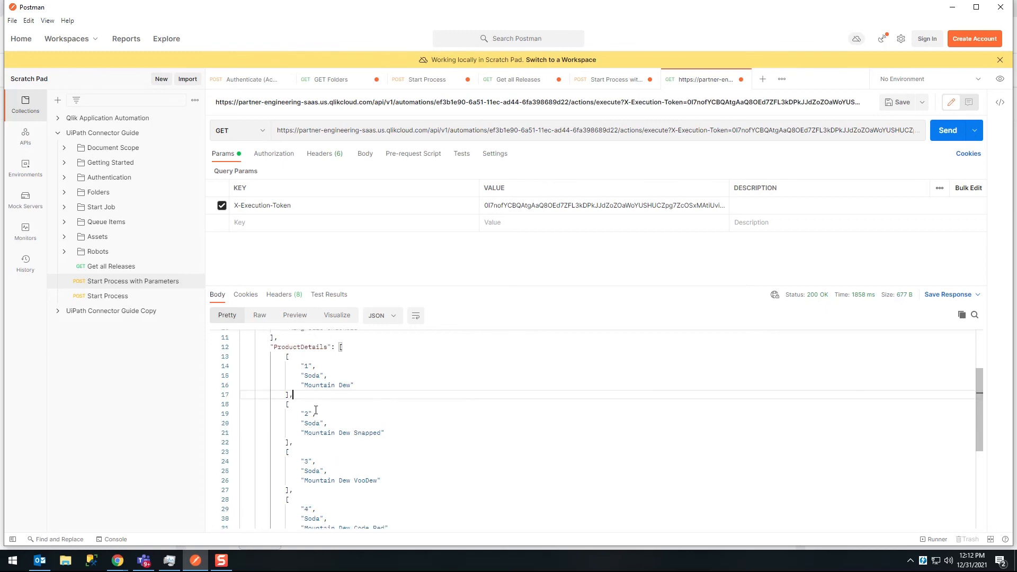
mouse_move(338, 372)
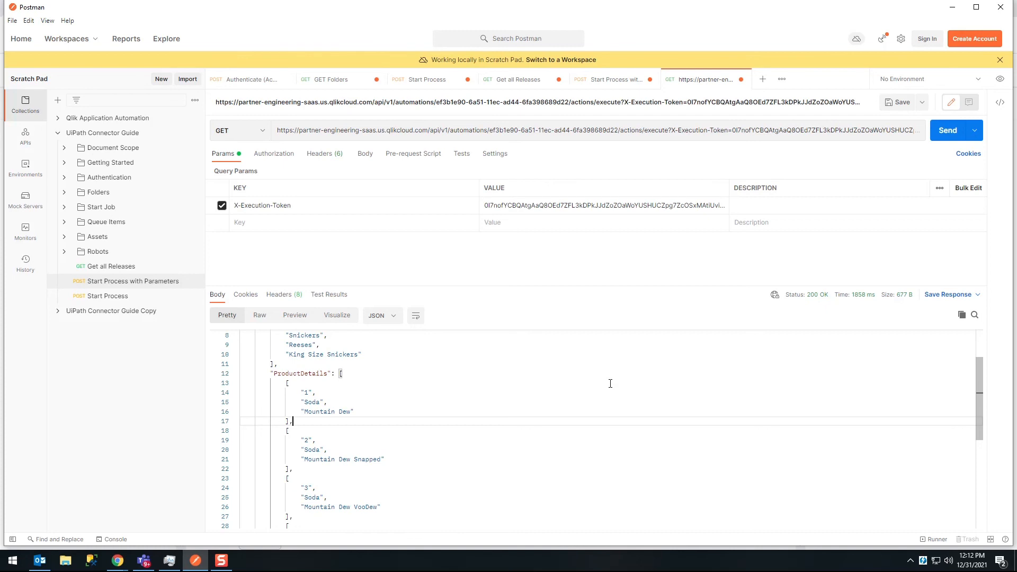
mouse_move(964, 410)
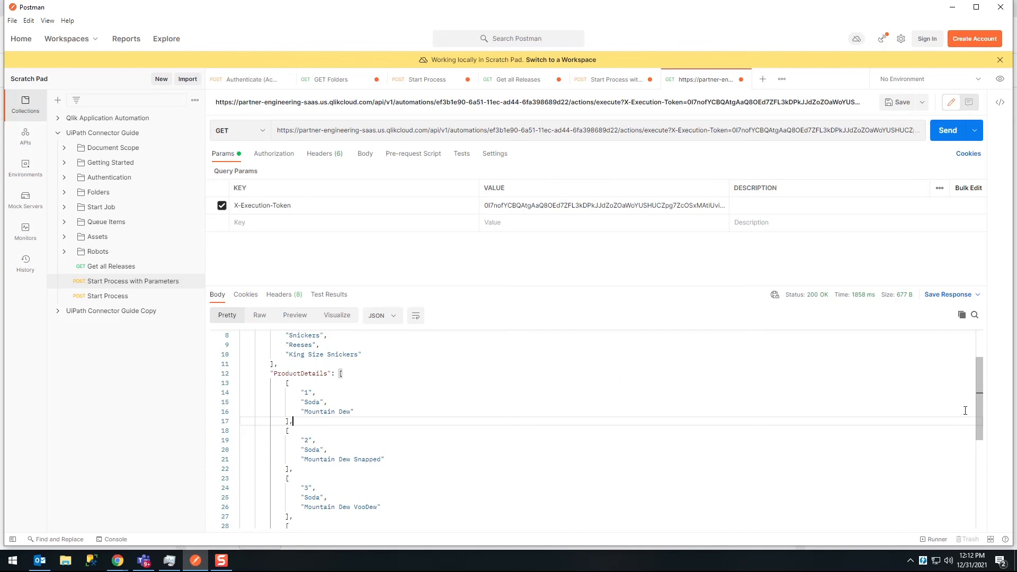